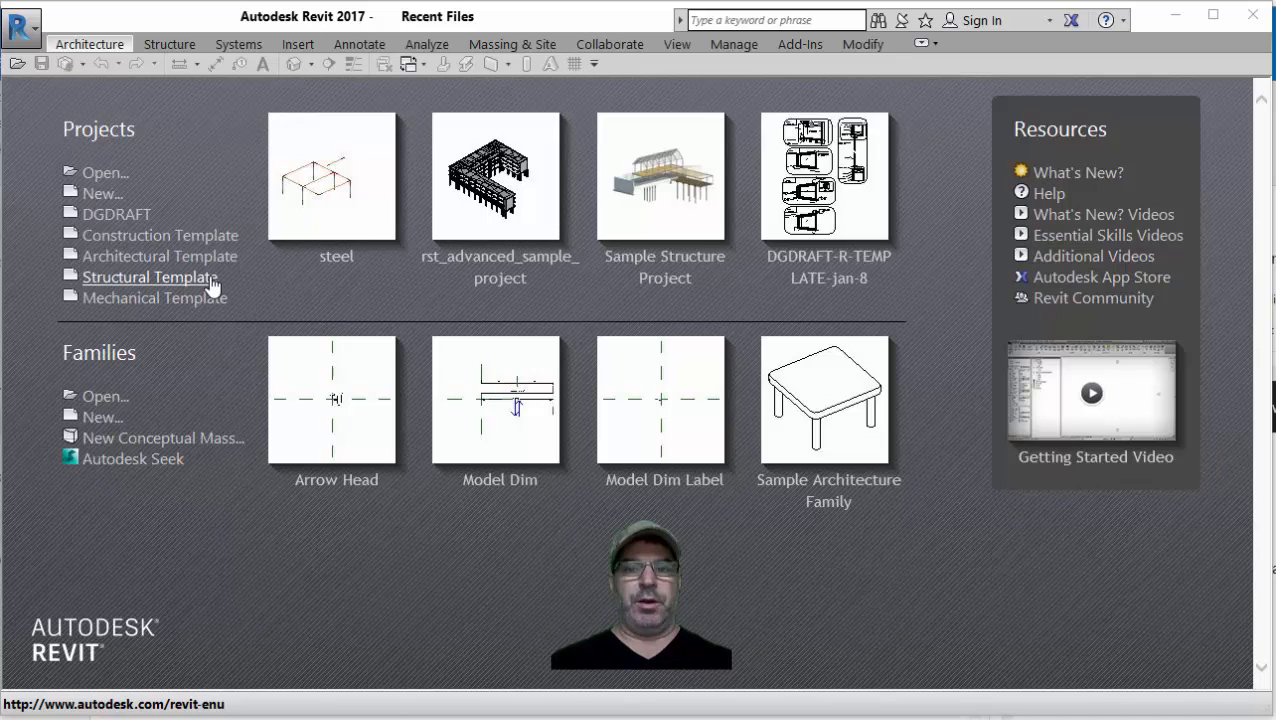
- Start a new project from the Structural Template on the Recent Files screen
left_click(148, 276)
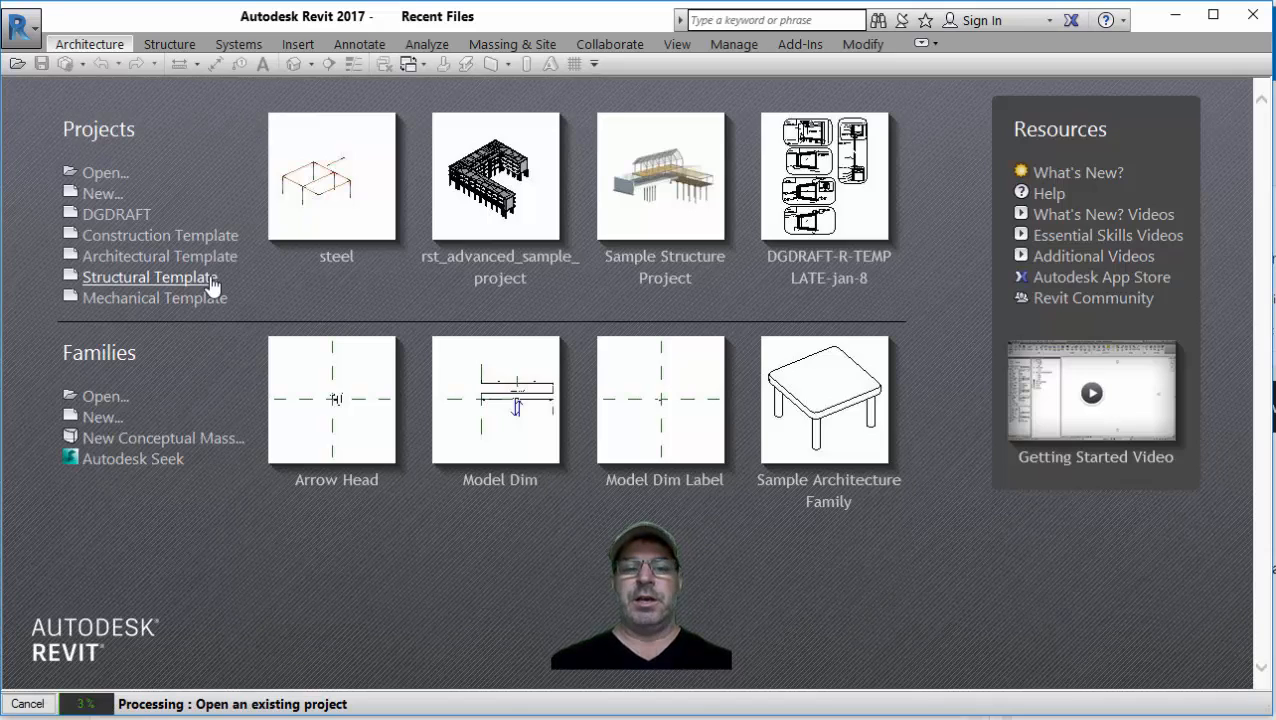
left_click(148, 276)
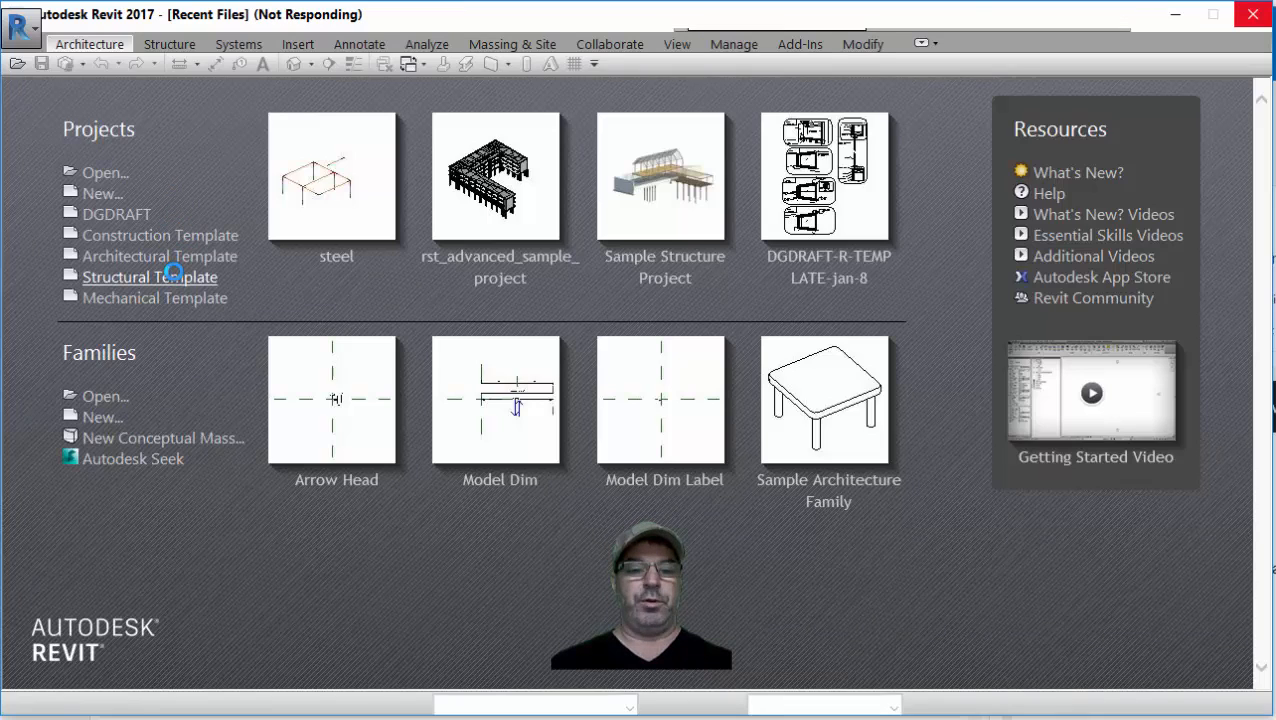
mouse_move(180, 304)
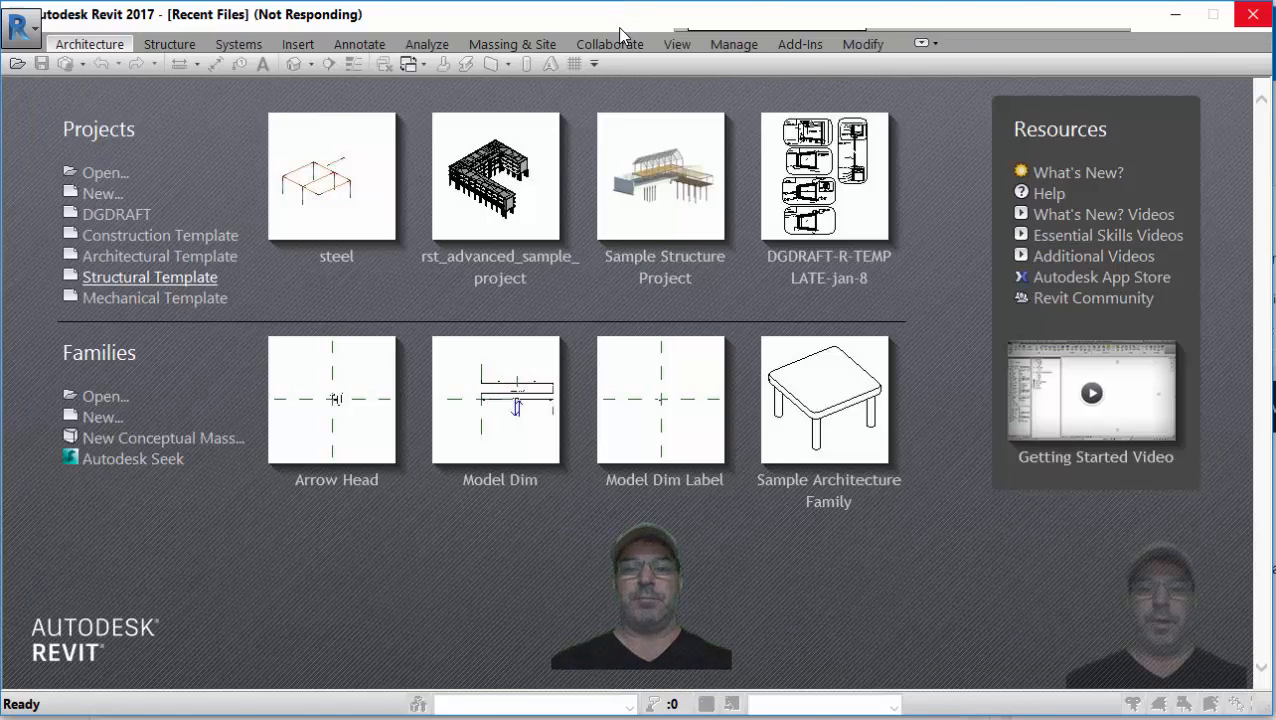
- In the South elevation, add a Level 3 line above Level 2
left_click(148, 276)
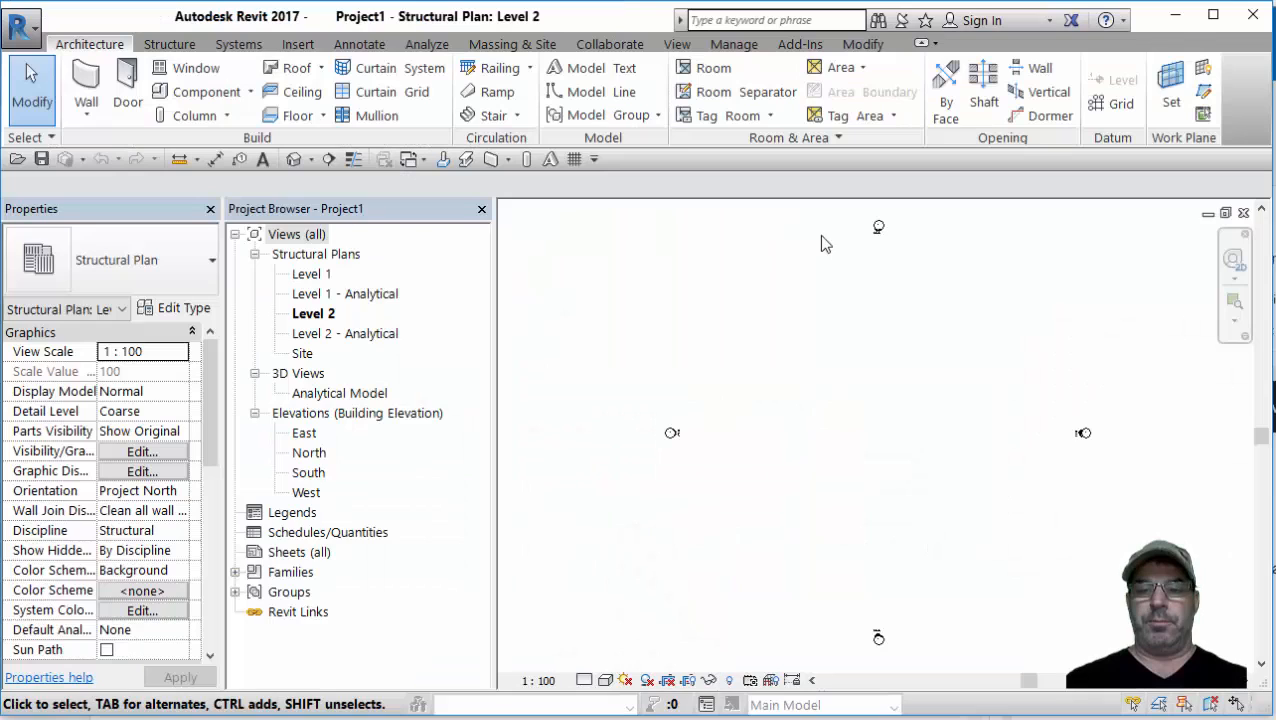
mouse_move(884, 238)
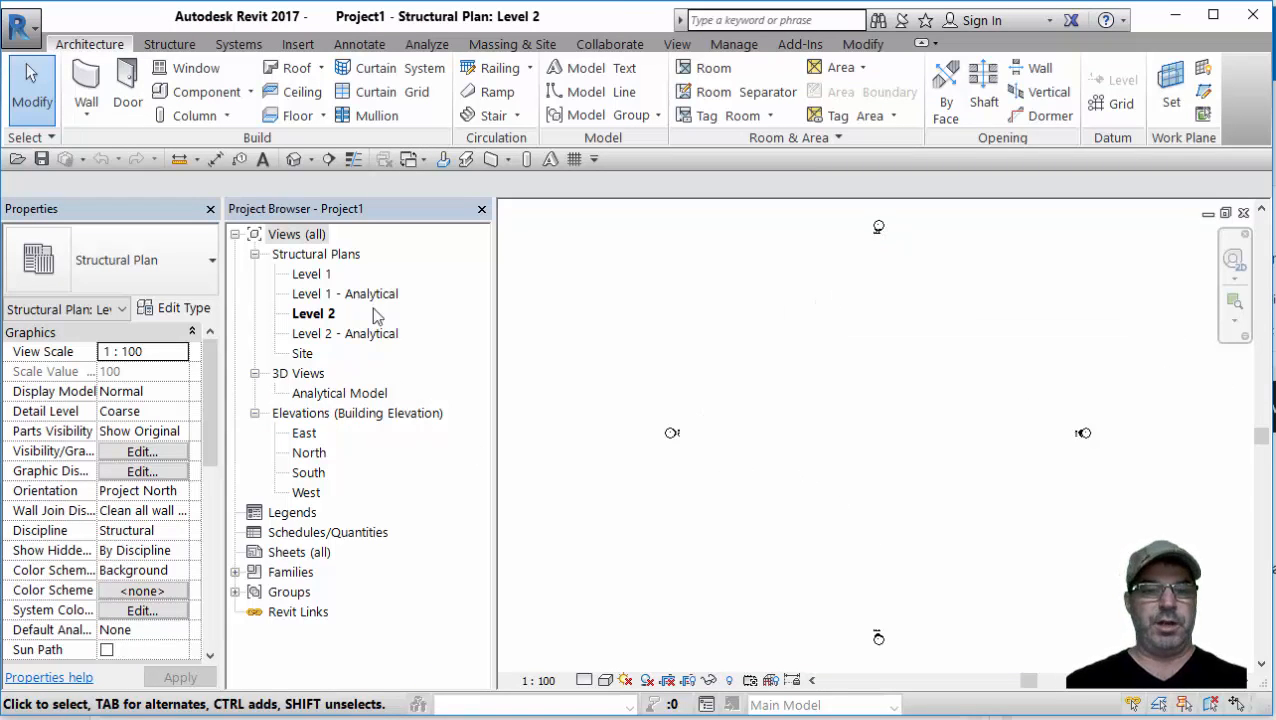
mouse_move(370, 266)
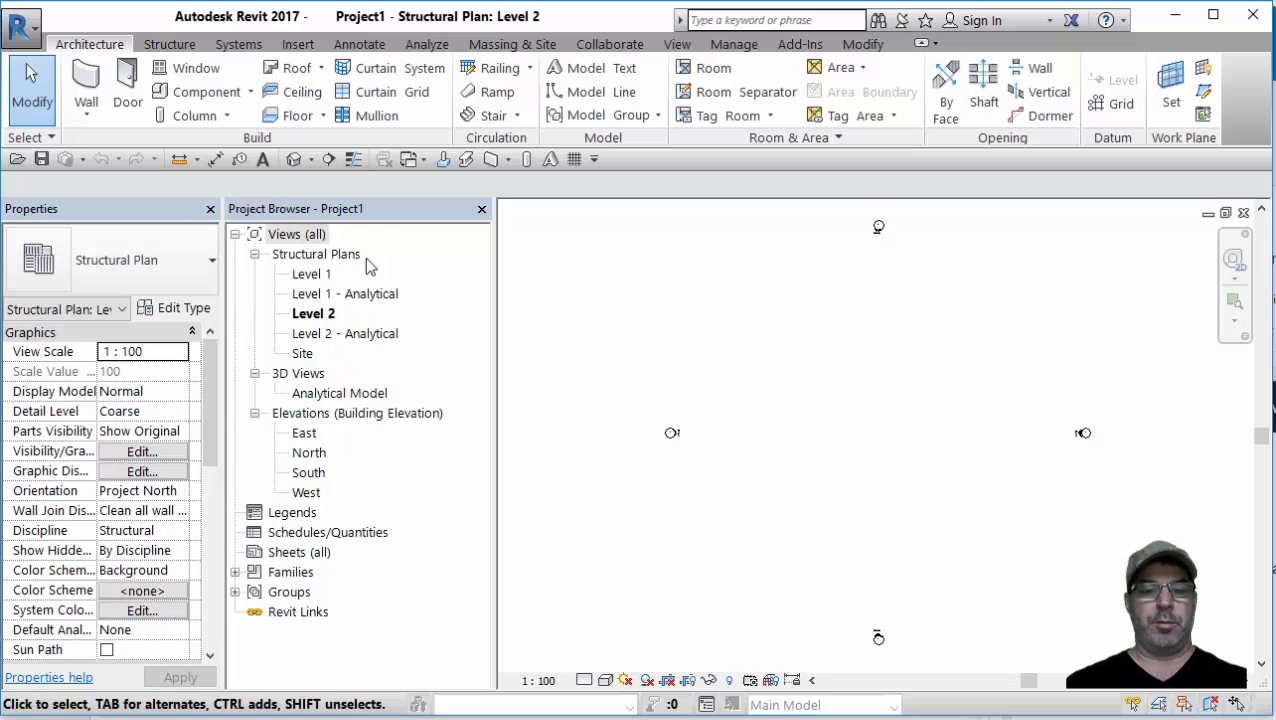
mouse_move(434, 424)
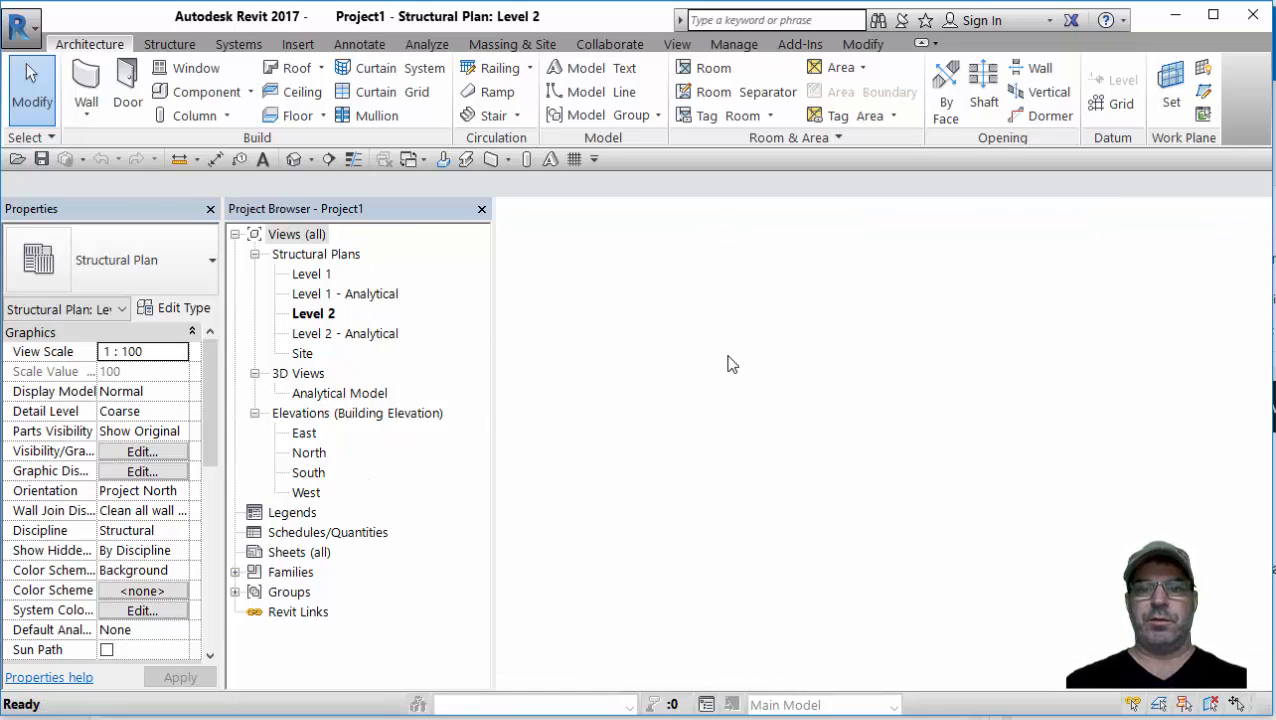
double_click(308, 472)
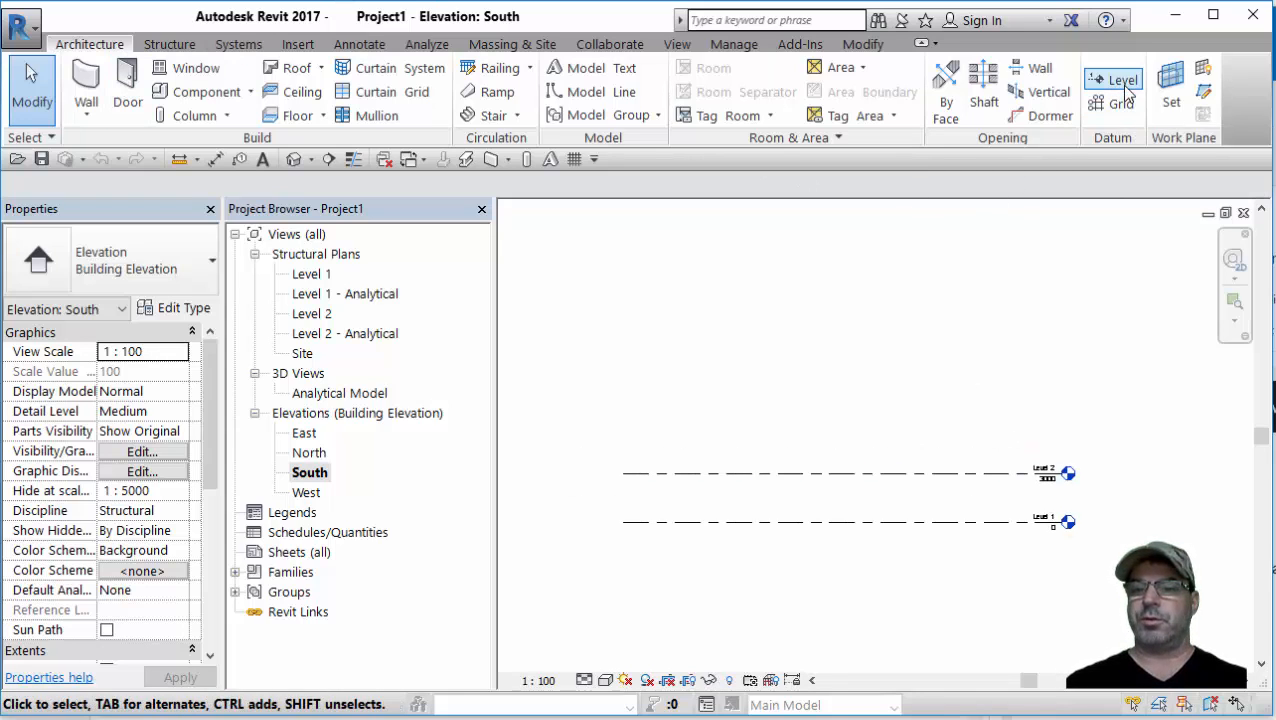
left_click(1120, 80)
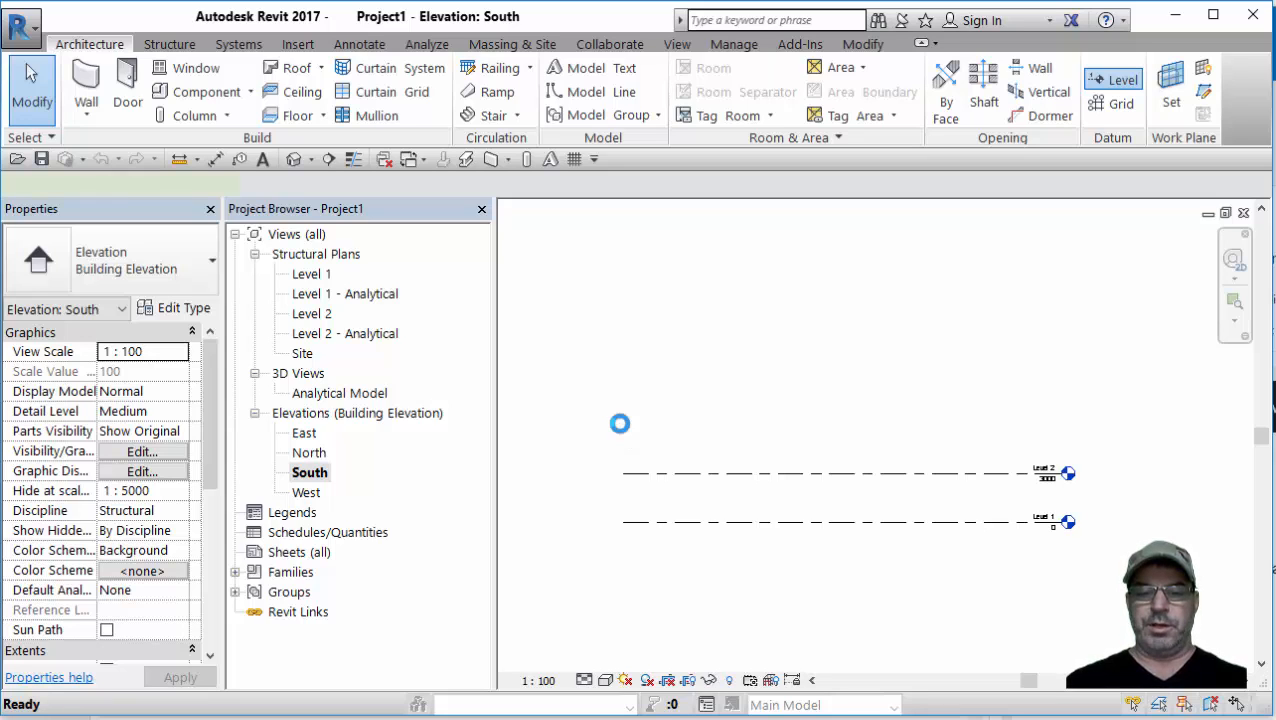
left_click(1122, 80)
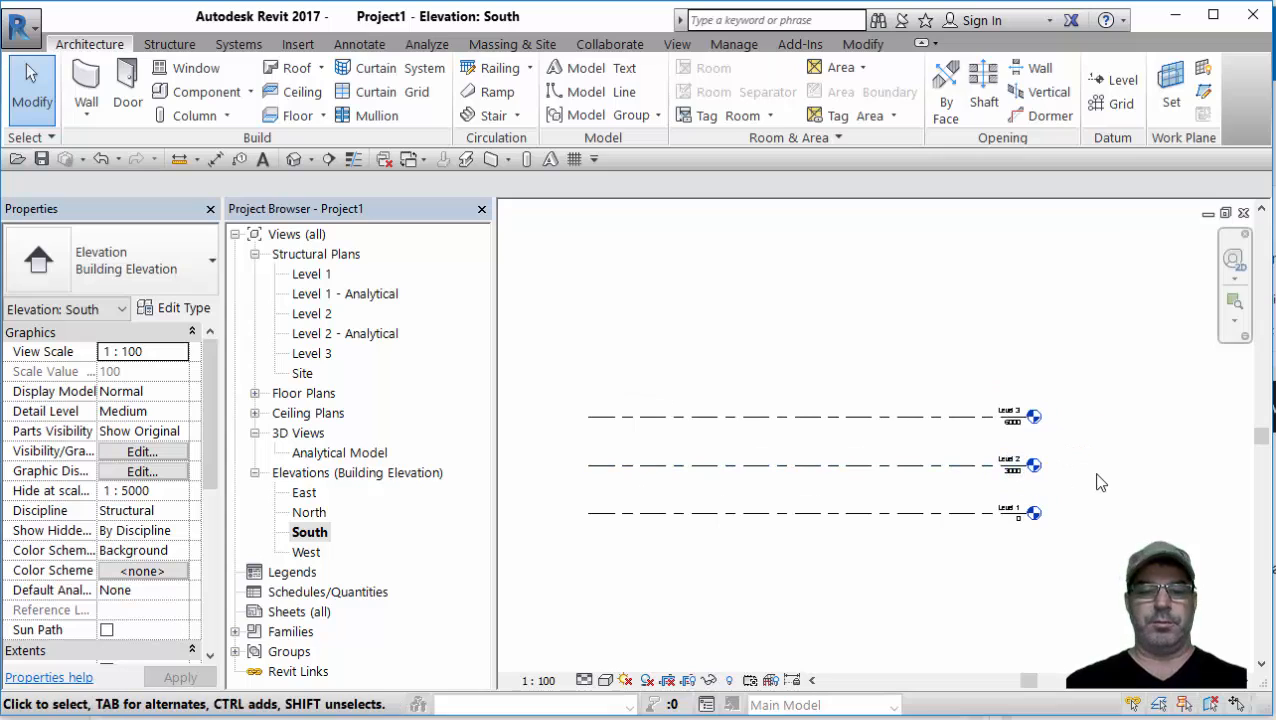
mouse_move(330, 360)
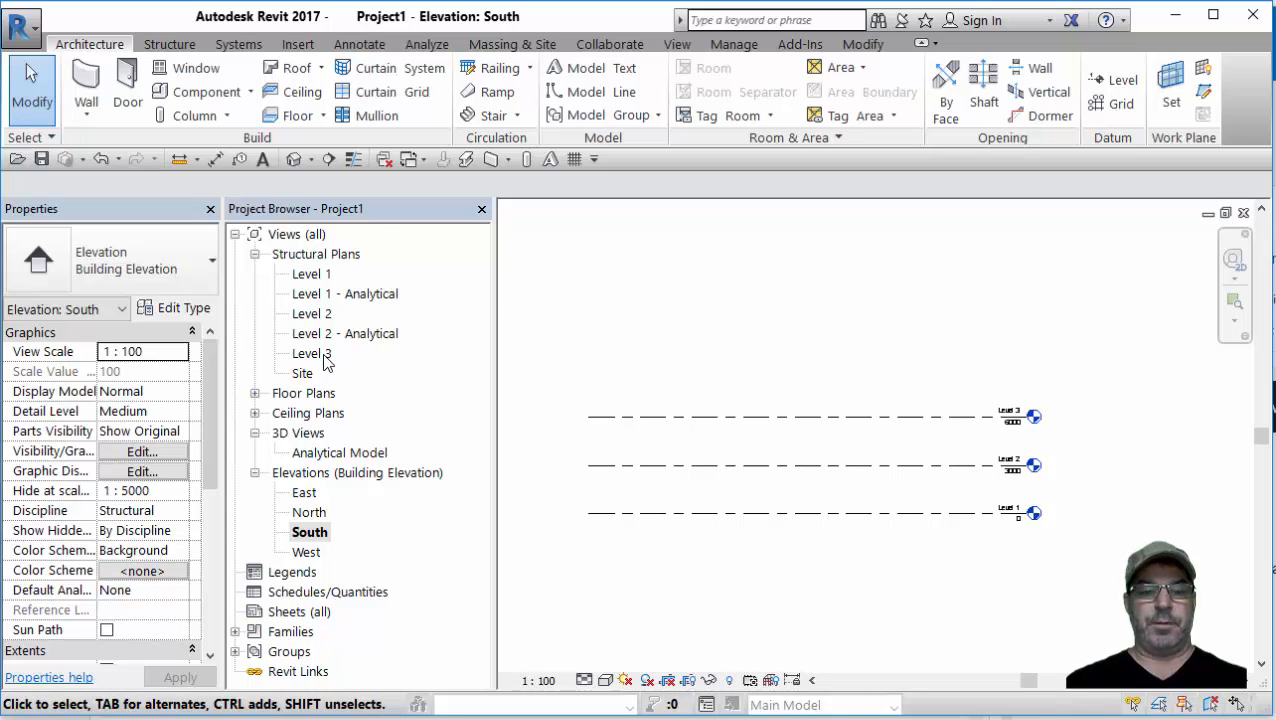
mouse_move(518, 384)
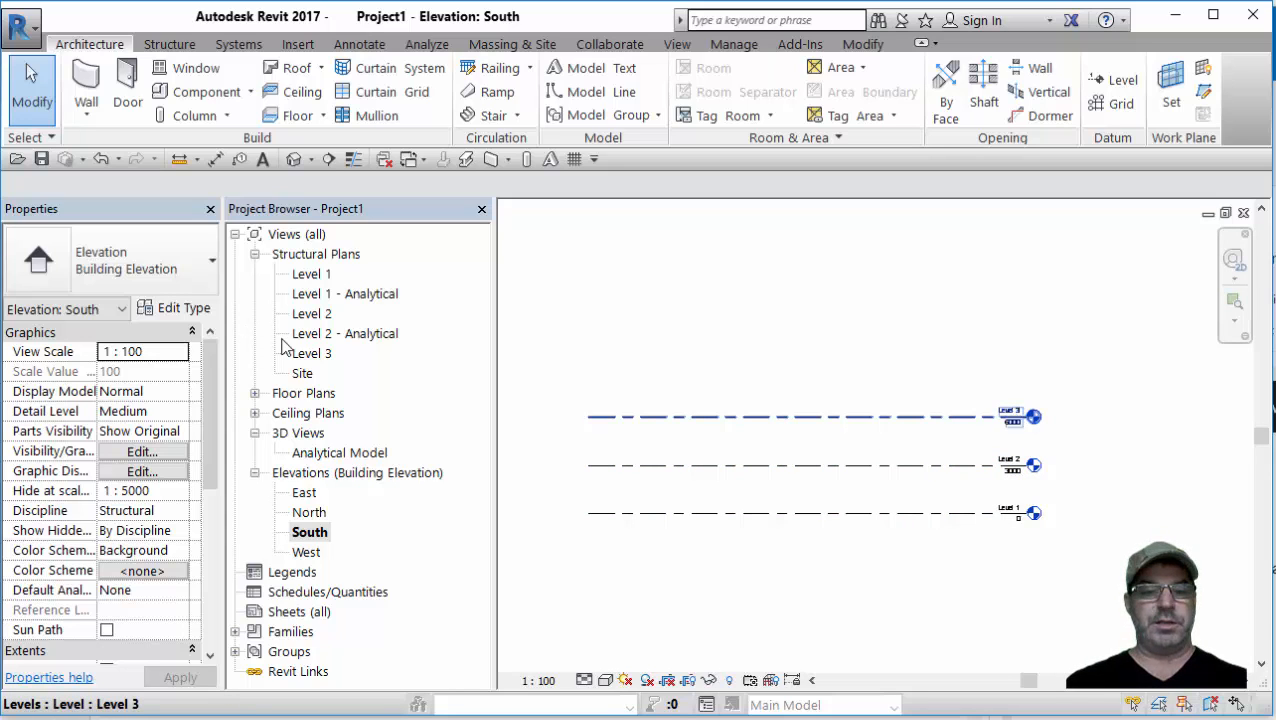
- Draw three numbered and three lettered grid lines on Level 1, then view them in the South elevation
double_click(312, 272)
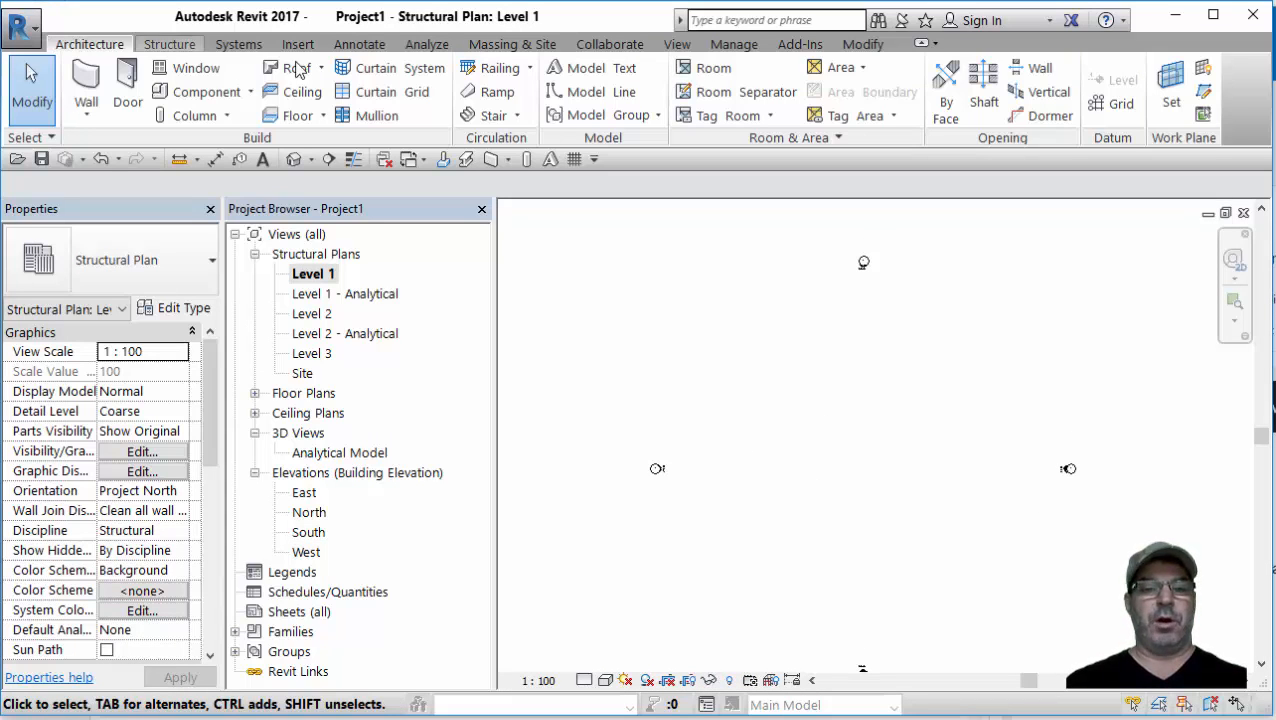
left_click(1120, 104)
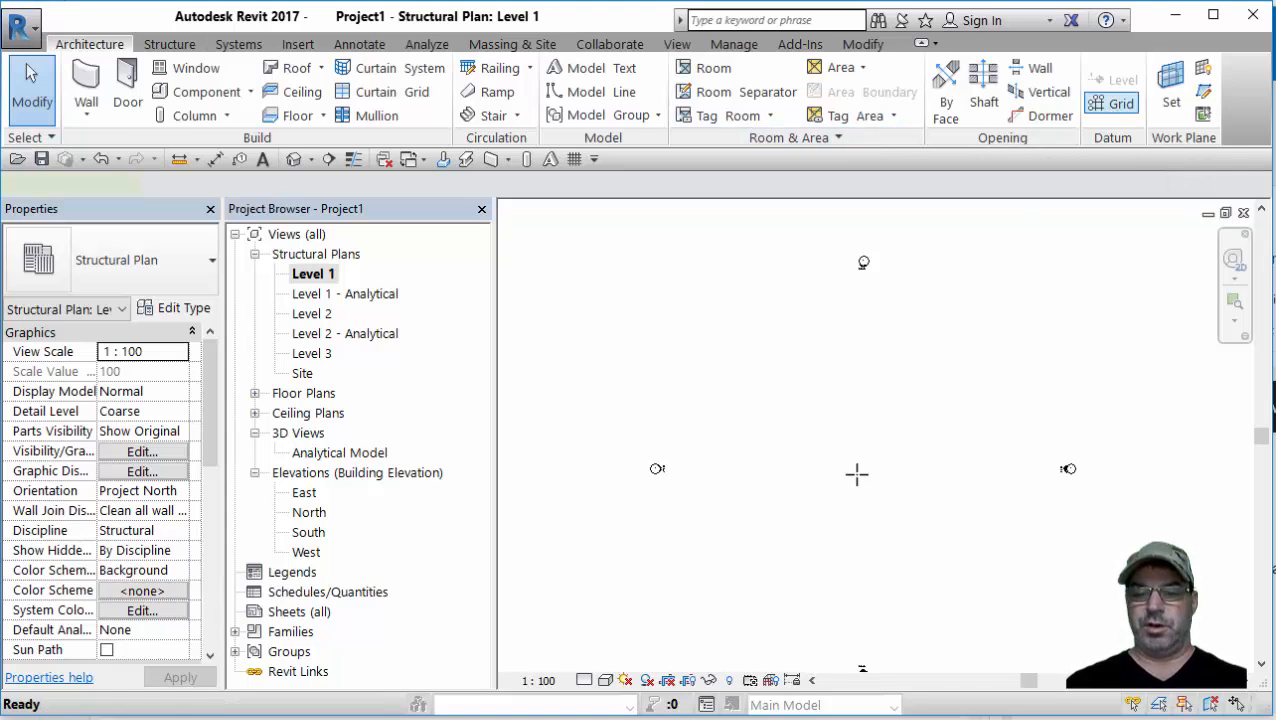
left_click(1120, 104)
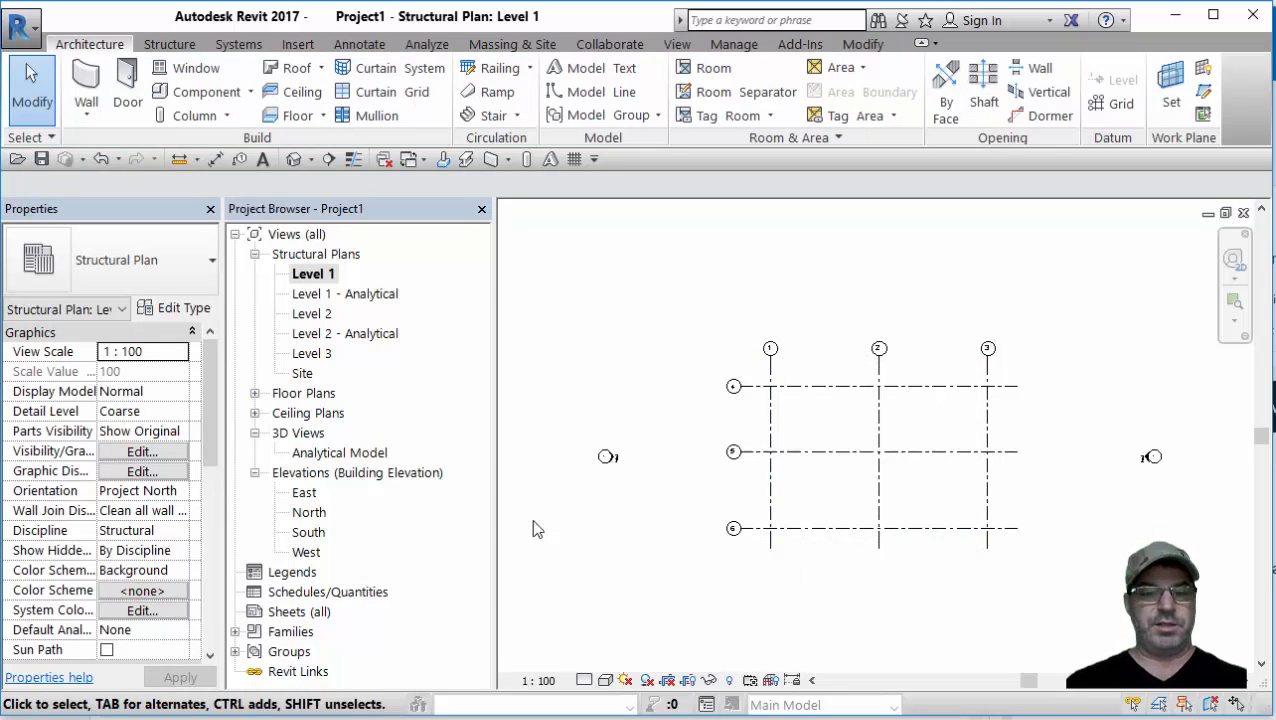
double_click(308, 532)
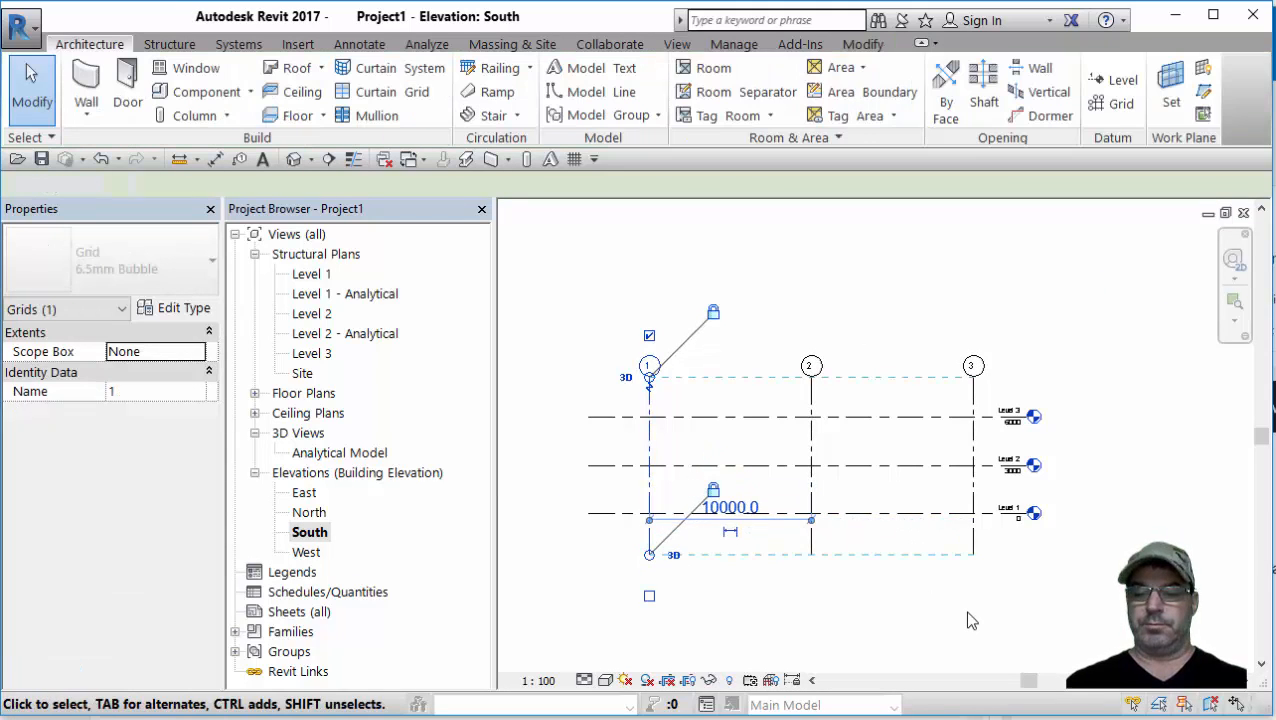
- Inspect the lettered grids crossing Levels 2 and 3 in the East elevation, then return to Level 1
double_click(304, 492)
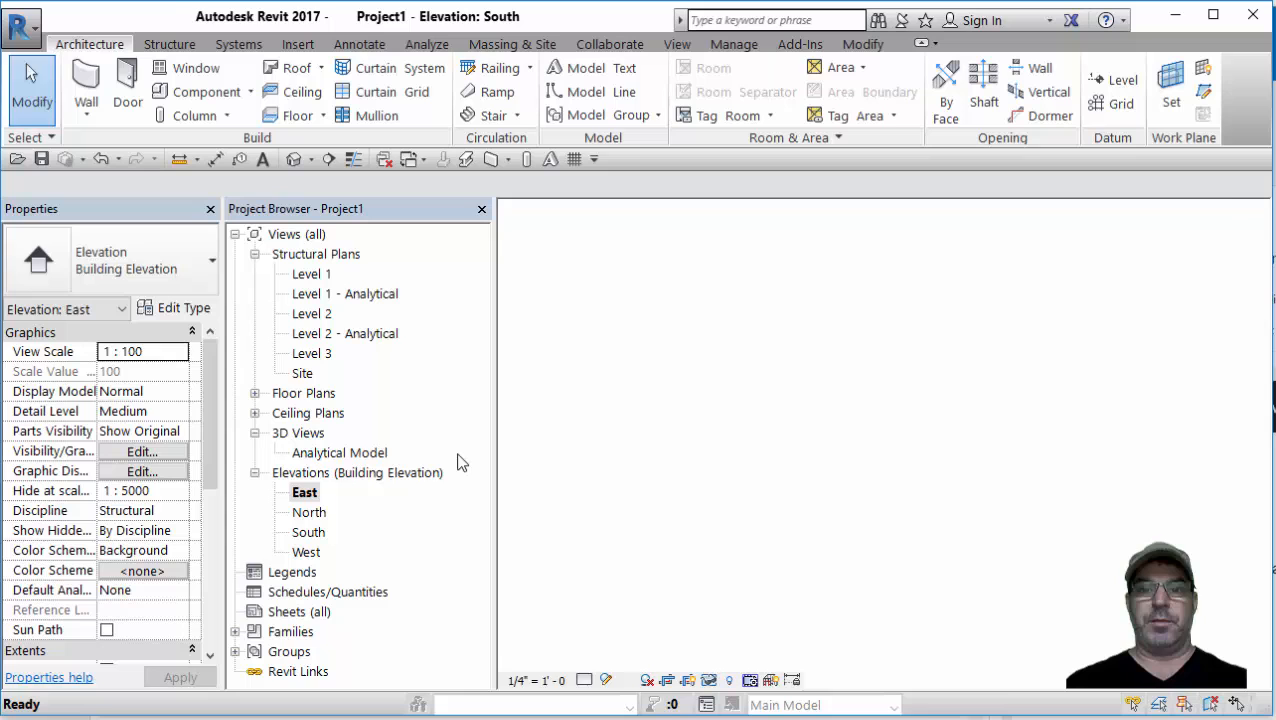
double_click(304, 492)
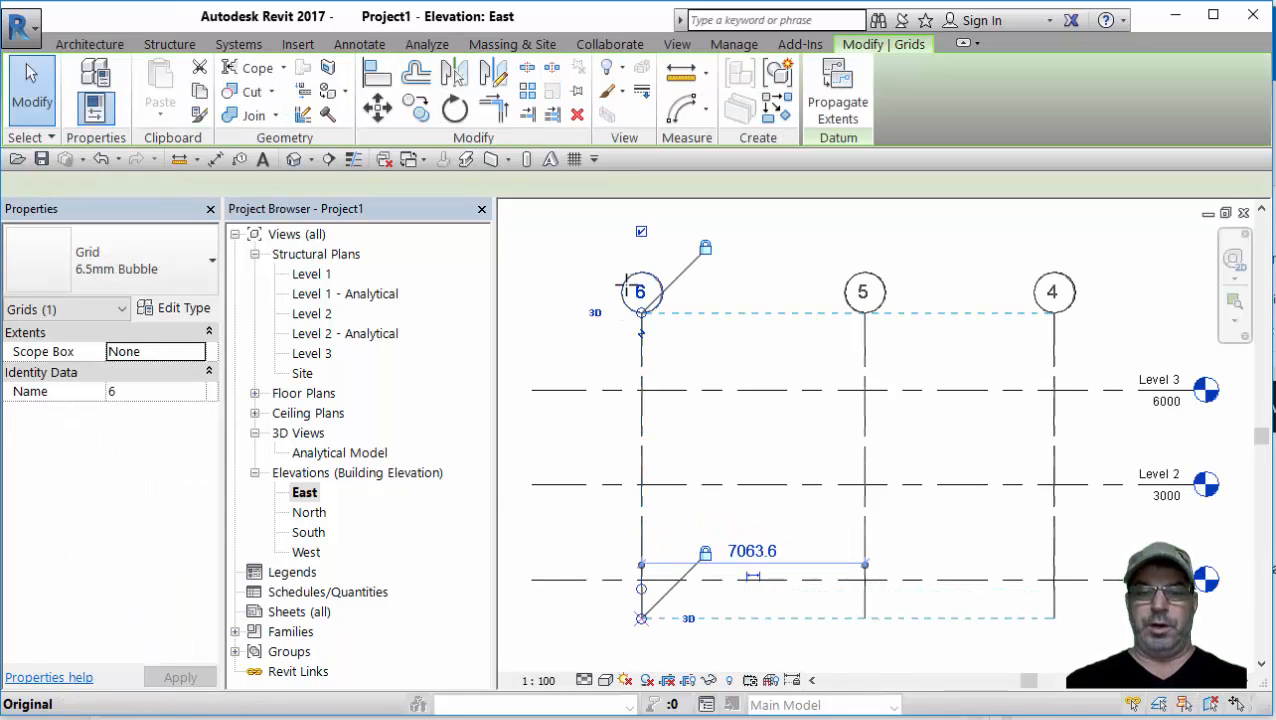
left_click(532, 316)
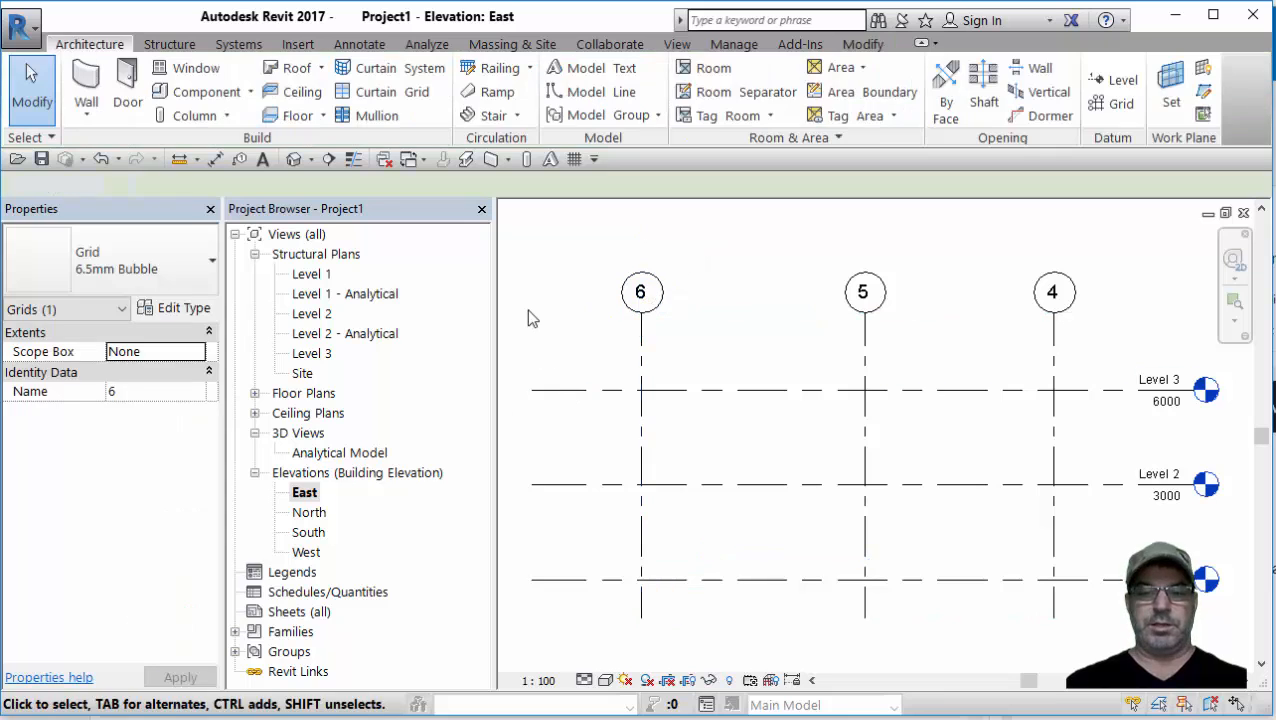
double_click(312, 272)
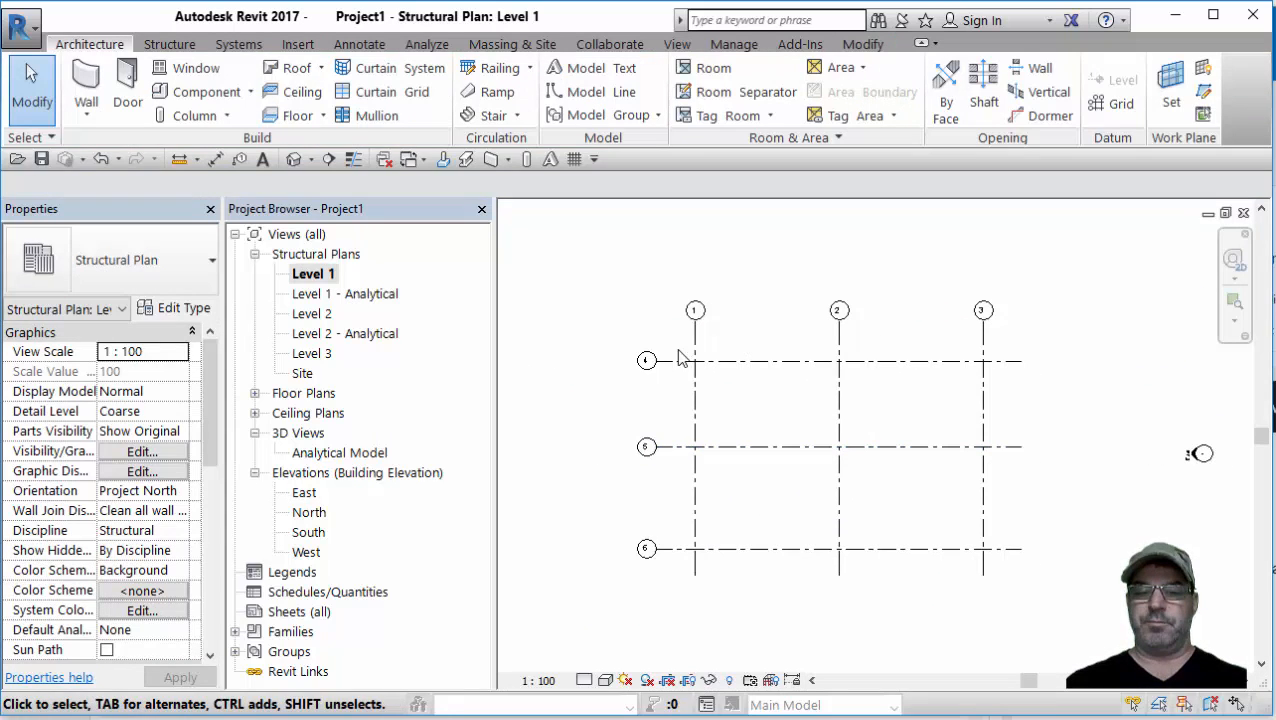
- Activate the Structural Wall tool from the Structure tools with a 1500 value entered
left_click(850, 448)
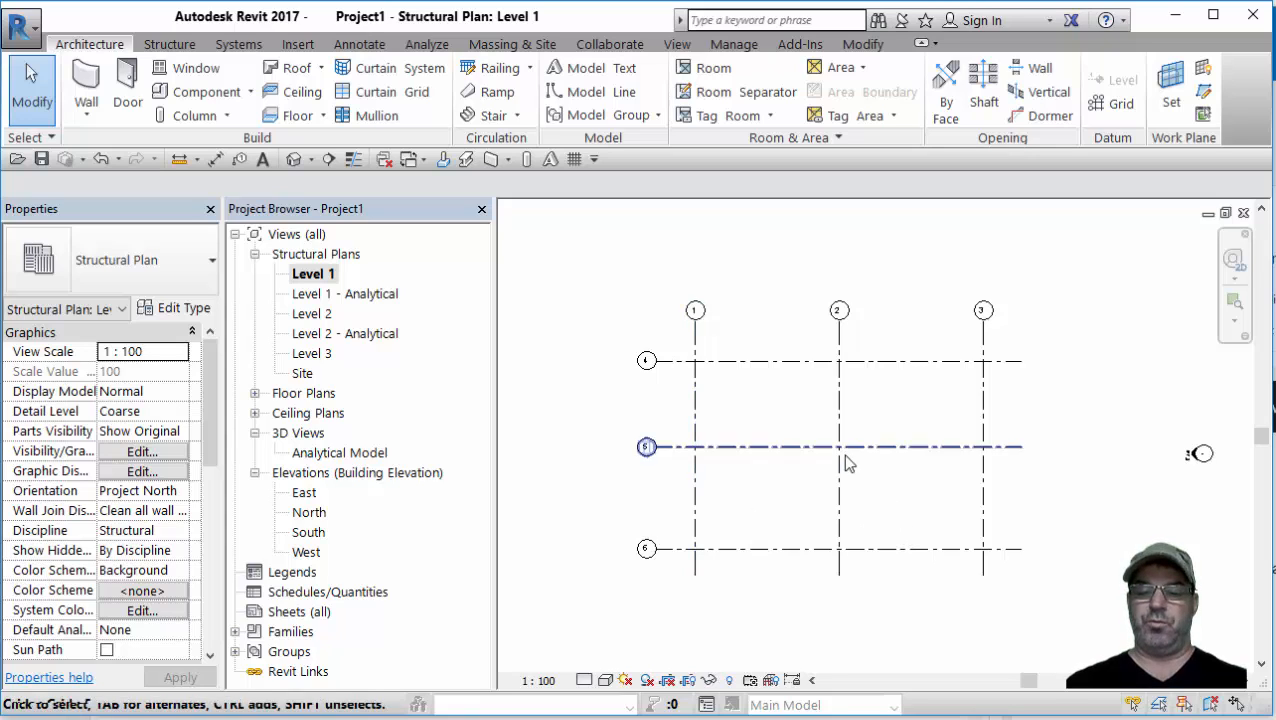
mouse_move(838, 448)
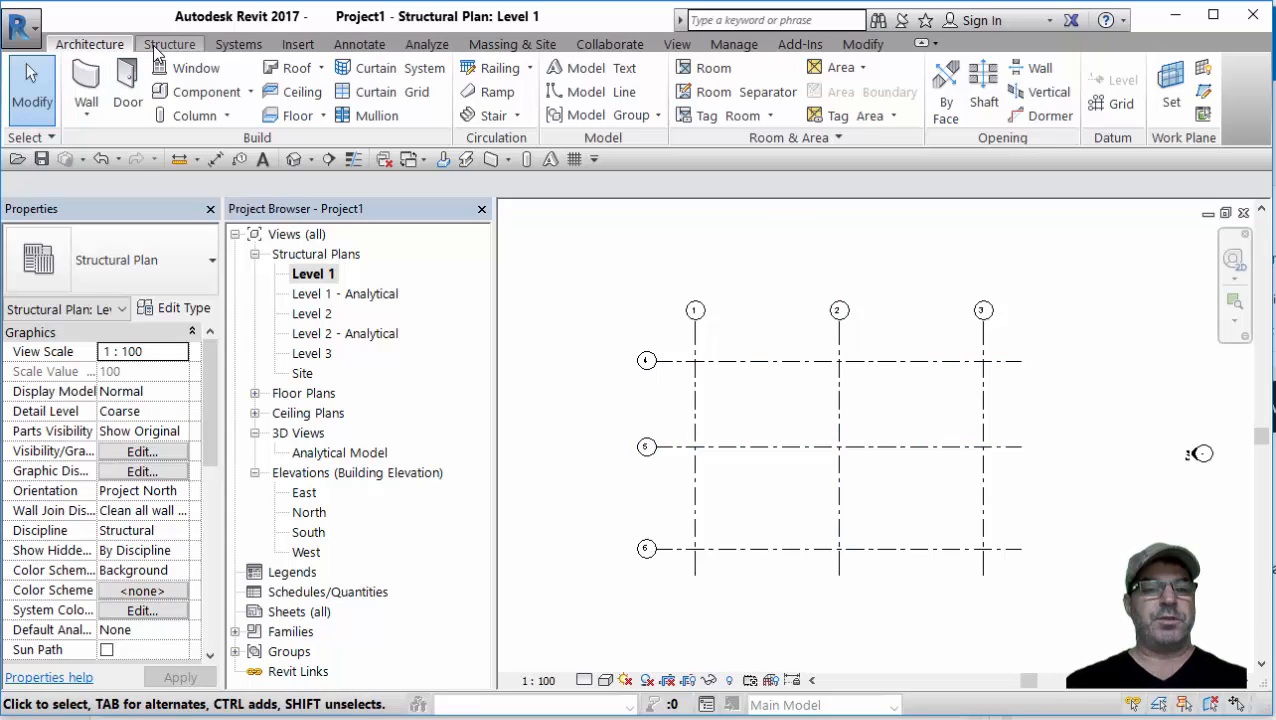
left_click(168, 44)
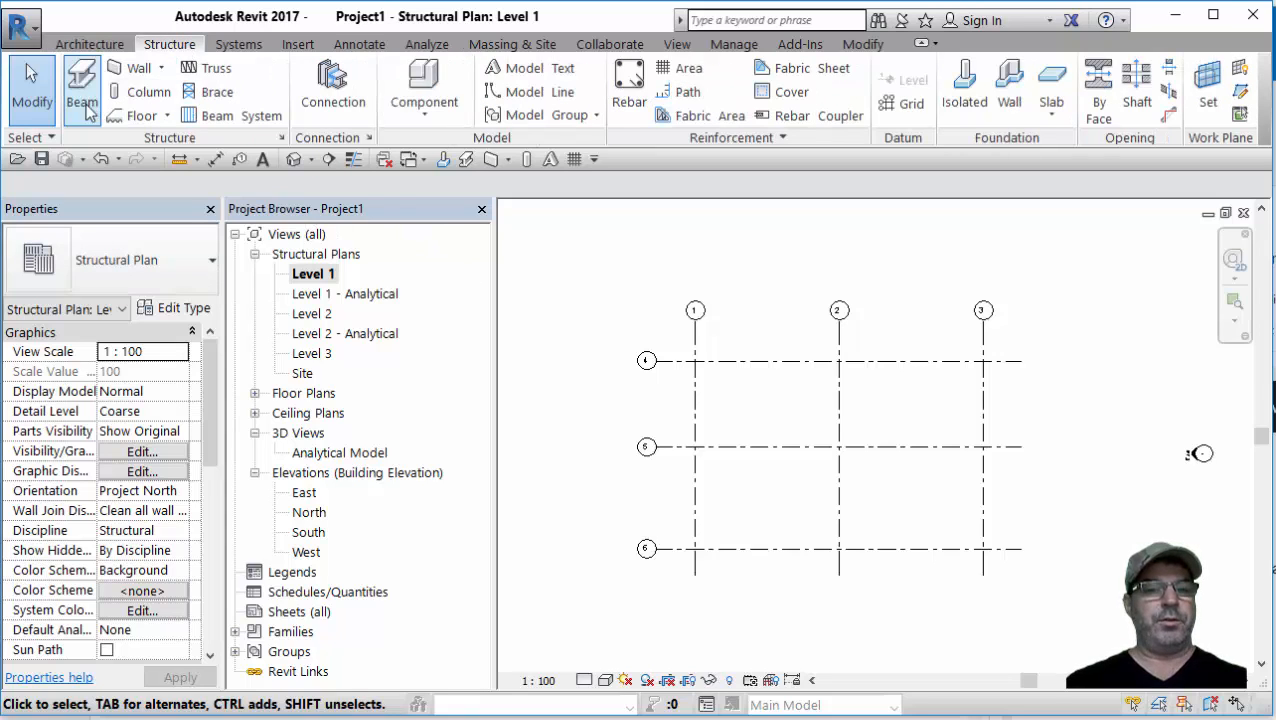
left_click(160, 68)
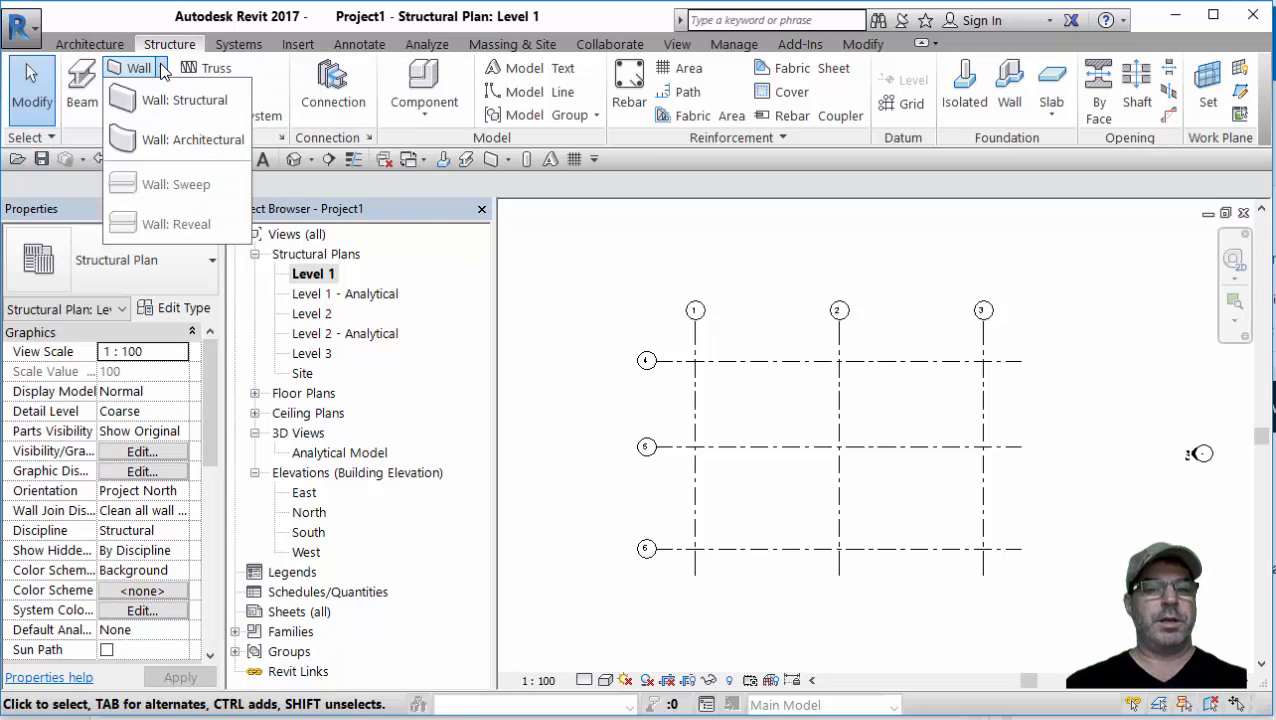
left_click(140, 68)
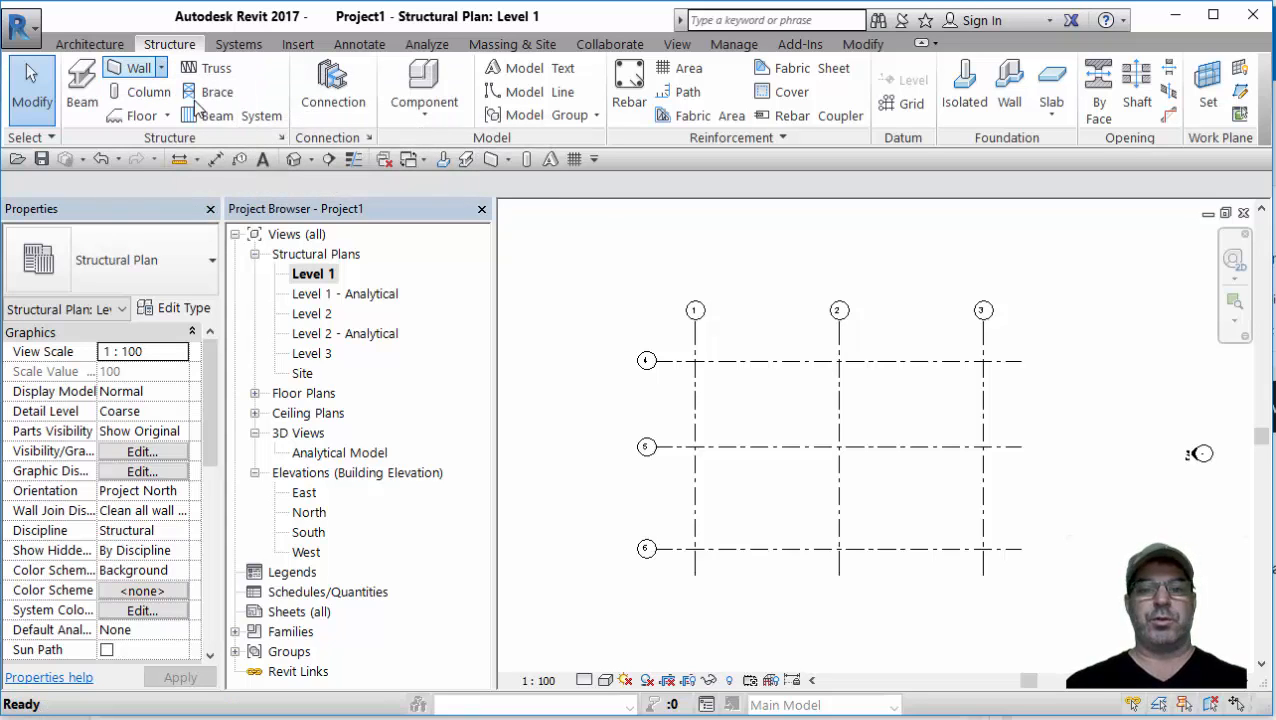
left_click(138, 68)
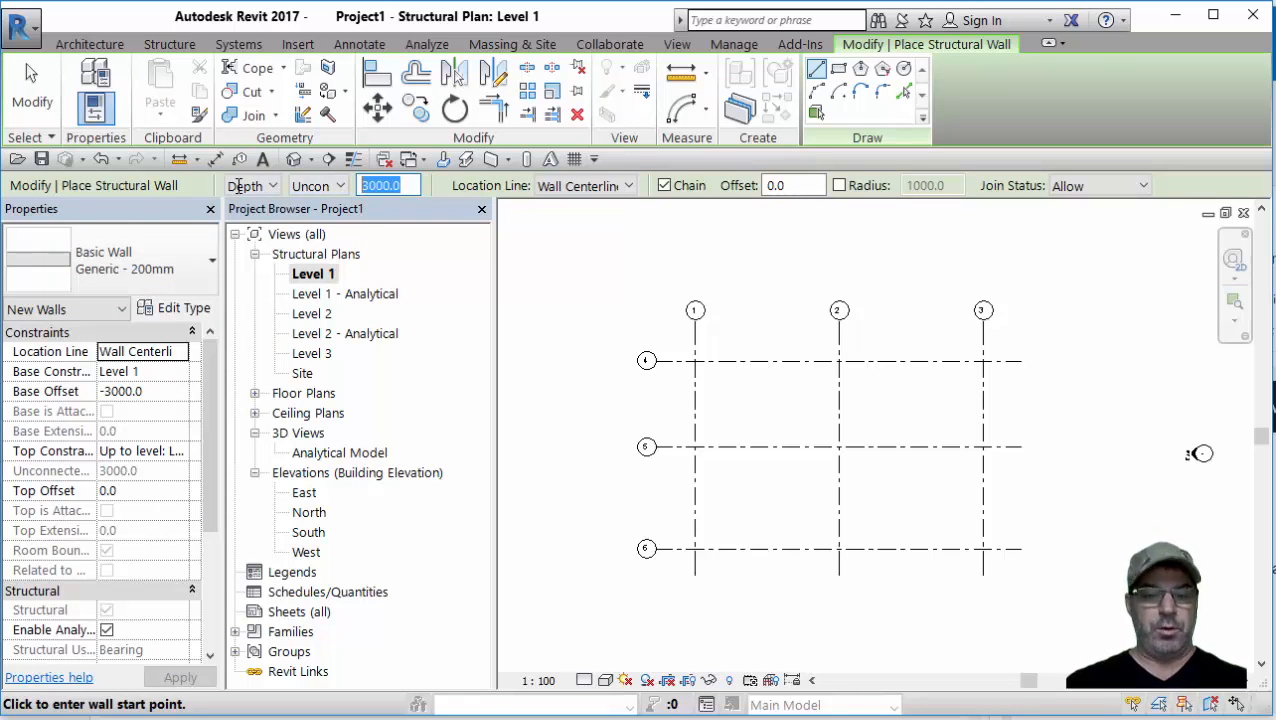
type("150")
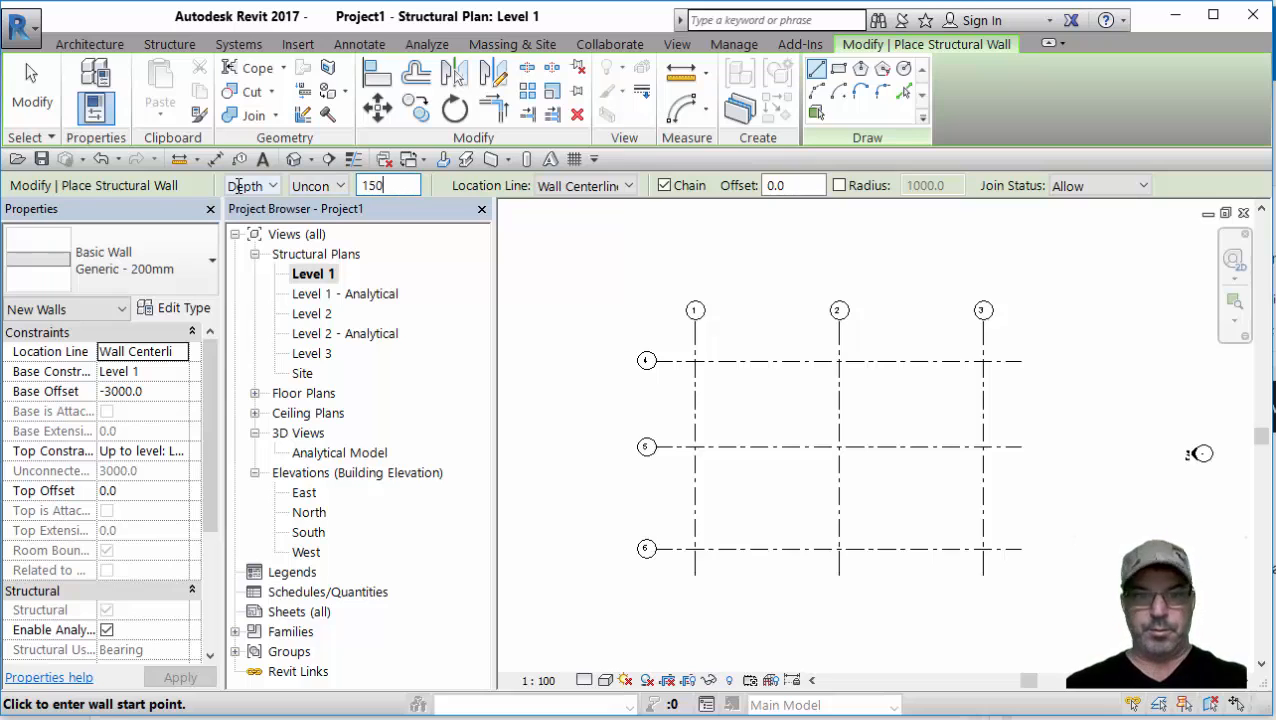
type("1500.0")
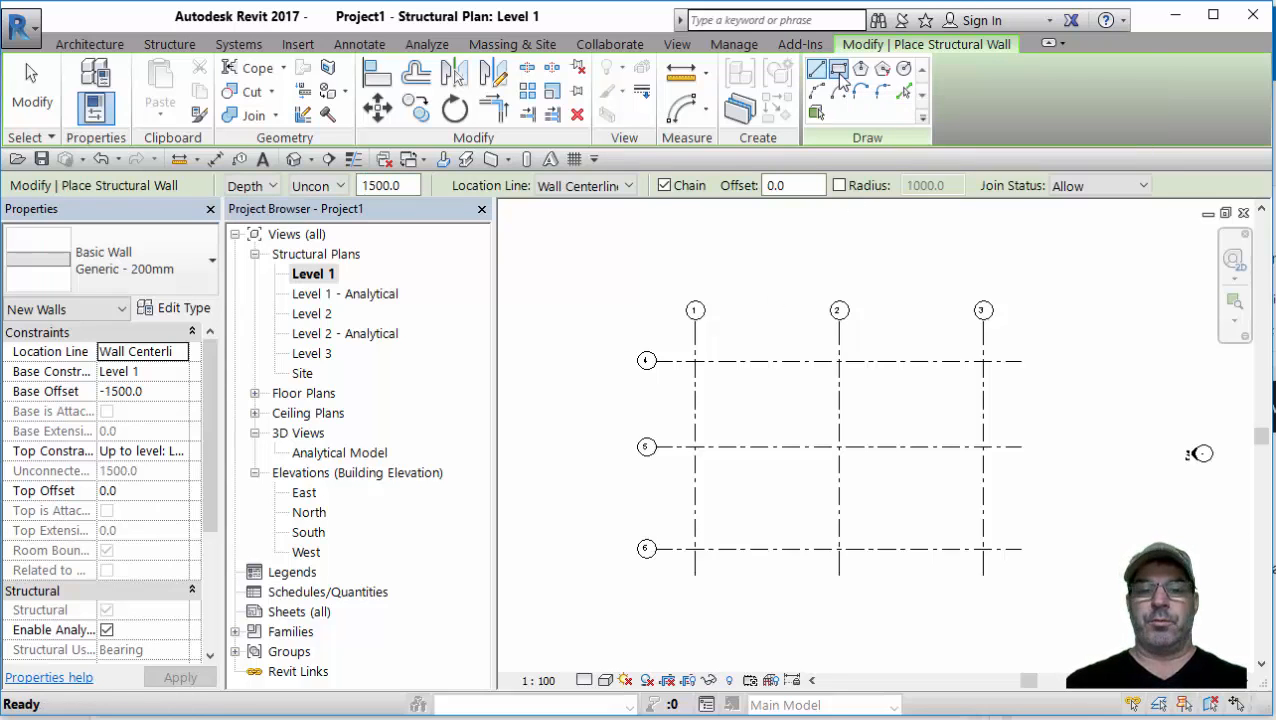
- Draw a rectangle of walls on Core Face: Exterior between grid intersections 1/4 and 3/6
left_click(812, 68)
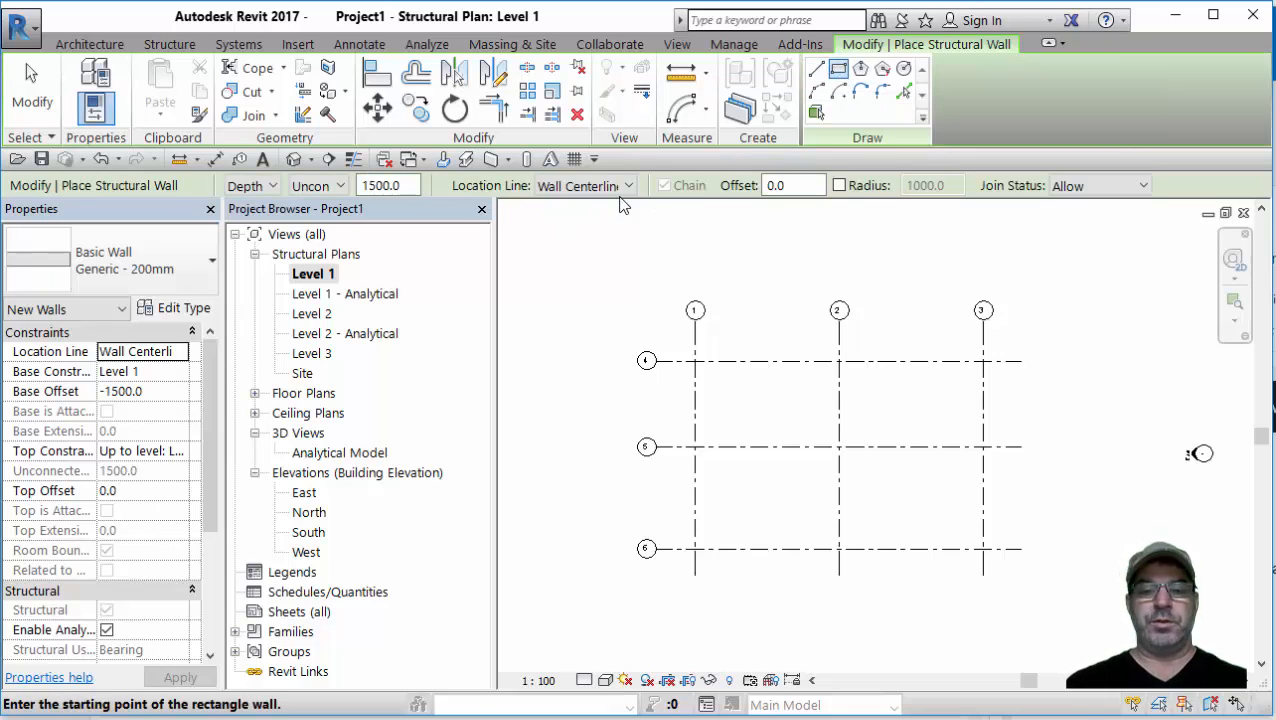
left_click(628, 184)
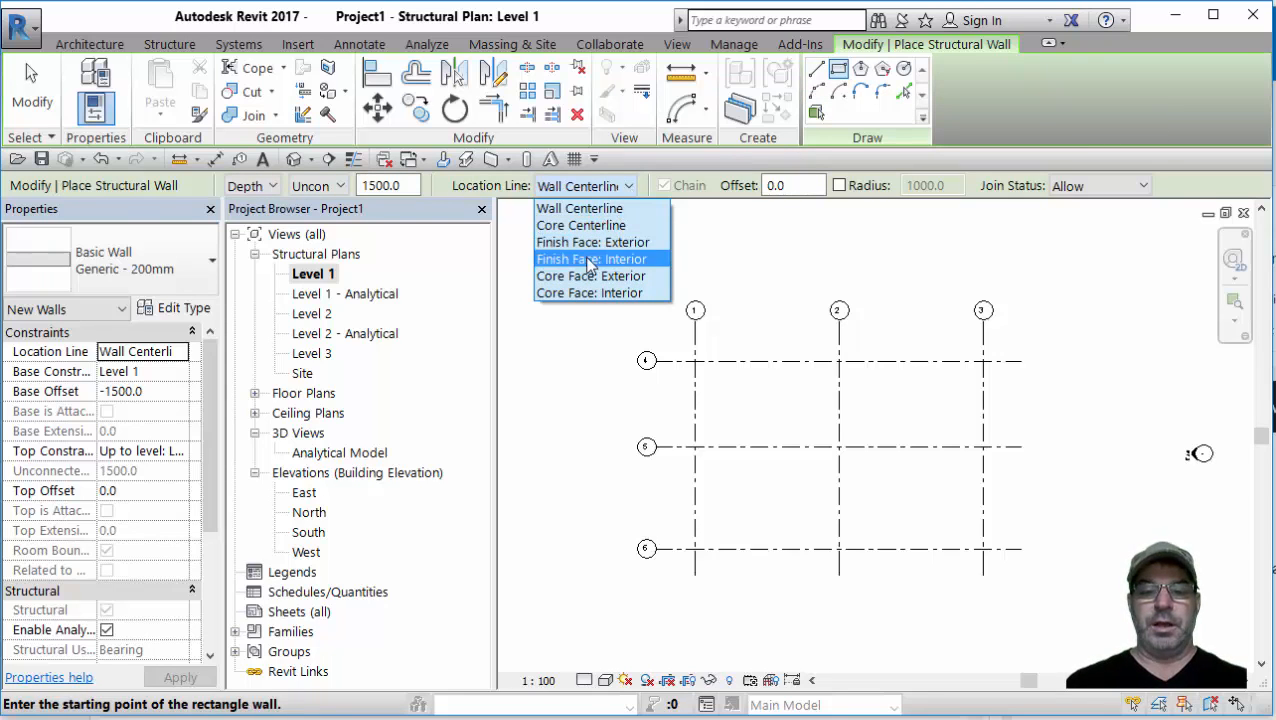
left_click(592, 276)
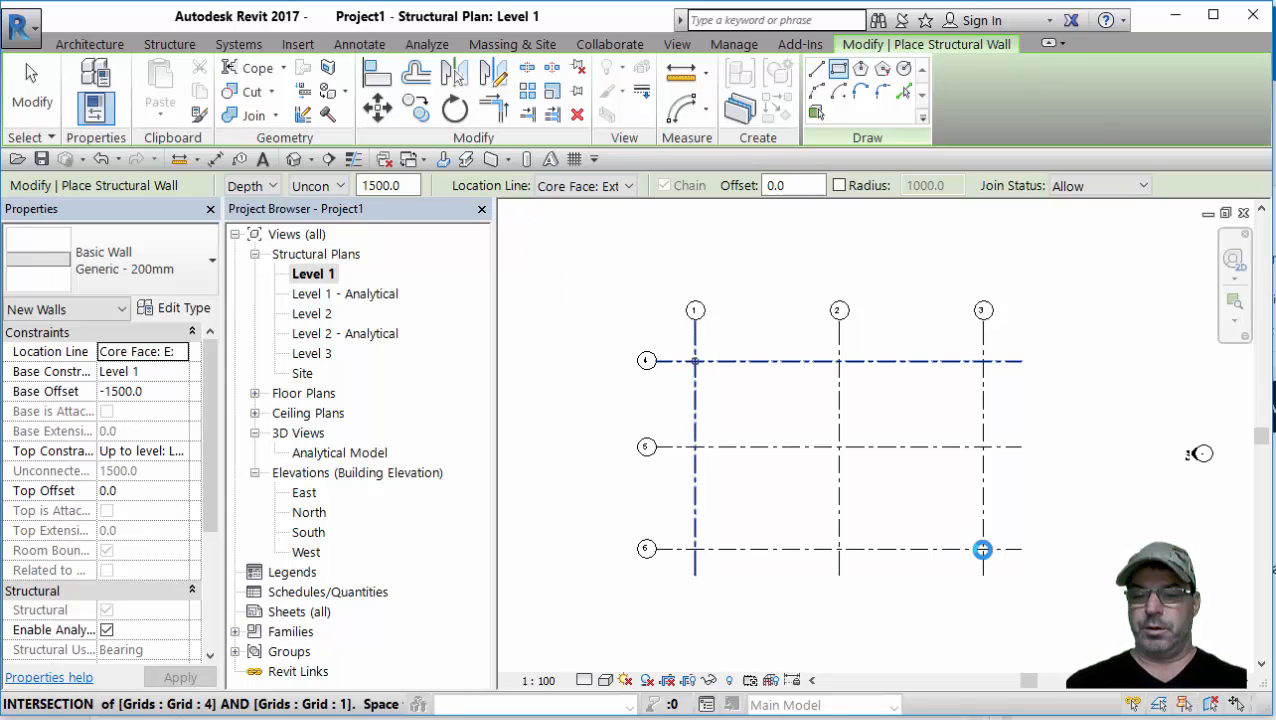
left_click(982, 550)
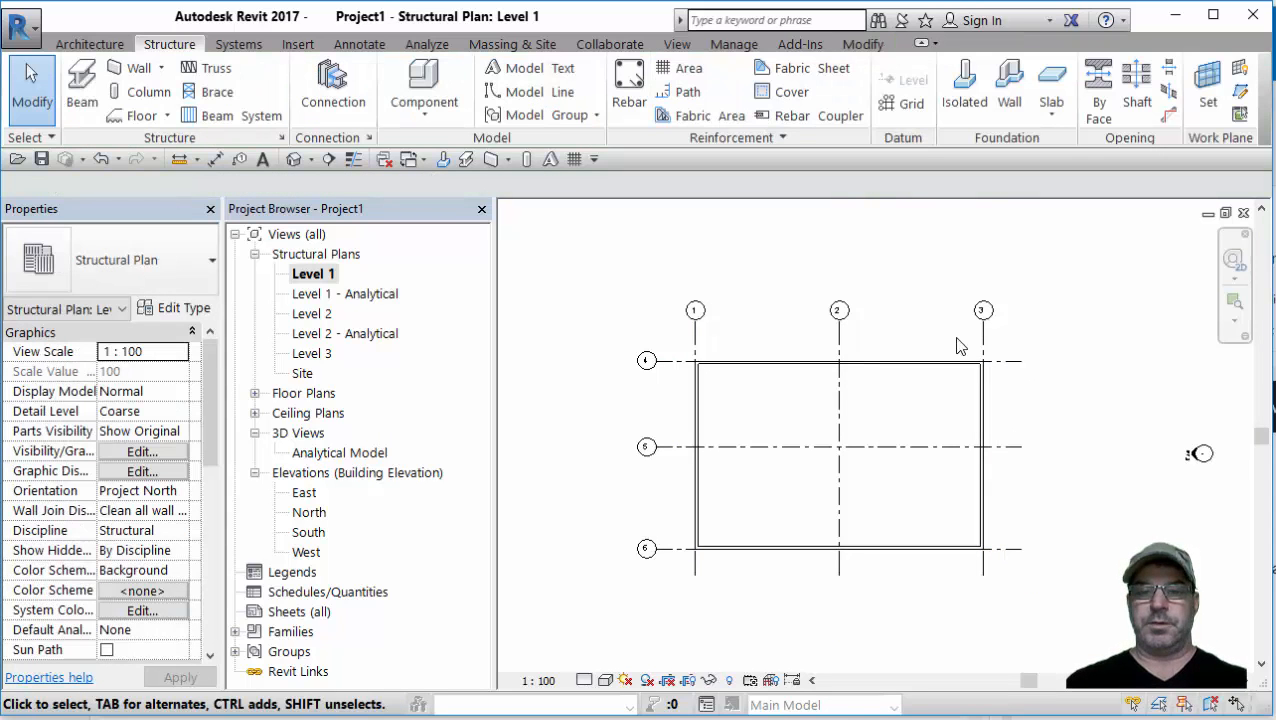
- Draw interior structural walls on Wall Centerline along grids 2 and 5
left_click(138, 68)
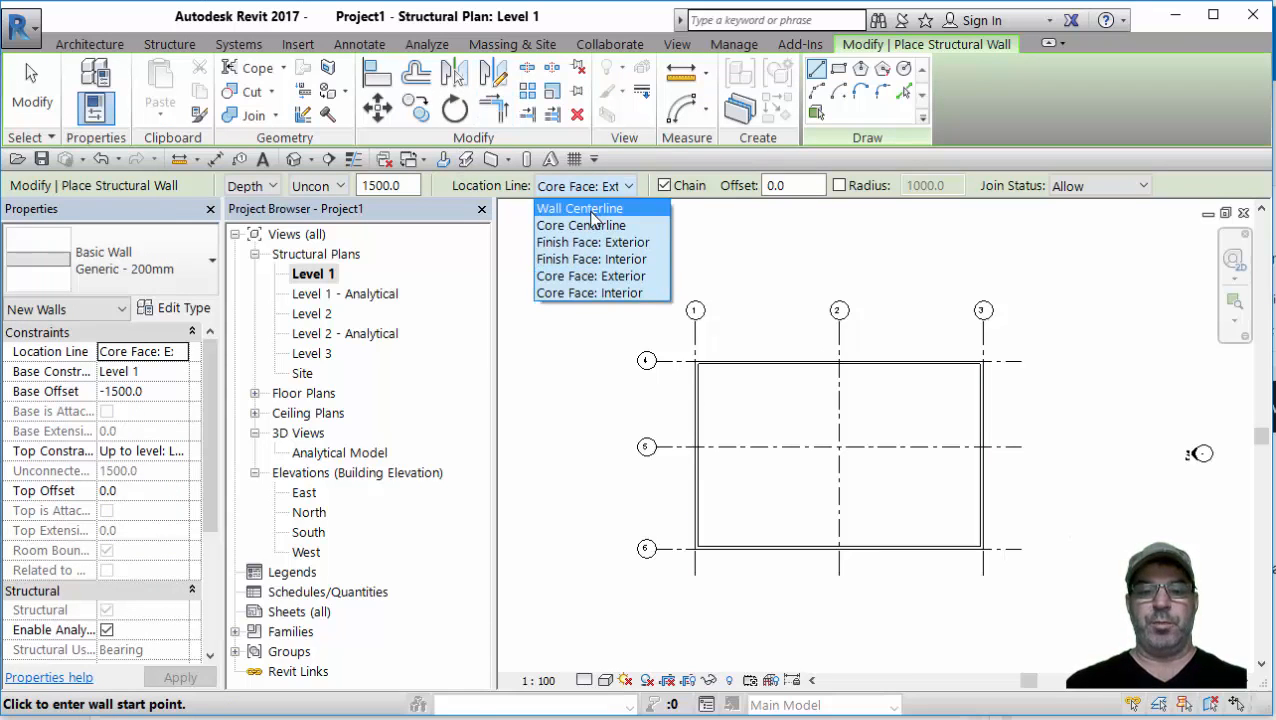
left_click(580, 208)
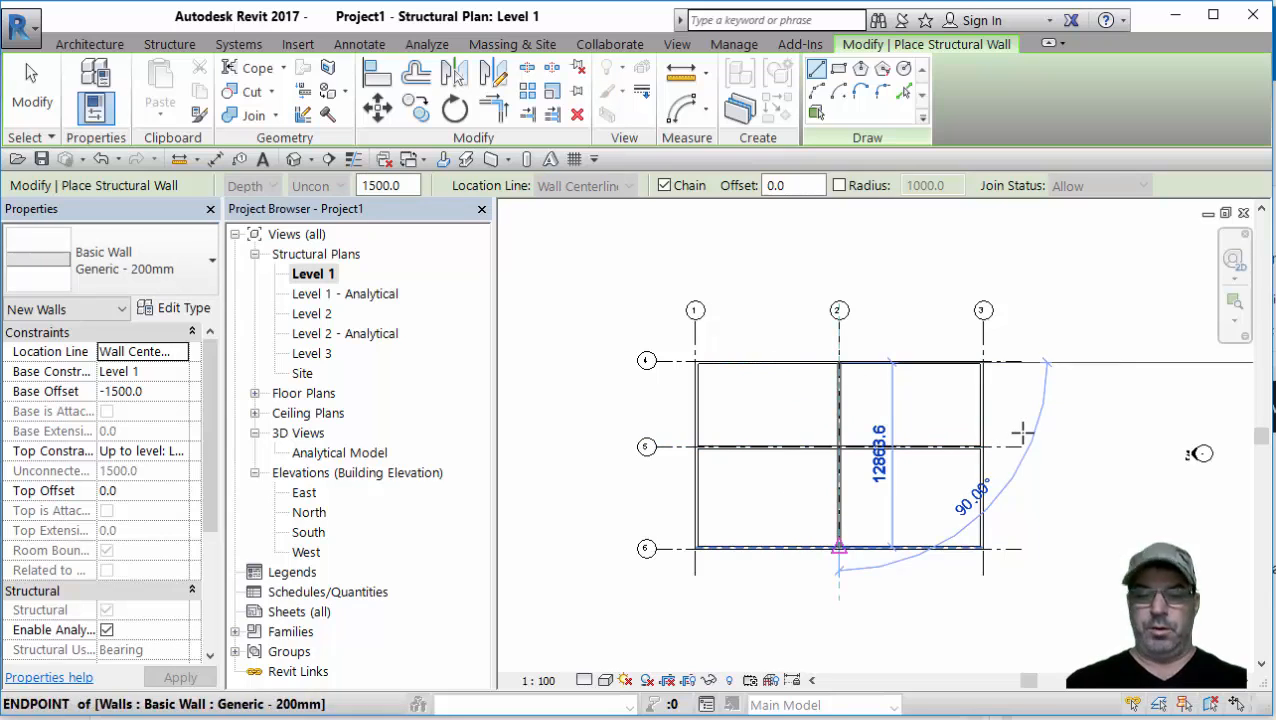
key("Escape")
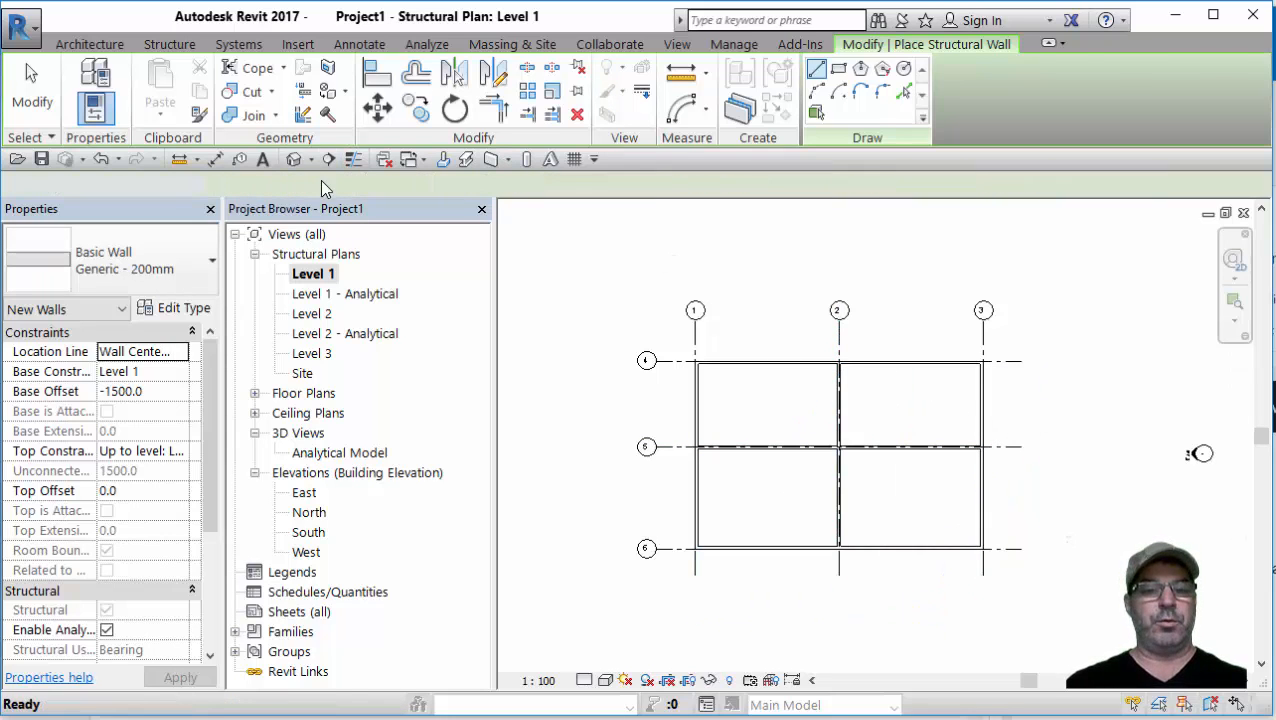
- Switch to the {3D} view to see the four-bay wall layout
double_click(306, 472)
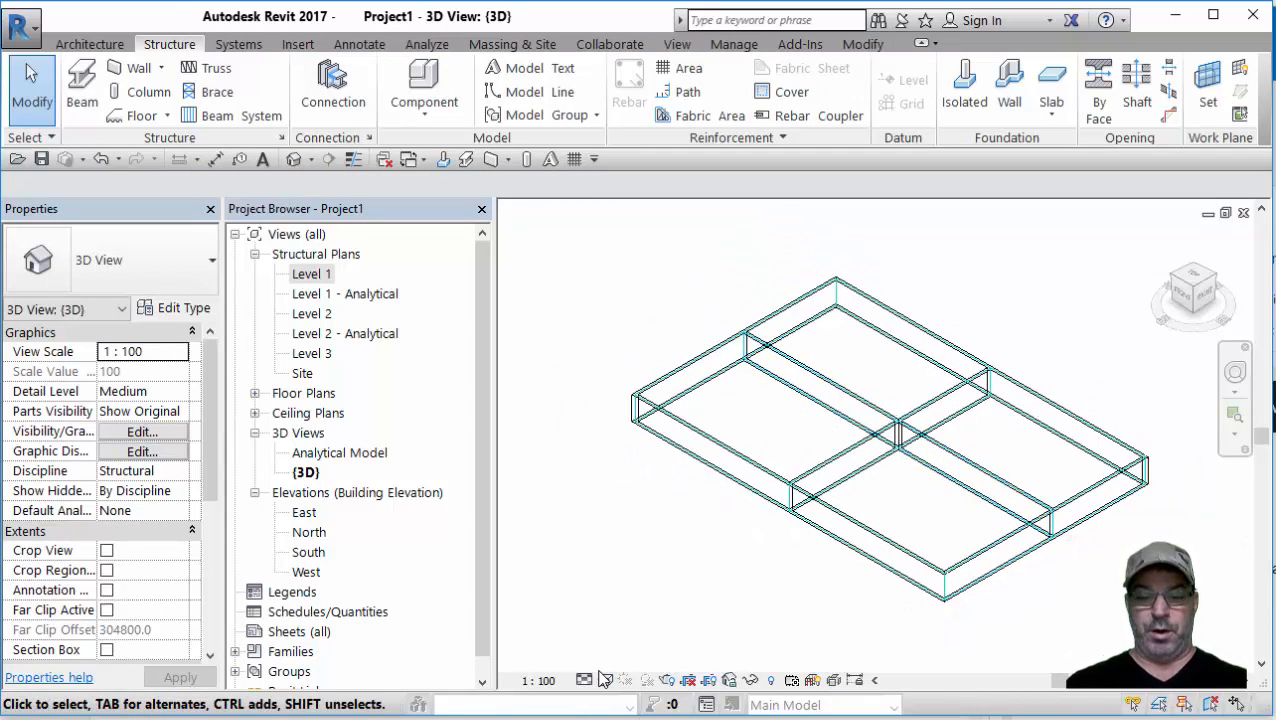
mouse_move(604, 680)
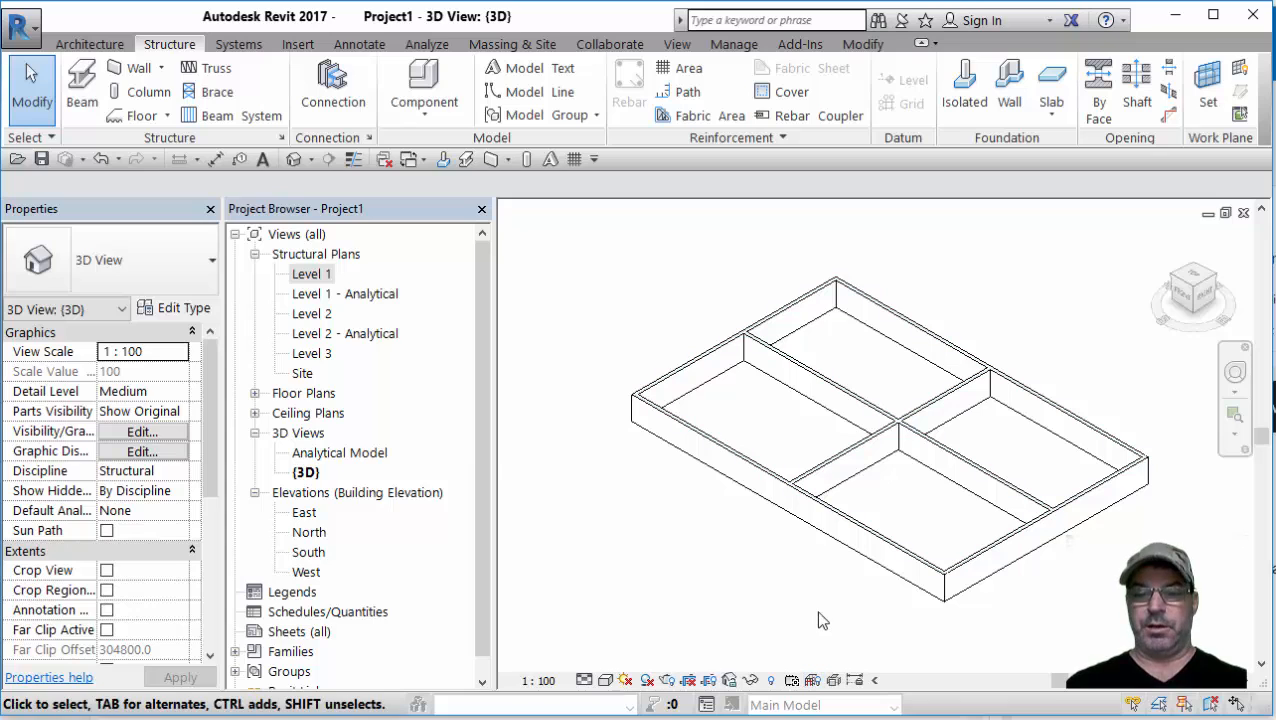
mouse_move(816, 592)
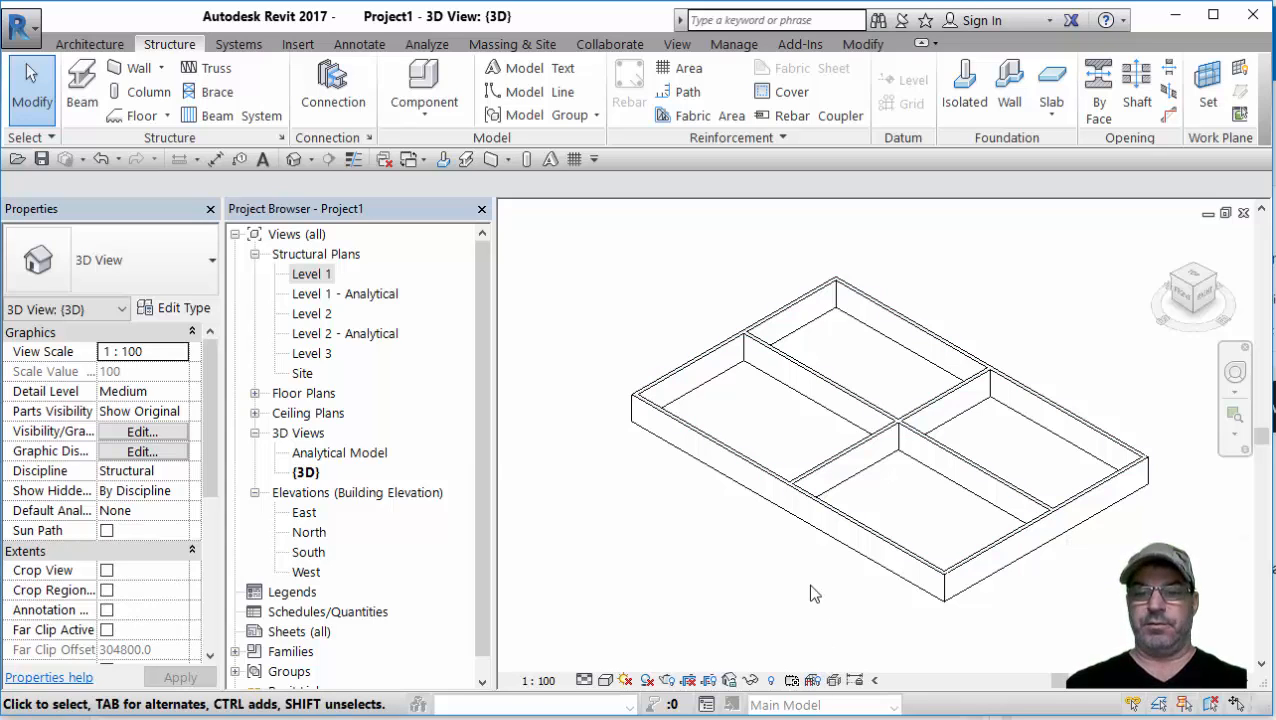
- Go back to the Level 1 structural plan from the Project Browser
left_click(312, 274)
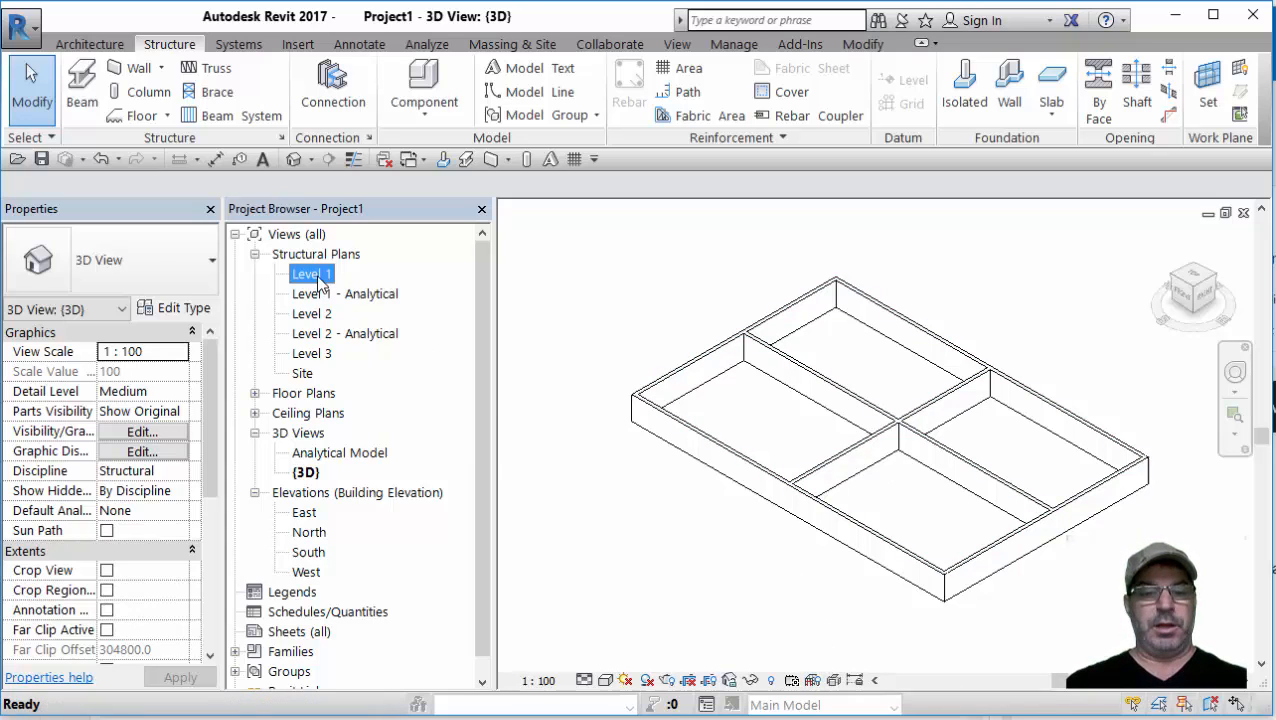
double_click(312, 272)
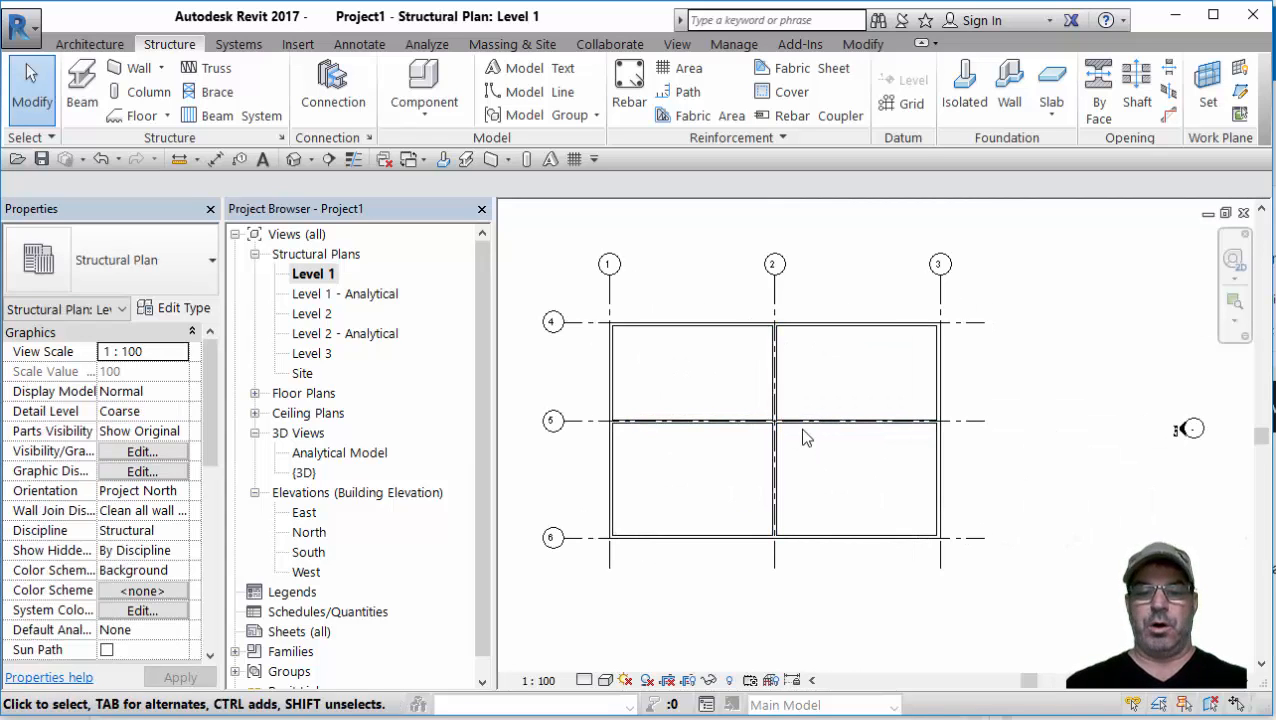
left_click(750, 420)
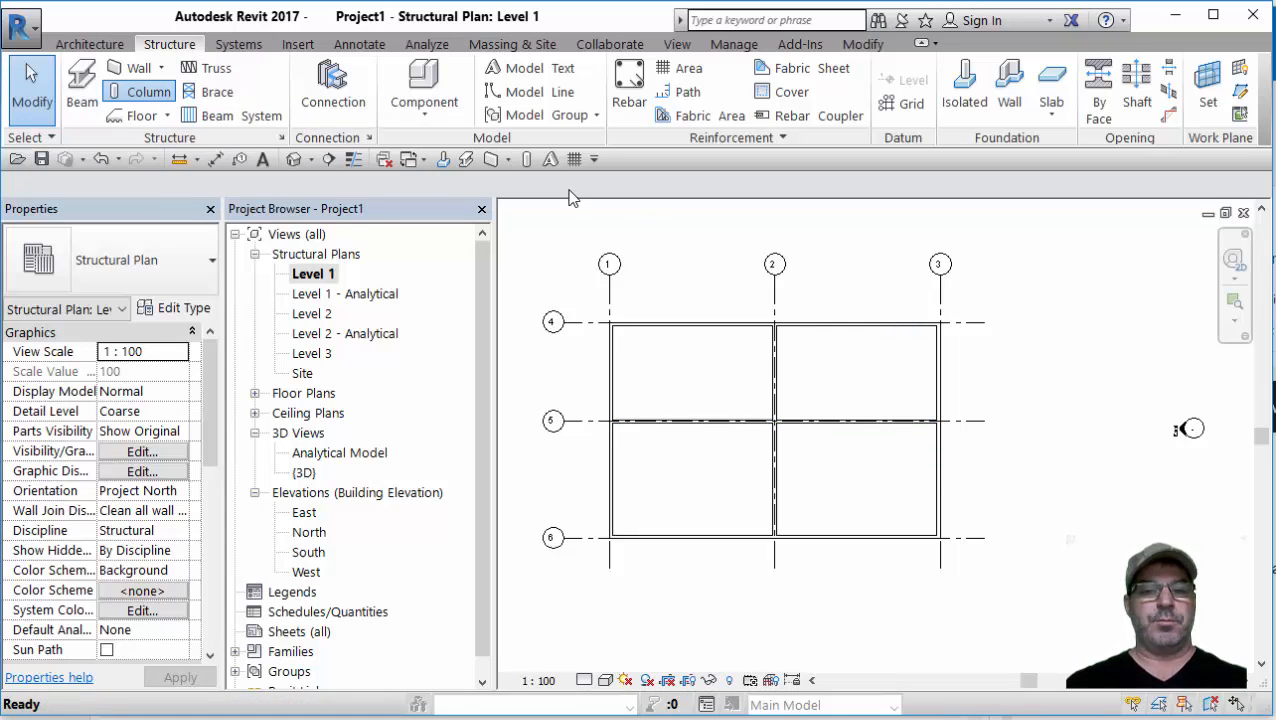
- Place UC305x305x97 vertical steel columns At Grids on all Level 1 intersections
left_click(148, 90)
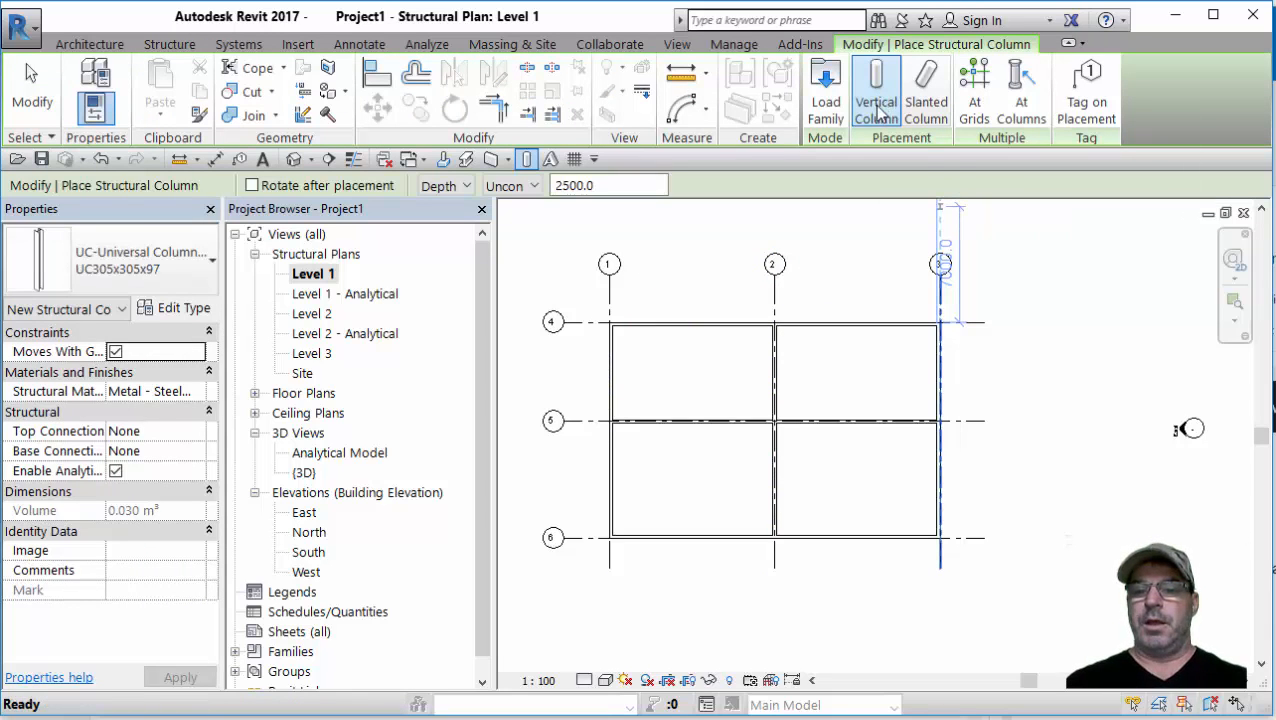
left_click(974, 90)
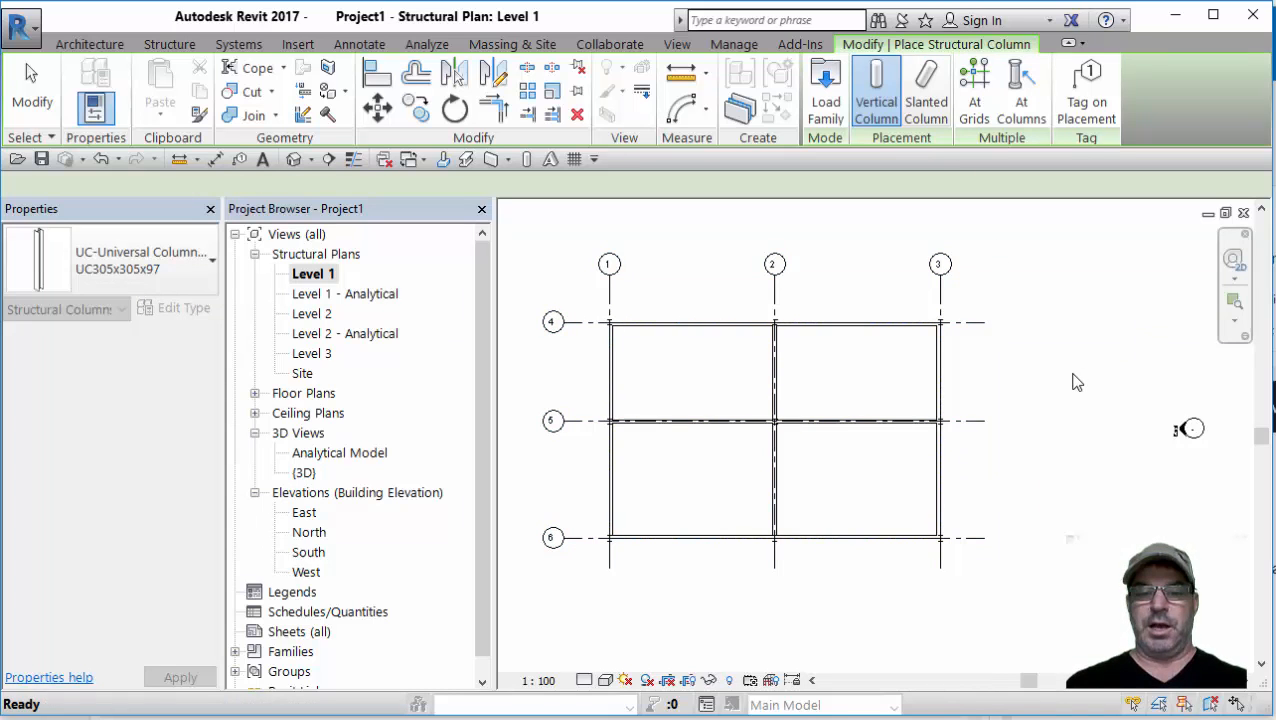
left_click(876, 90)
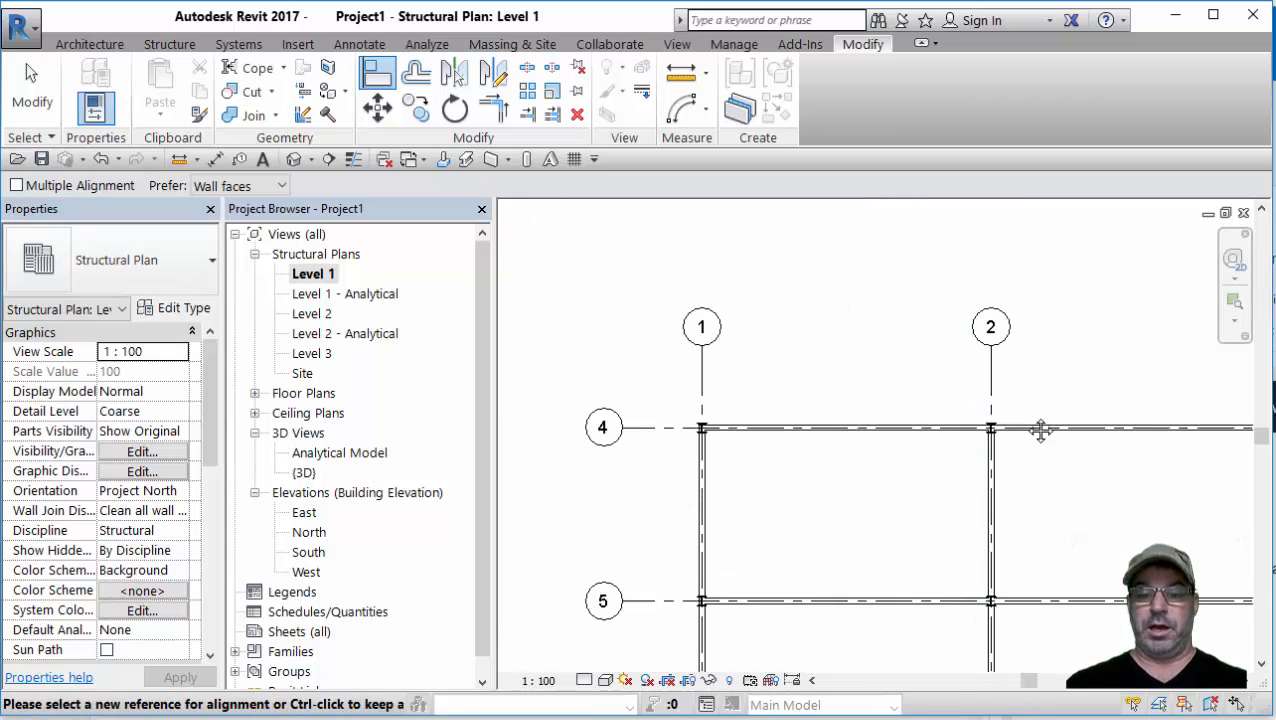
- Activate Structural Column set to M_Concrete-Rectangular-Column 450 x 600mm
left_click(88, 44)
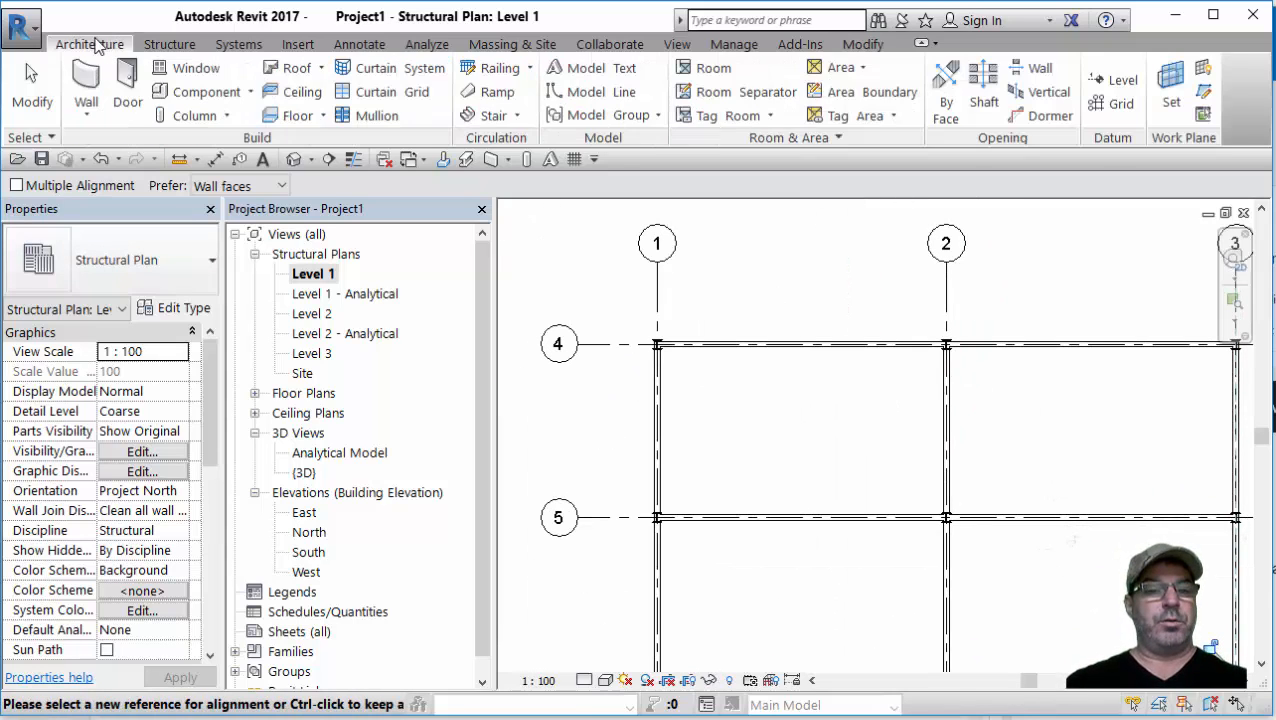
left_click(168, 44)
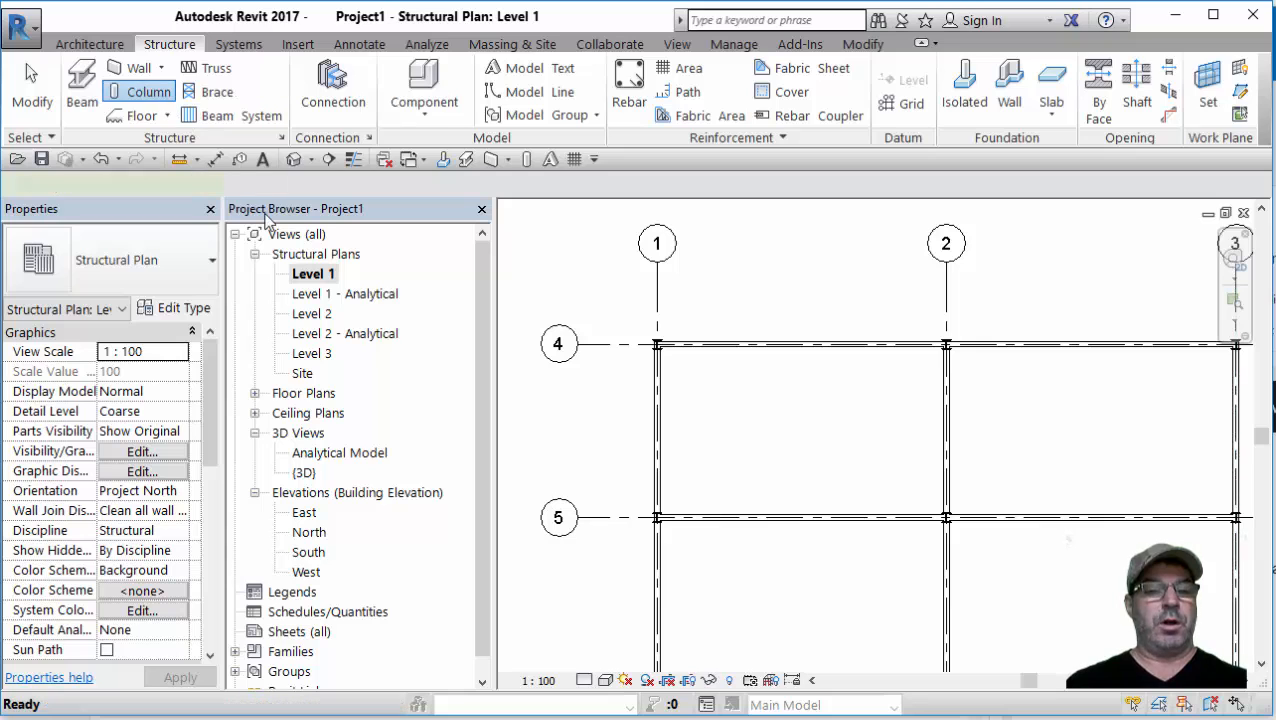
left_click(152, 92)
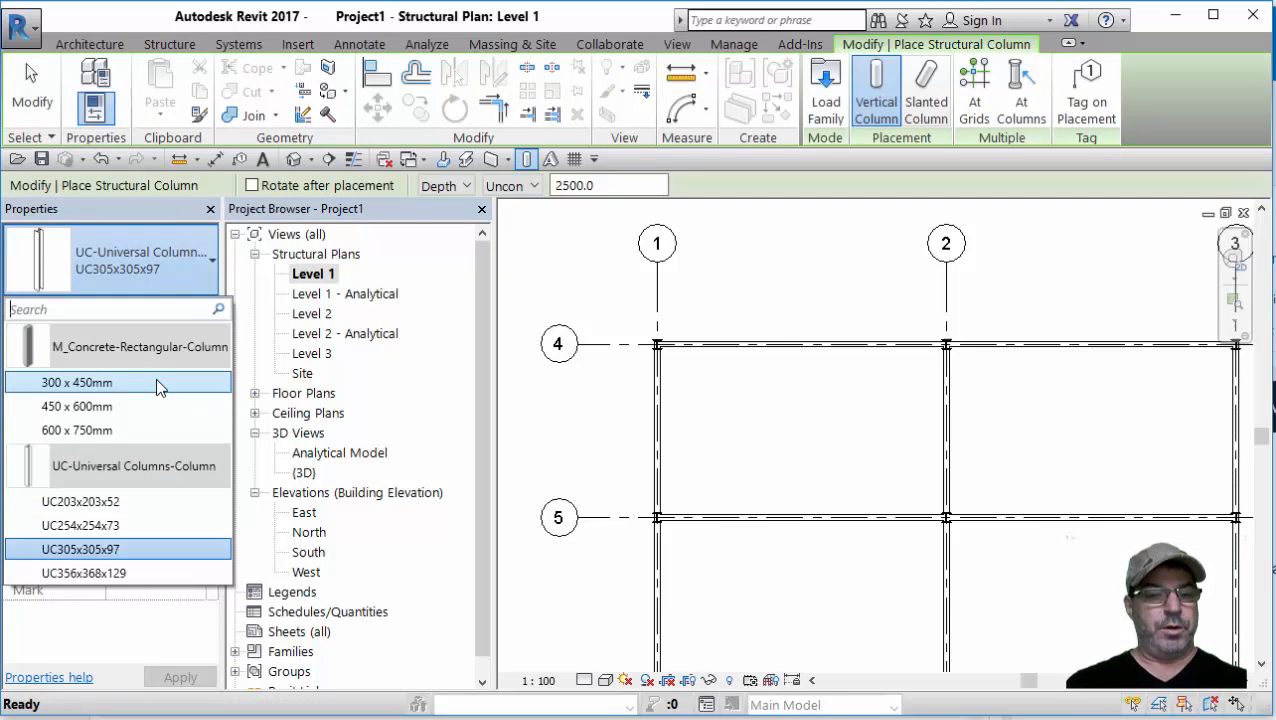
mouse_move(76, 406)
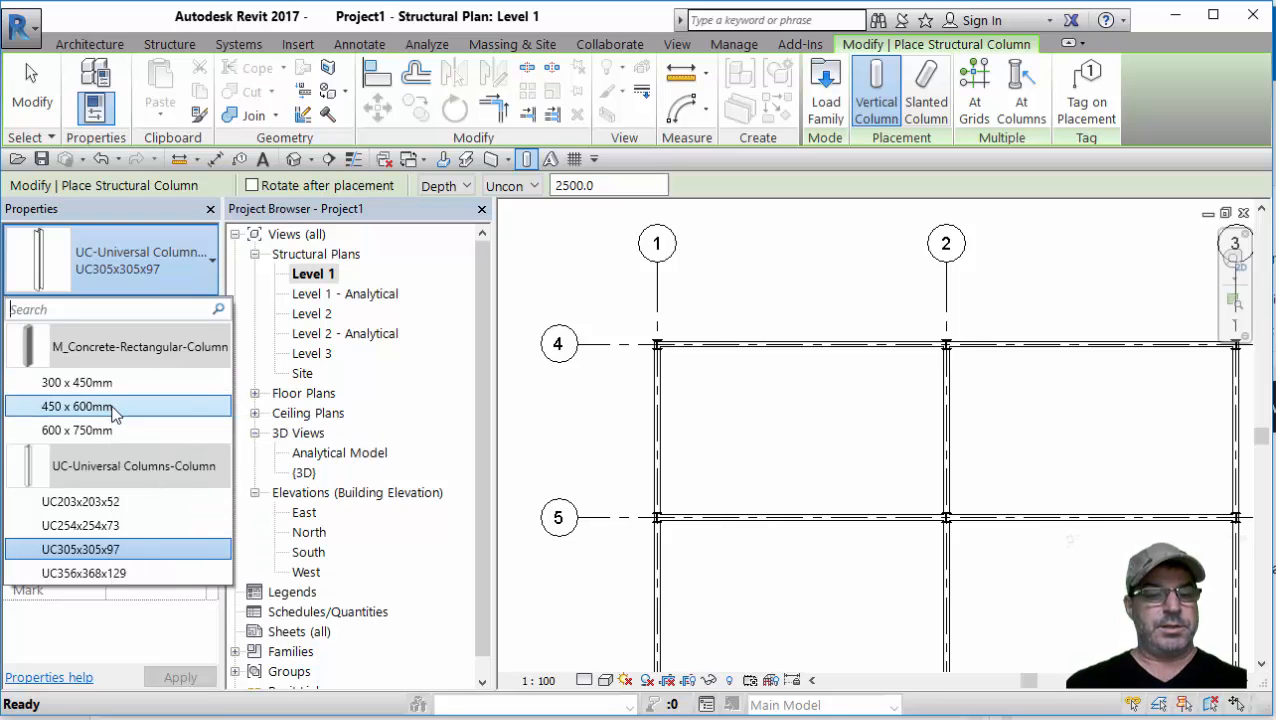
left_click(76, 406)
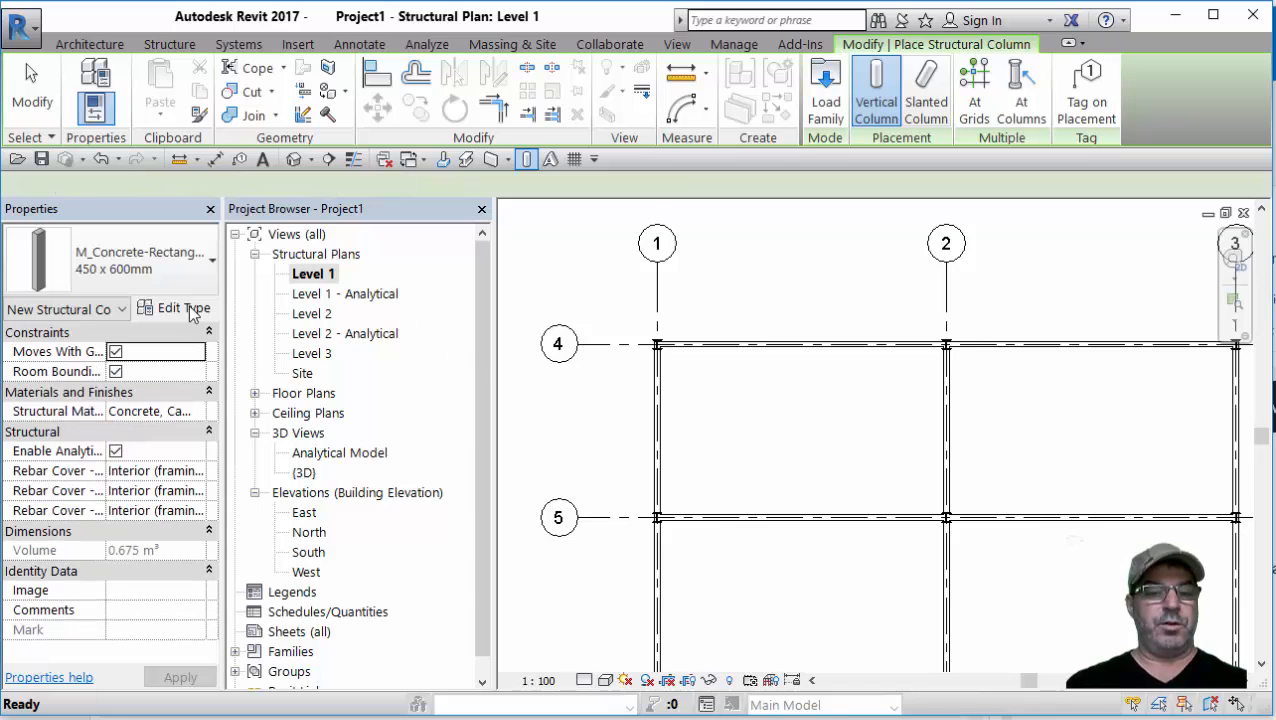
- Duplicate the concrete column type as '450 x 450' and set its b and h dimensions to 450
left_click(174, 308)
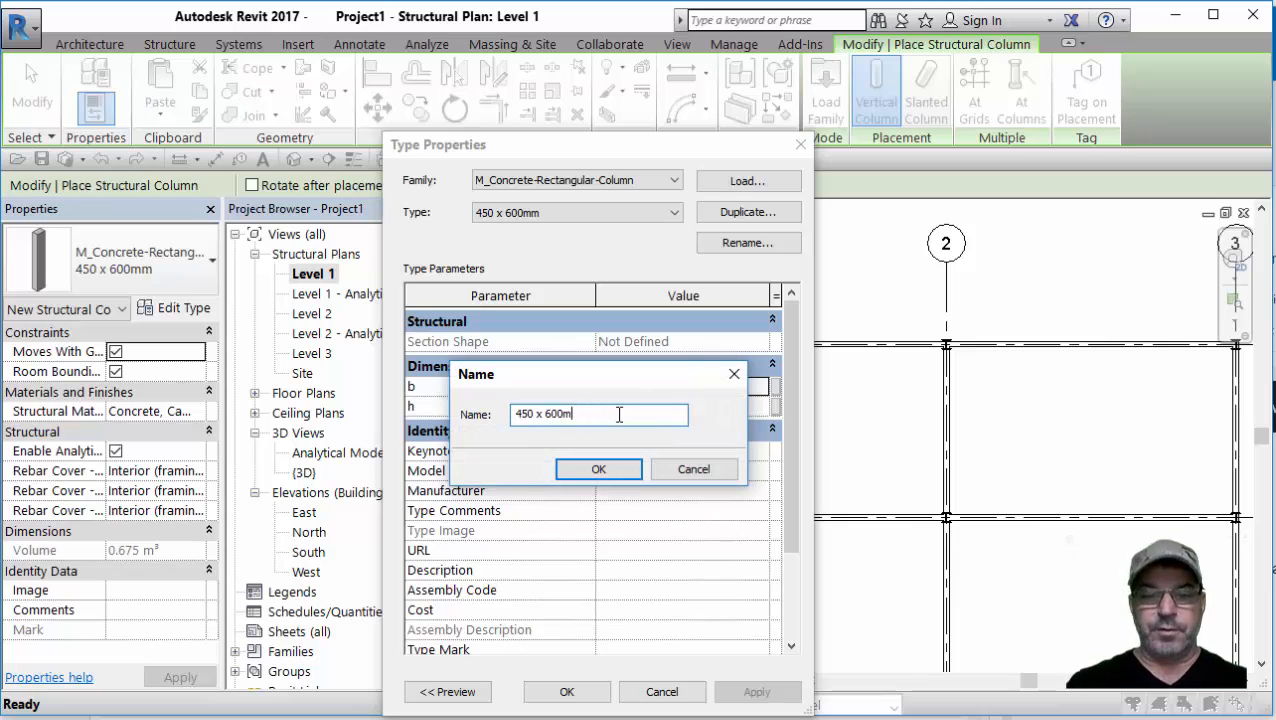
type("450 x 450")
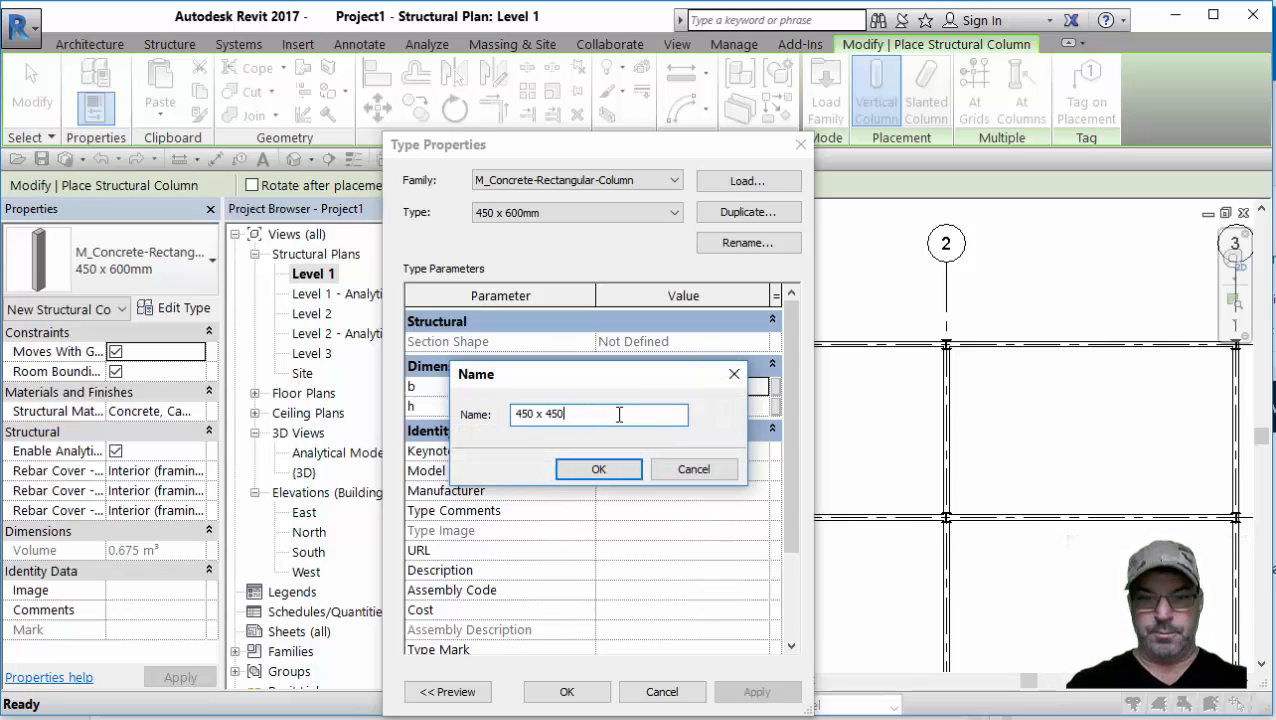
left_click(598, 468)
type("4")
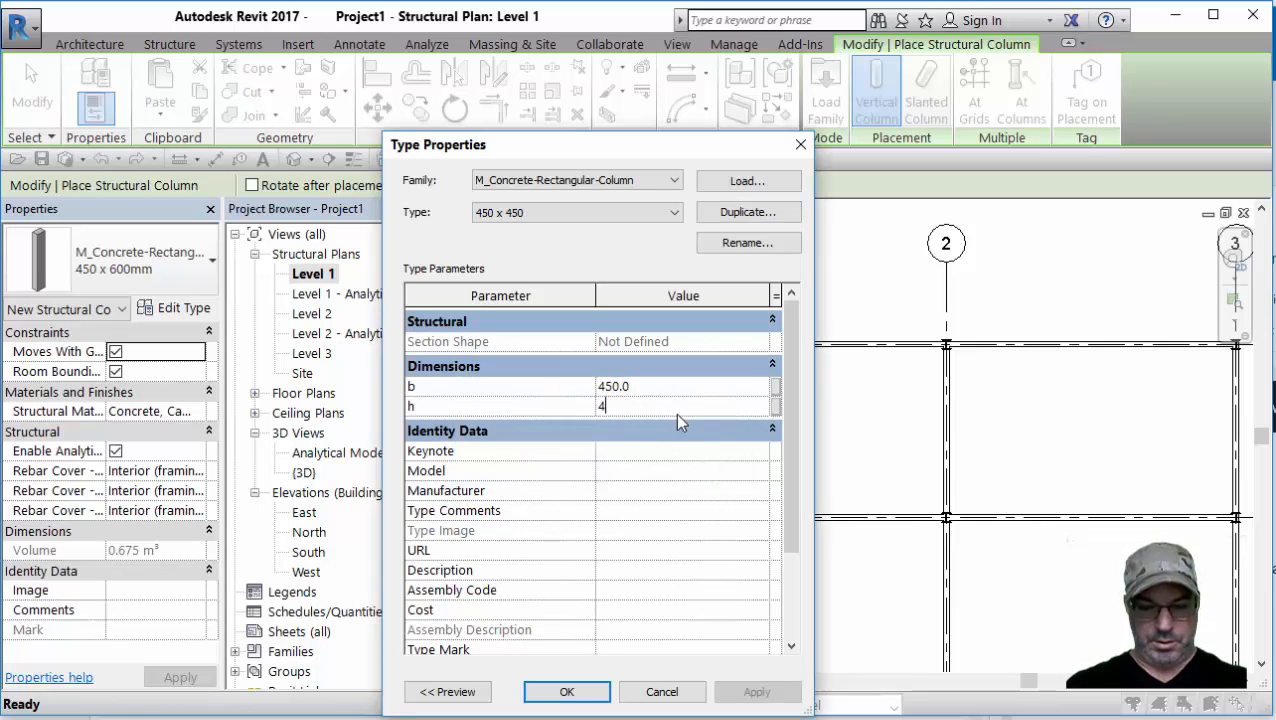
left_click(568, 692)
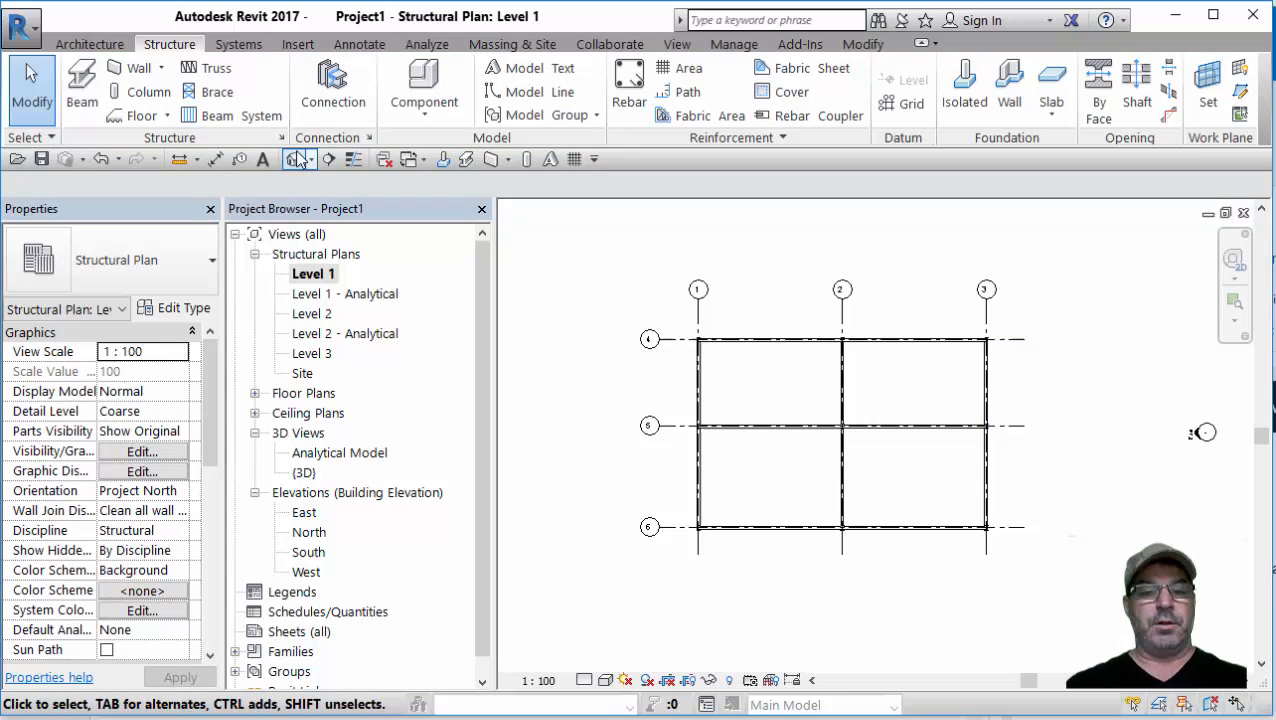
- In the 3D view, set the selected steel UC columns' top level to Level 2
double_click(304, 472)
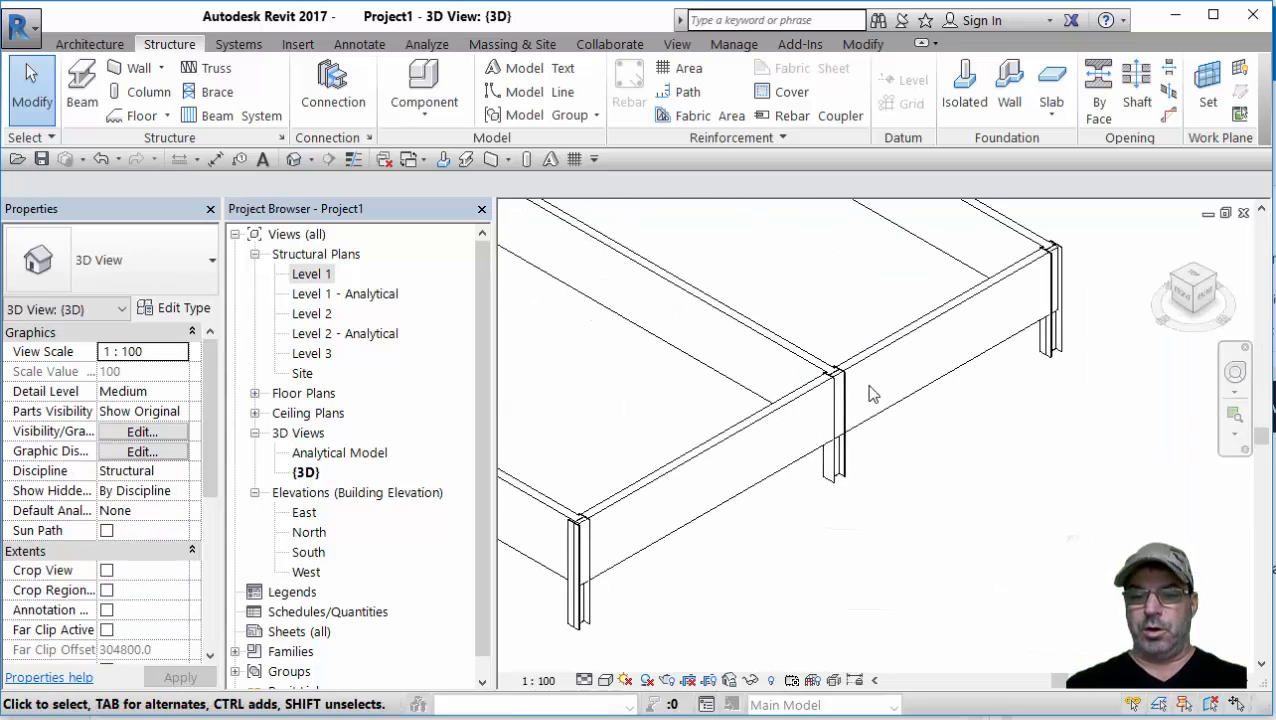
mouse_move(840, 460)
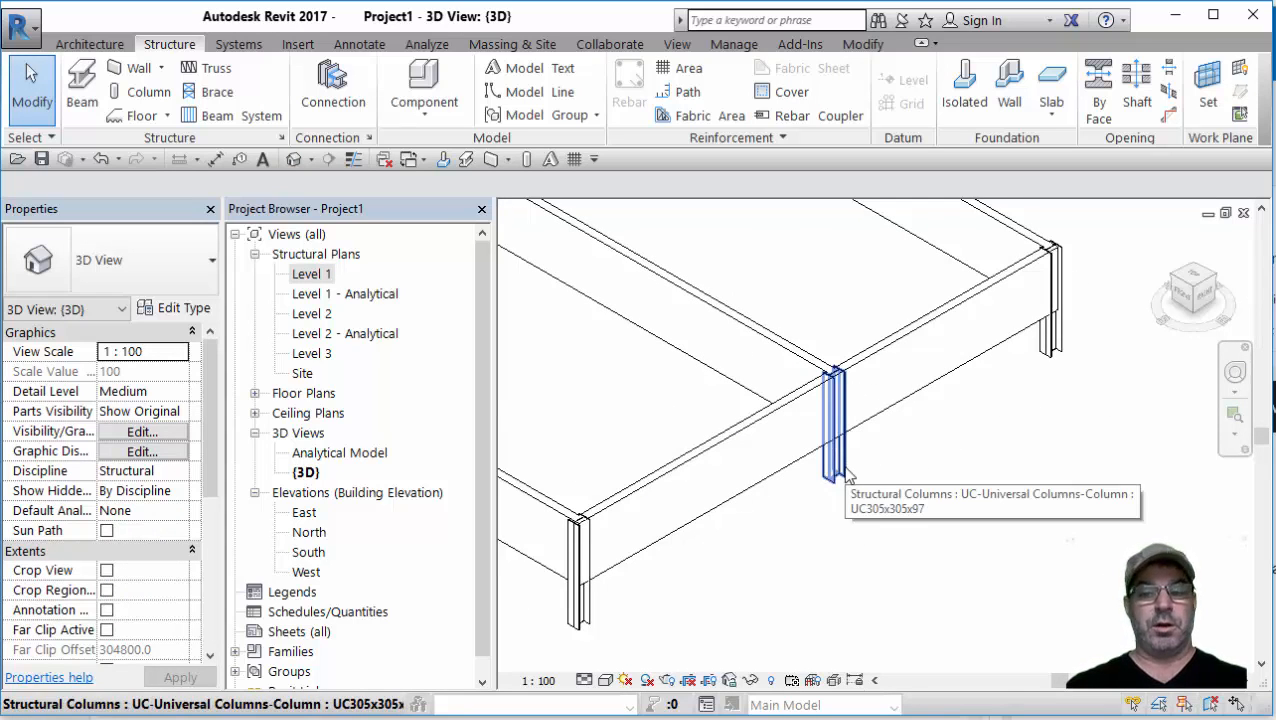
right_click(836, 420)
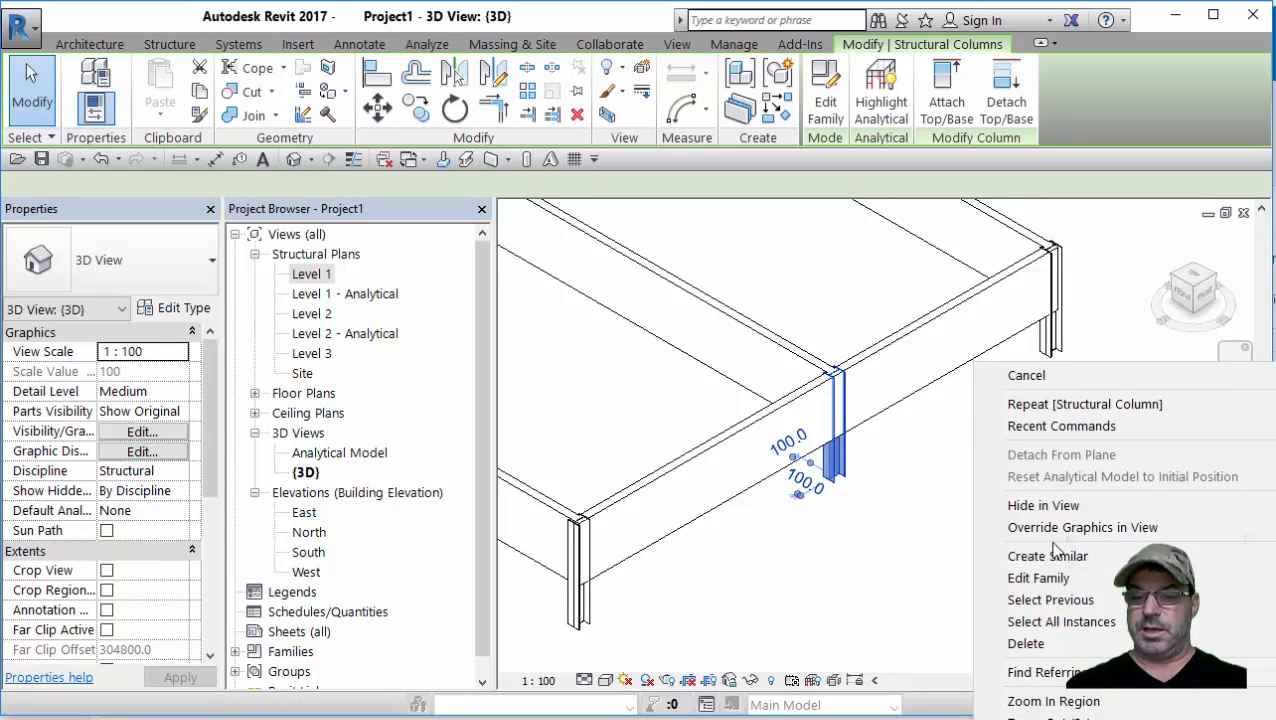
mouse_move(1060, 620)
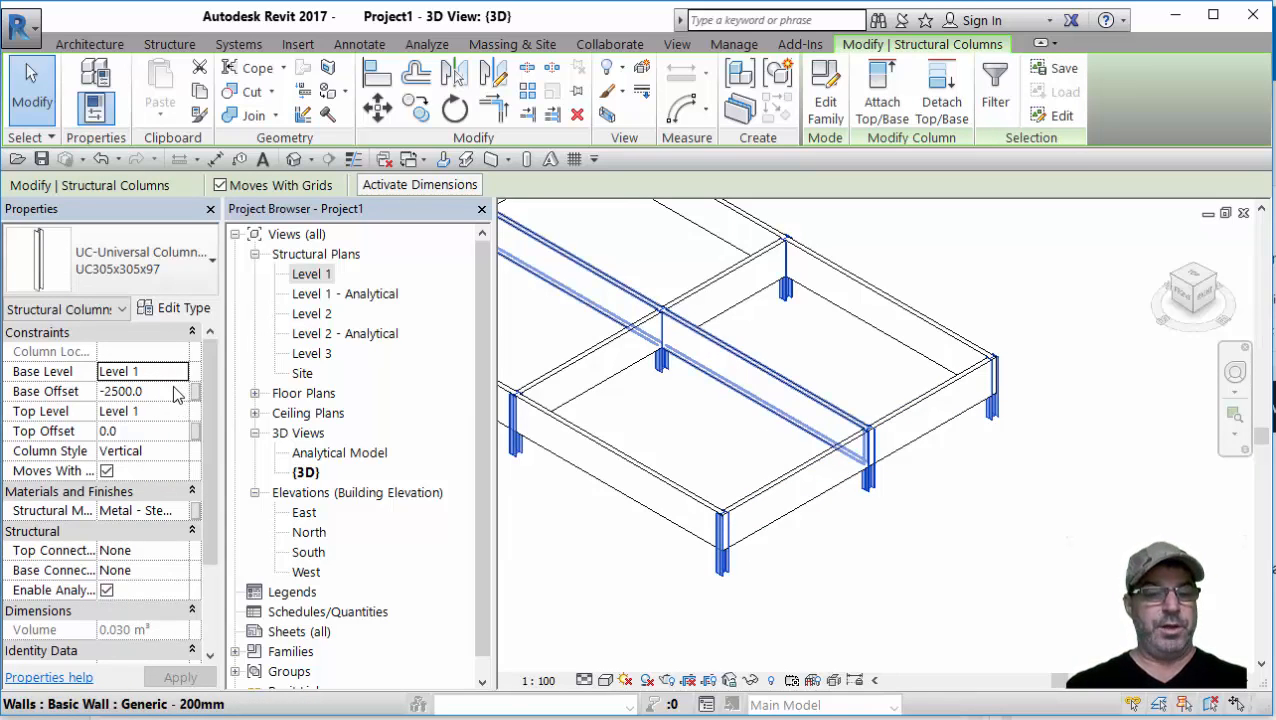
left_click(180, 412)
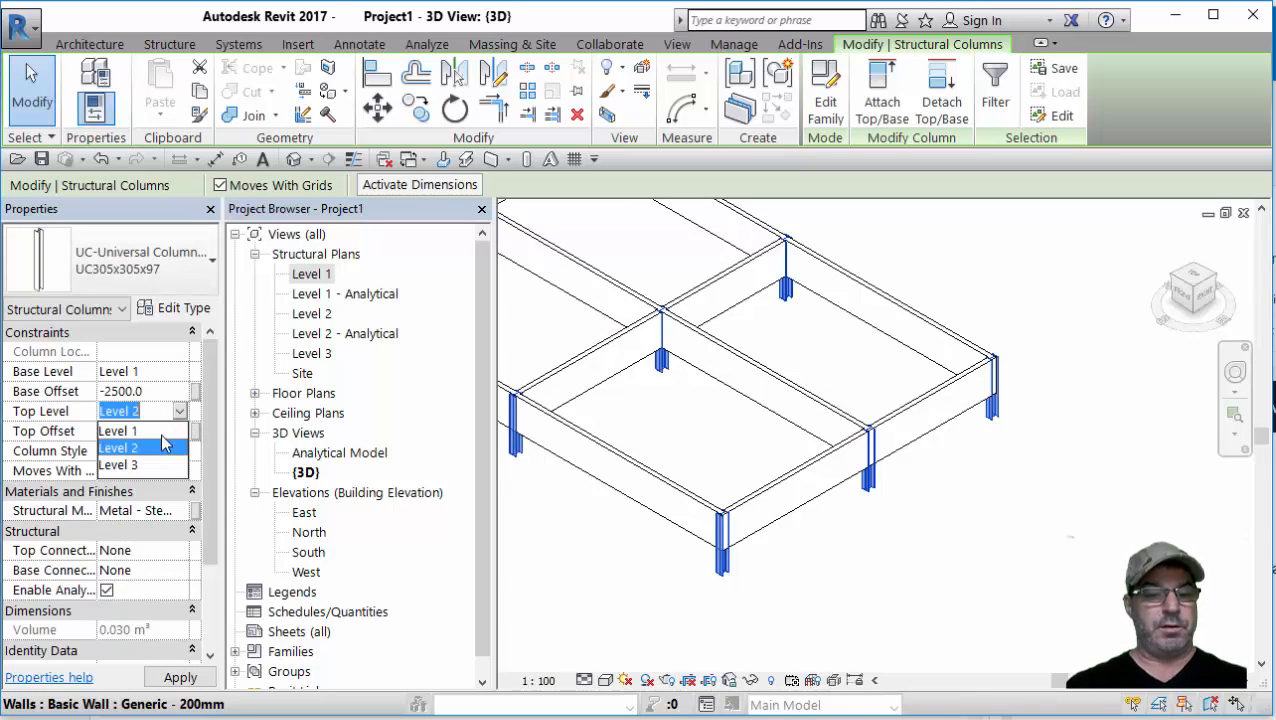
left_click(118, 464)
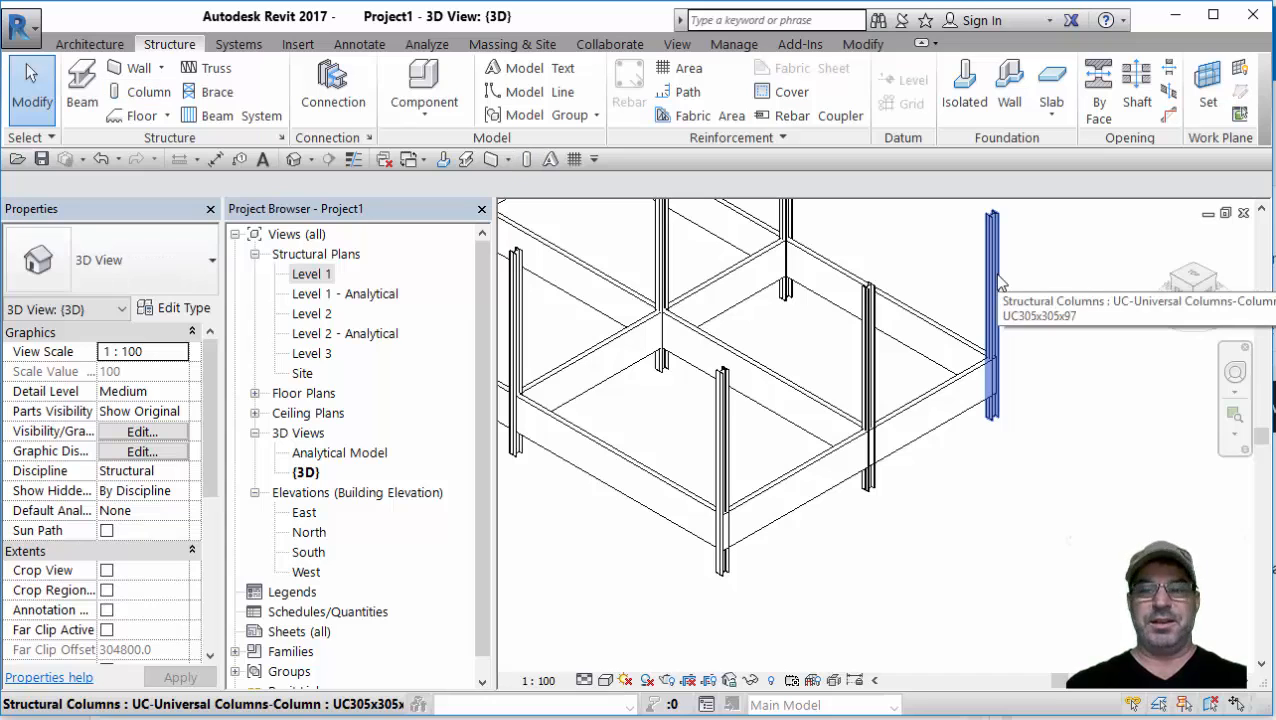
- Select all visible instances of the steel column so every one rises to the upper level
right_click(992, 300)
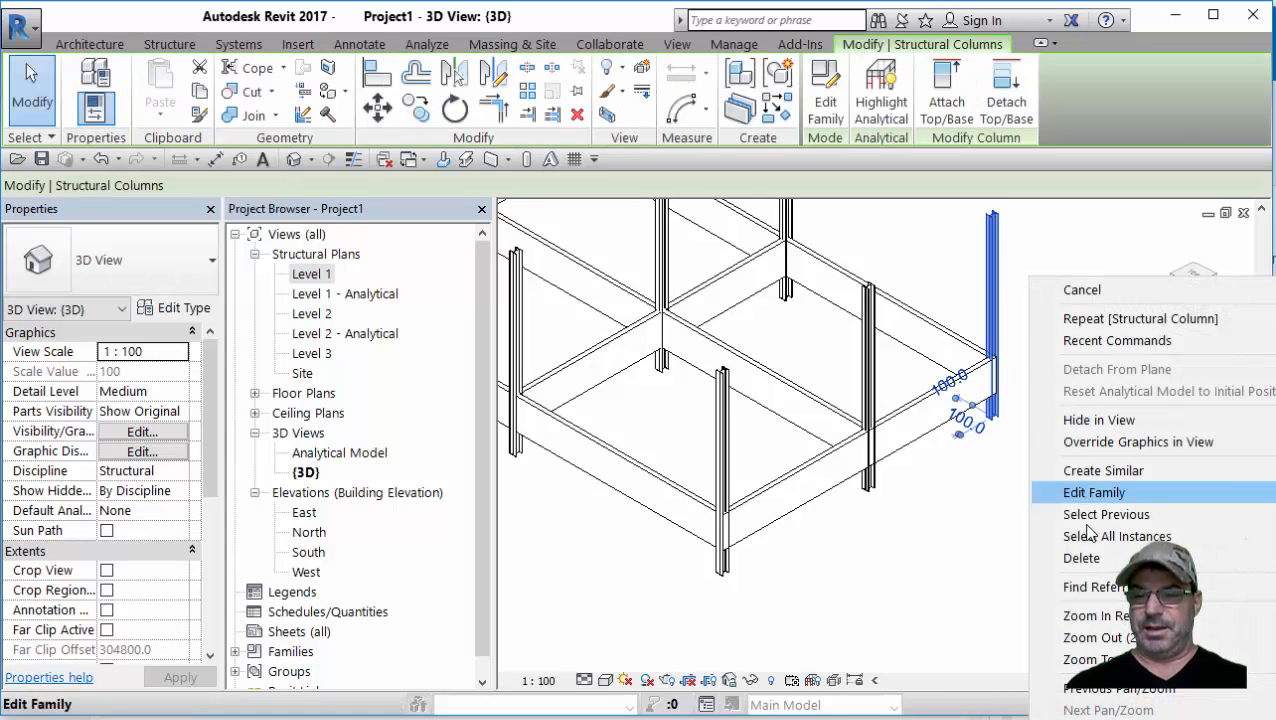
mouse_move(1116, 536)
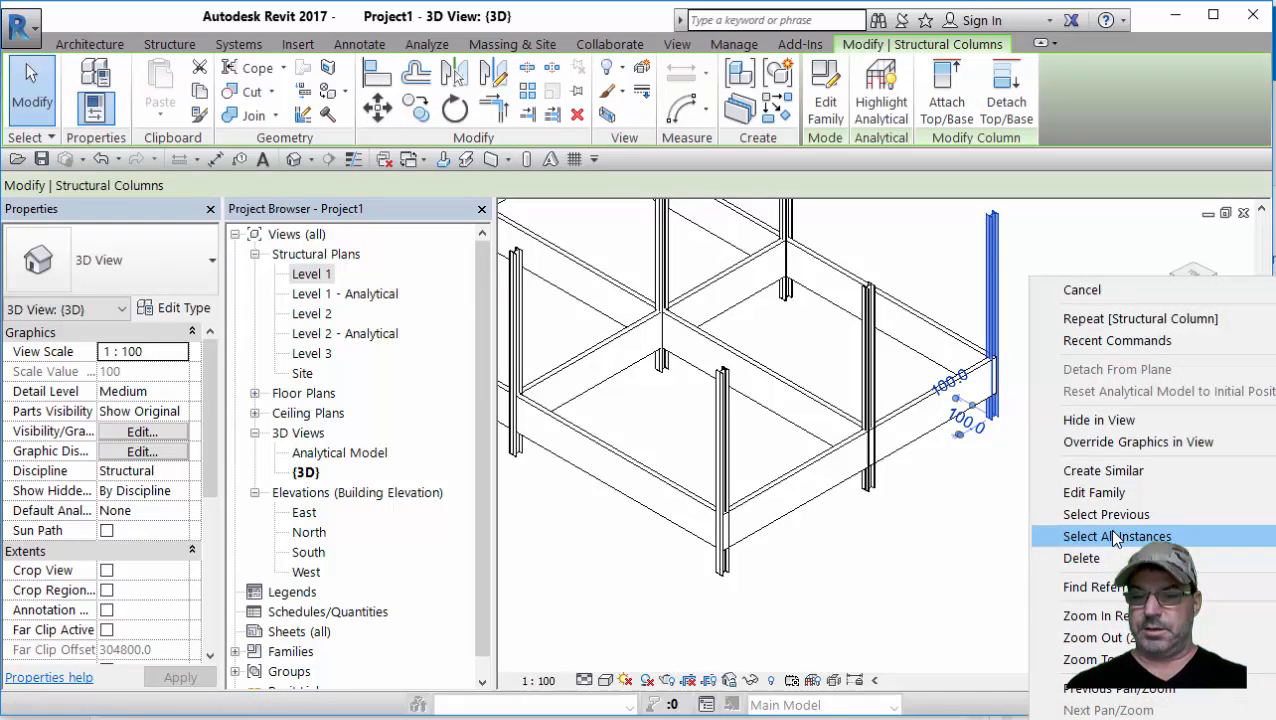
mouse_move(1116, 536)
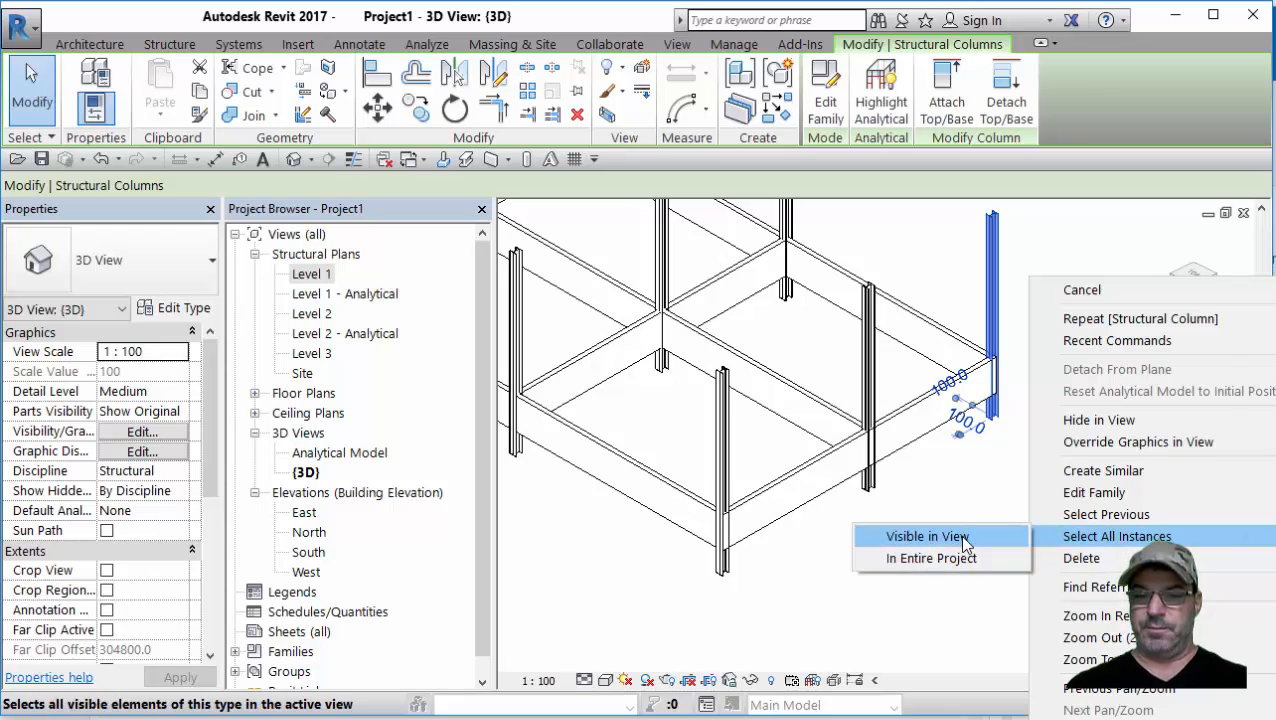
left_click(1116, 536)
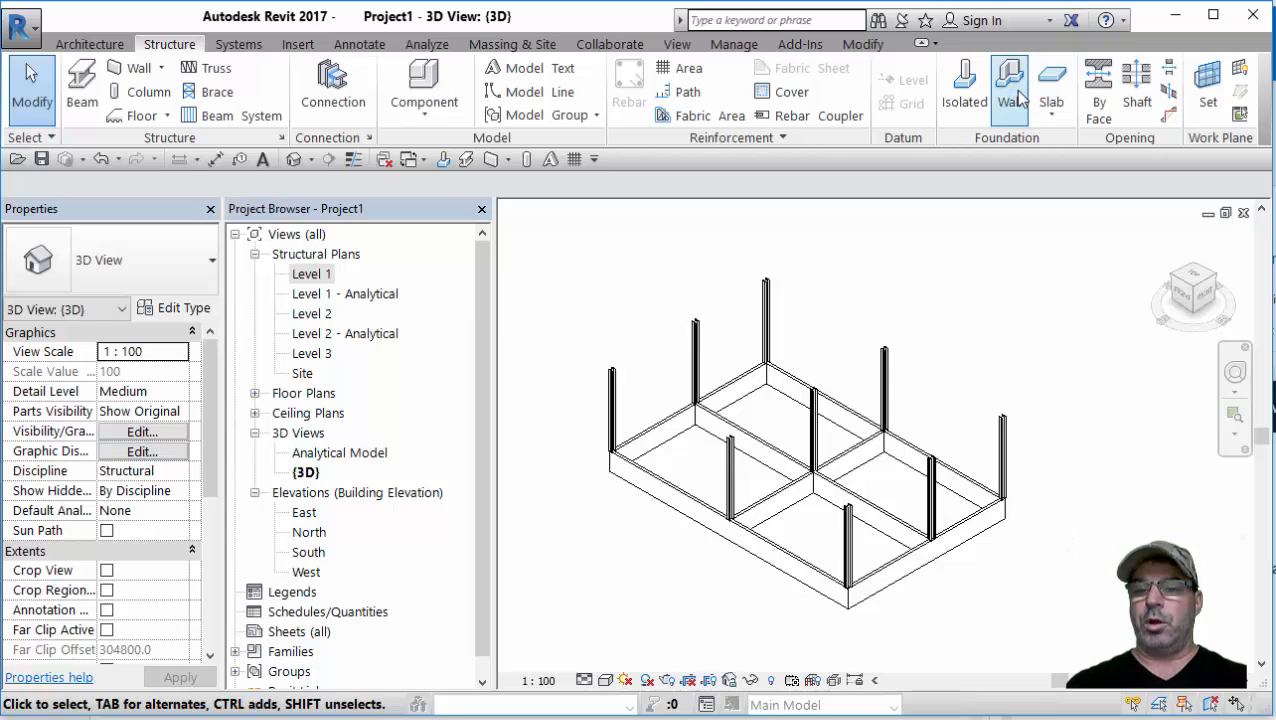
- Start the wall foundation tool with a bearing footing type for the base walls
left_click(1008, 90)
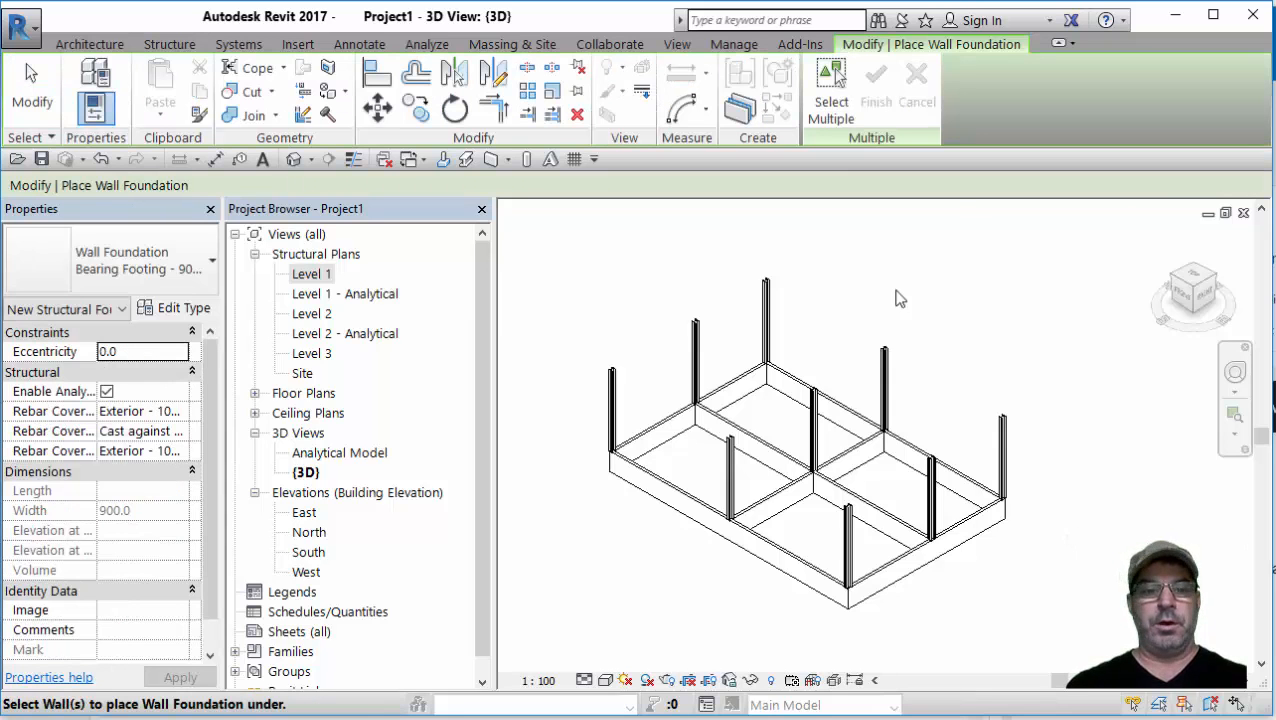
mouse_move(644, 428)
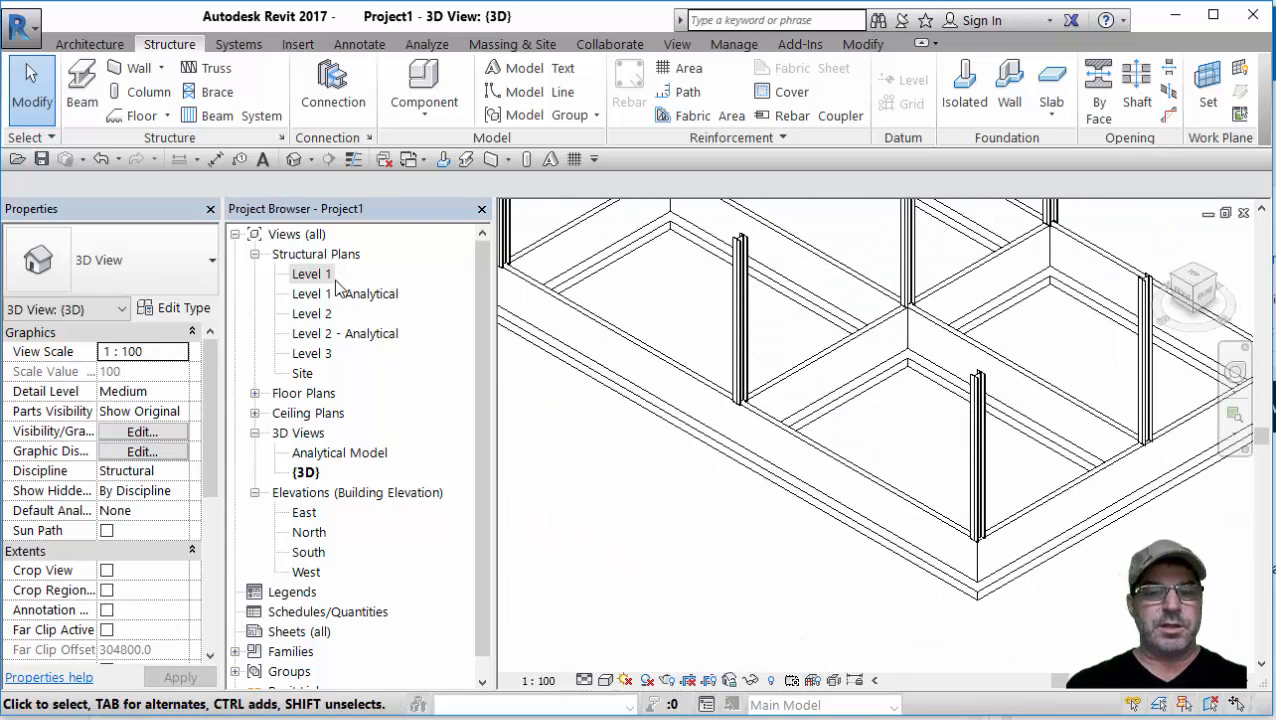
- Choose the M_Concrete-Rectangular-Column 450 x 450 on Level 1 and place a column at the frame base
double_click(312, 272)
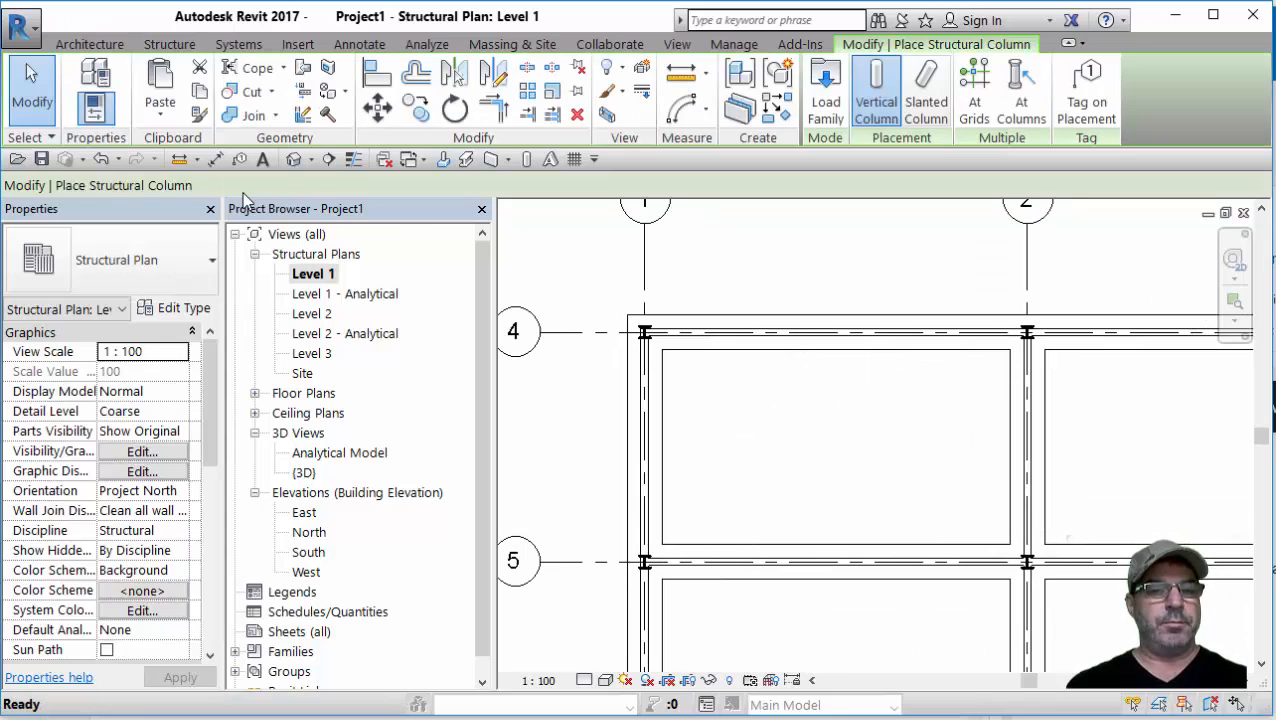
left_click(876, 90)
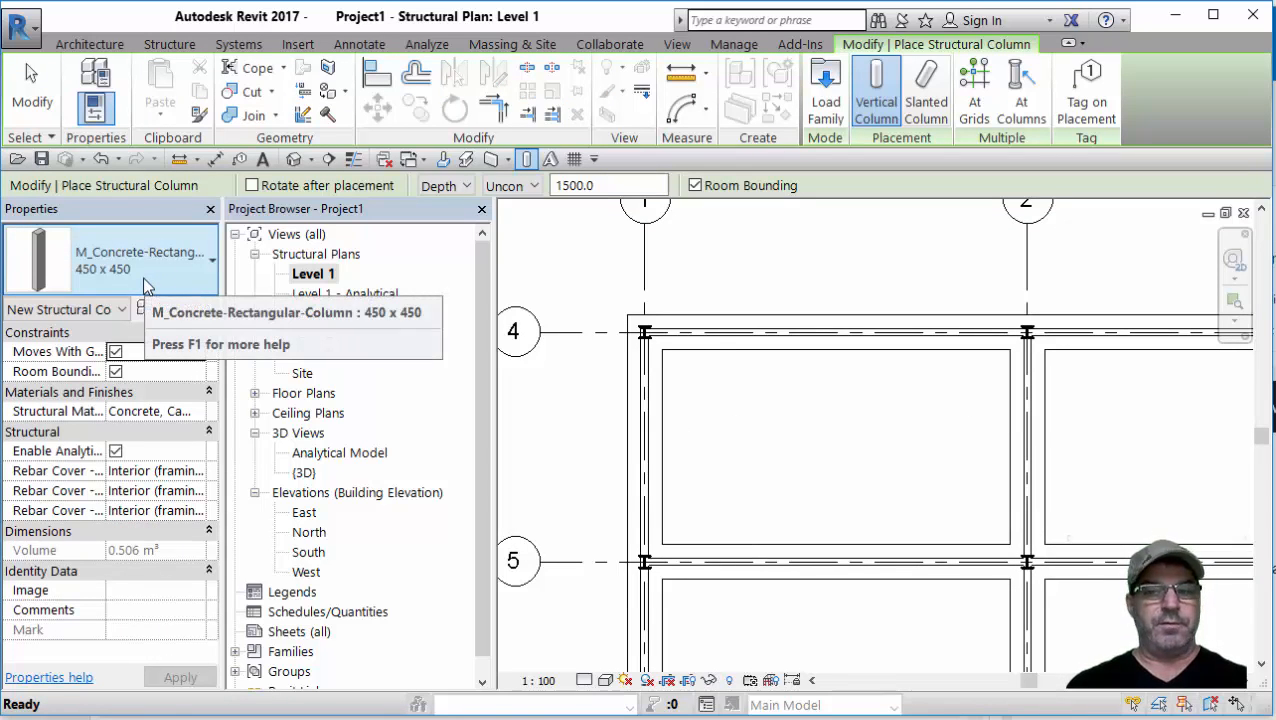
left_click(972, 90)
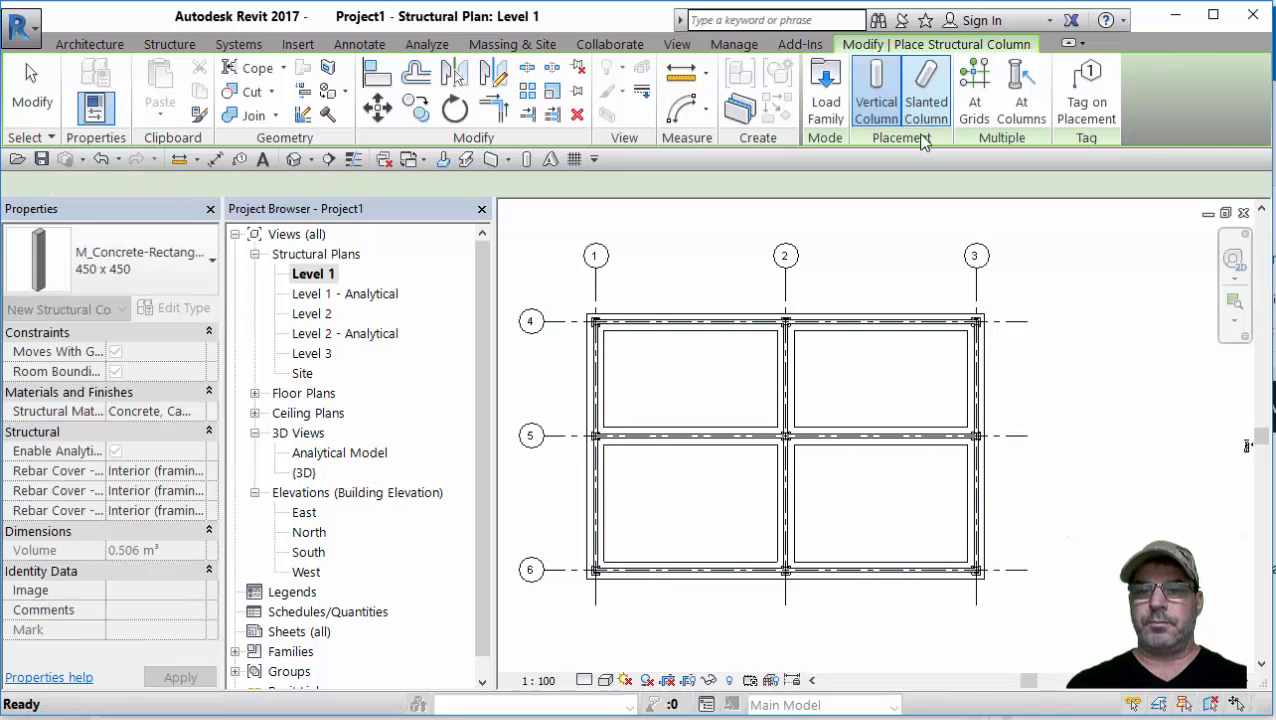
double_click(304, 472)
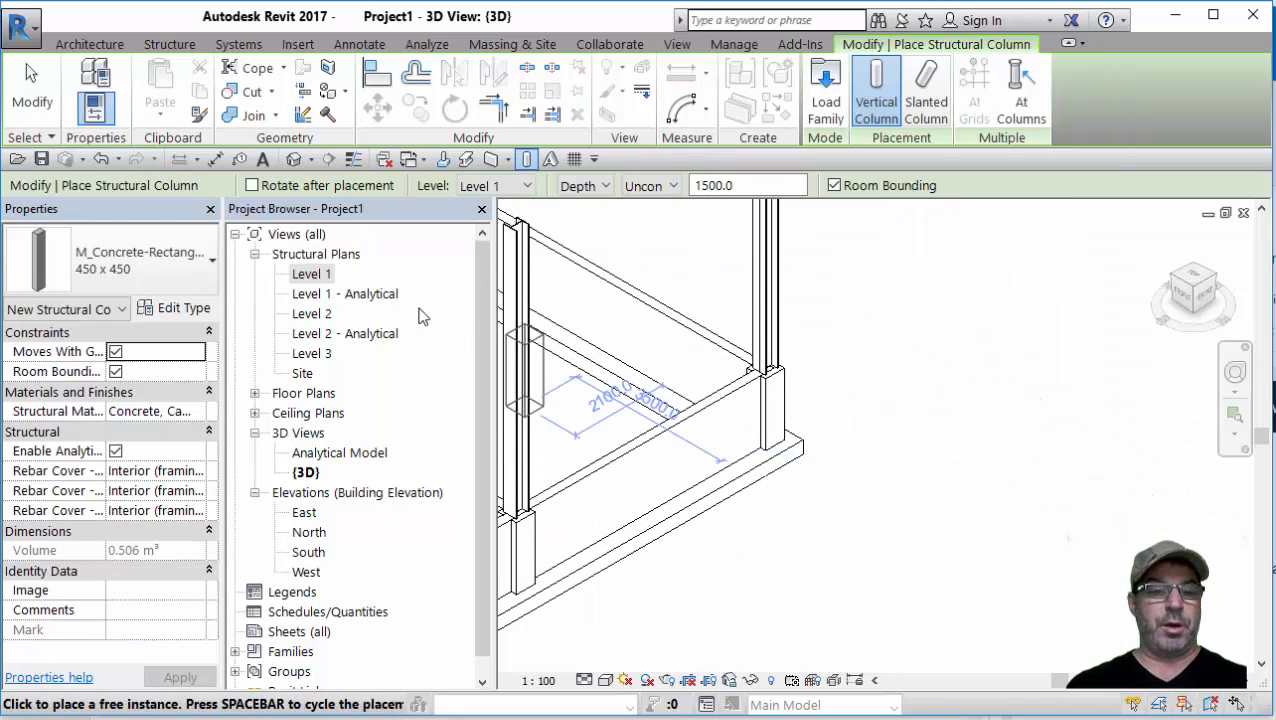
left_click(744, 492)
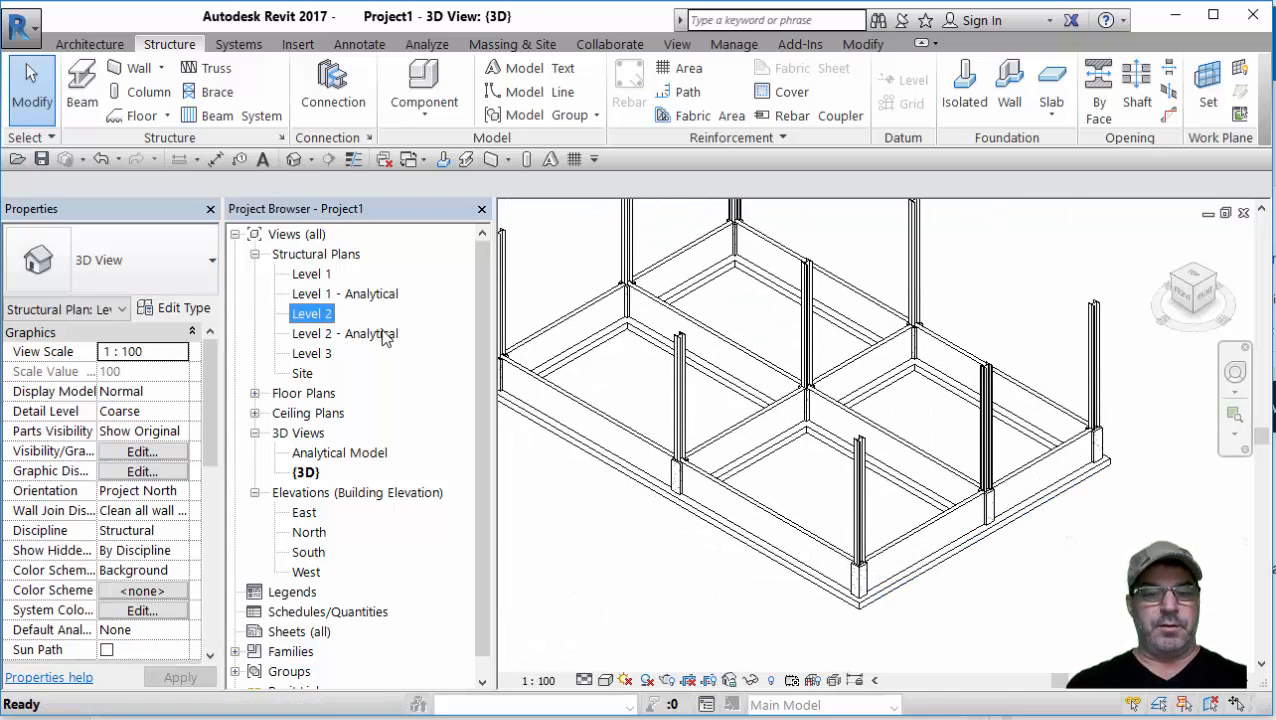
- Place UB305x165x40 beams along all Level 2 grid lines, then move to the Level 3 plan
double_click(312, 312)
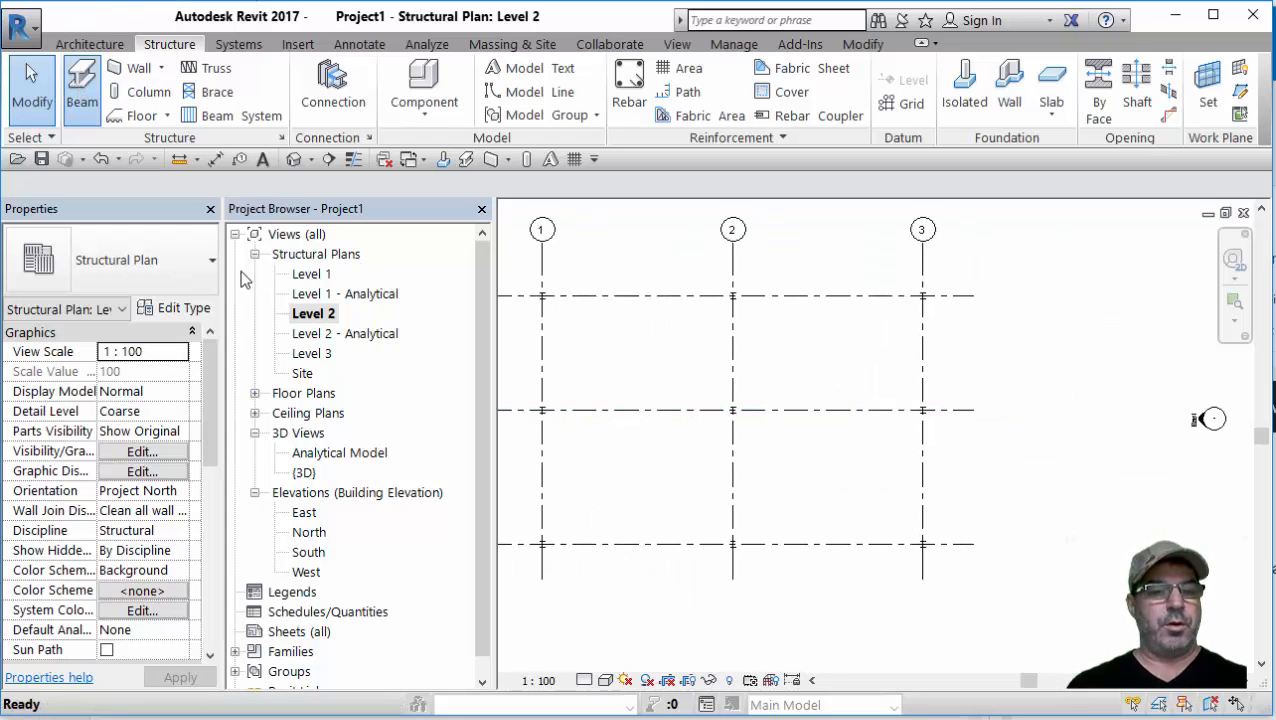
left_click(80, 88)
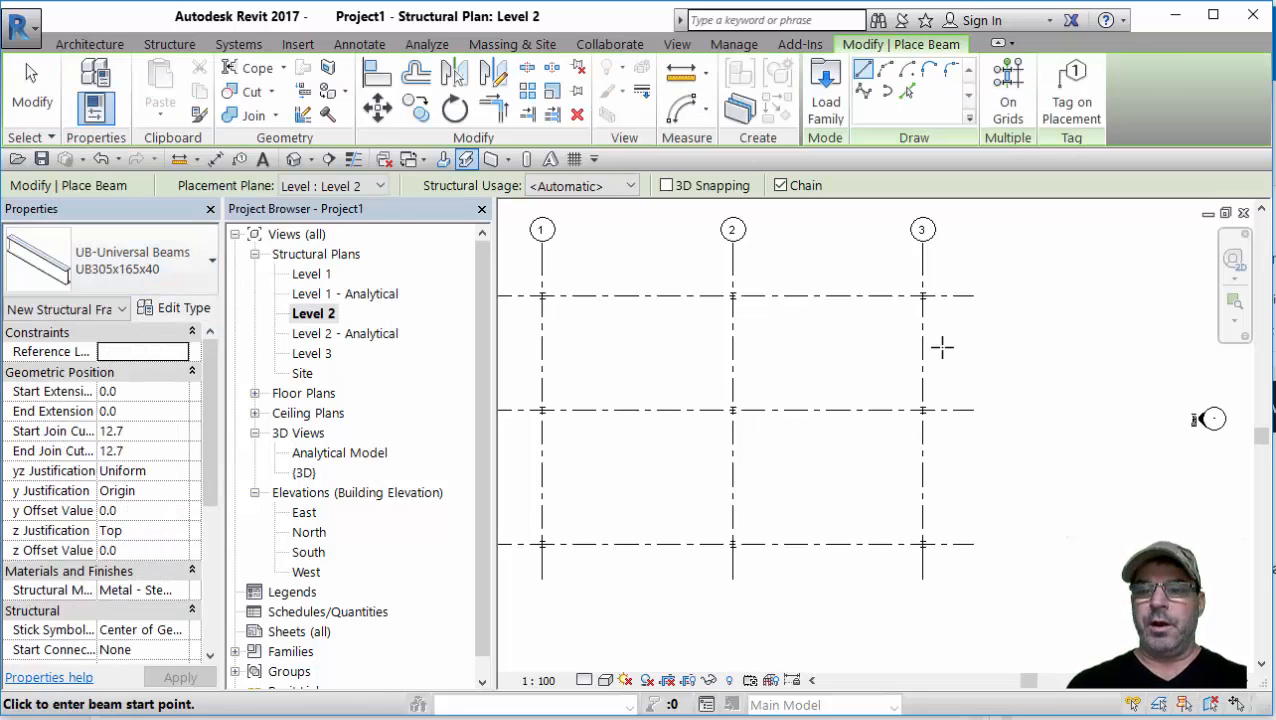
left_click(1008, 90)
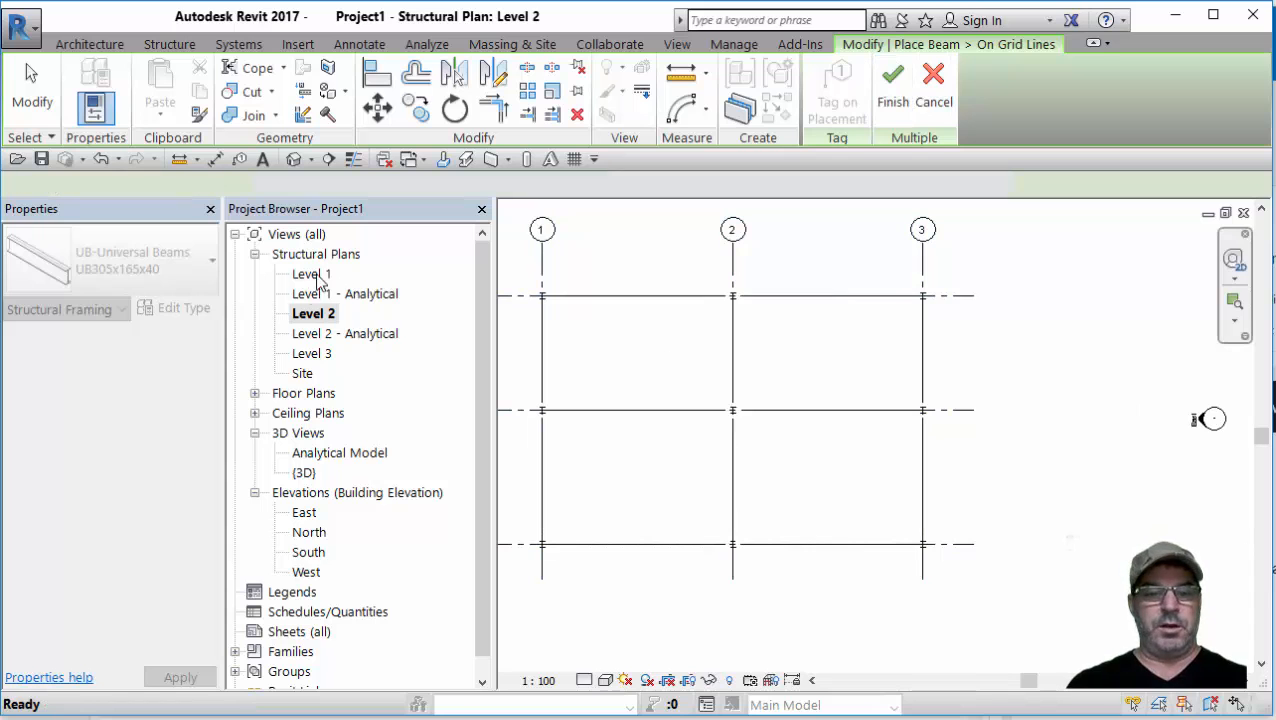
double_click(312, 352)
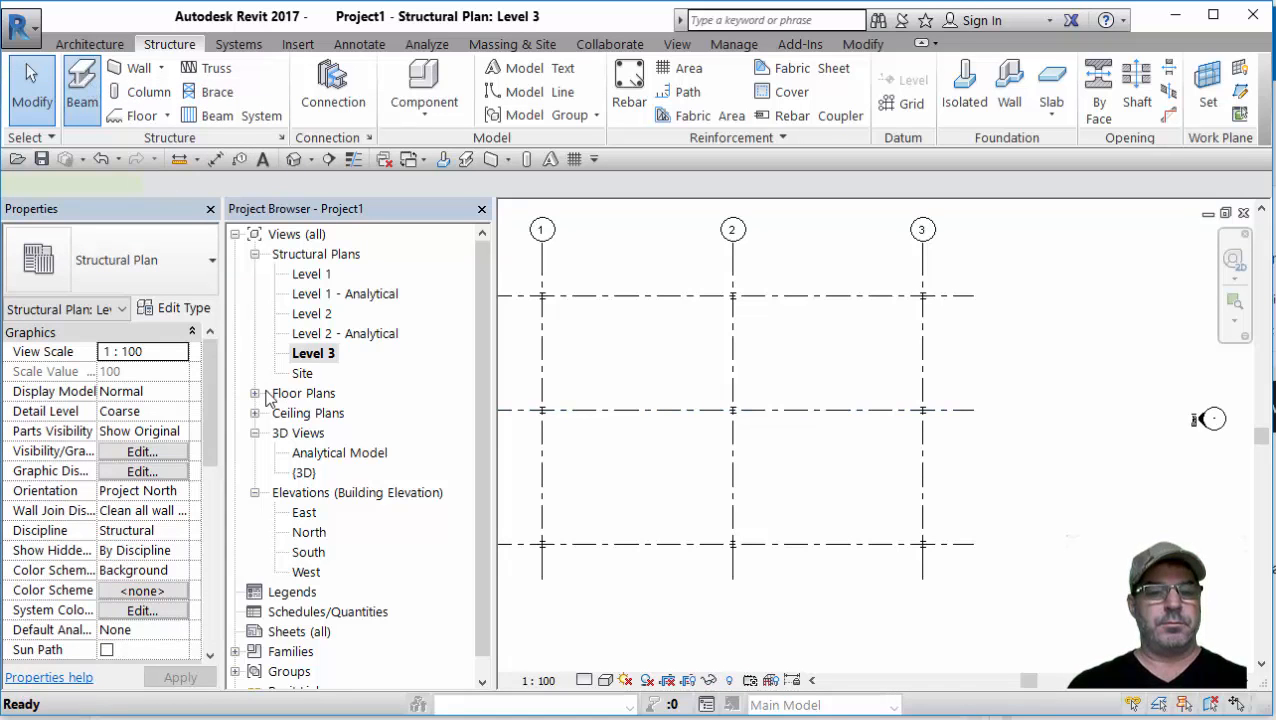
- Place UB305x165x40 beams along all Level 3 grid lines using On Grids
left_click(80, 90)
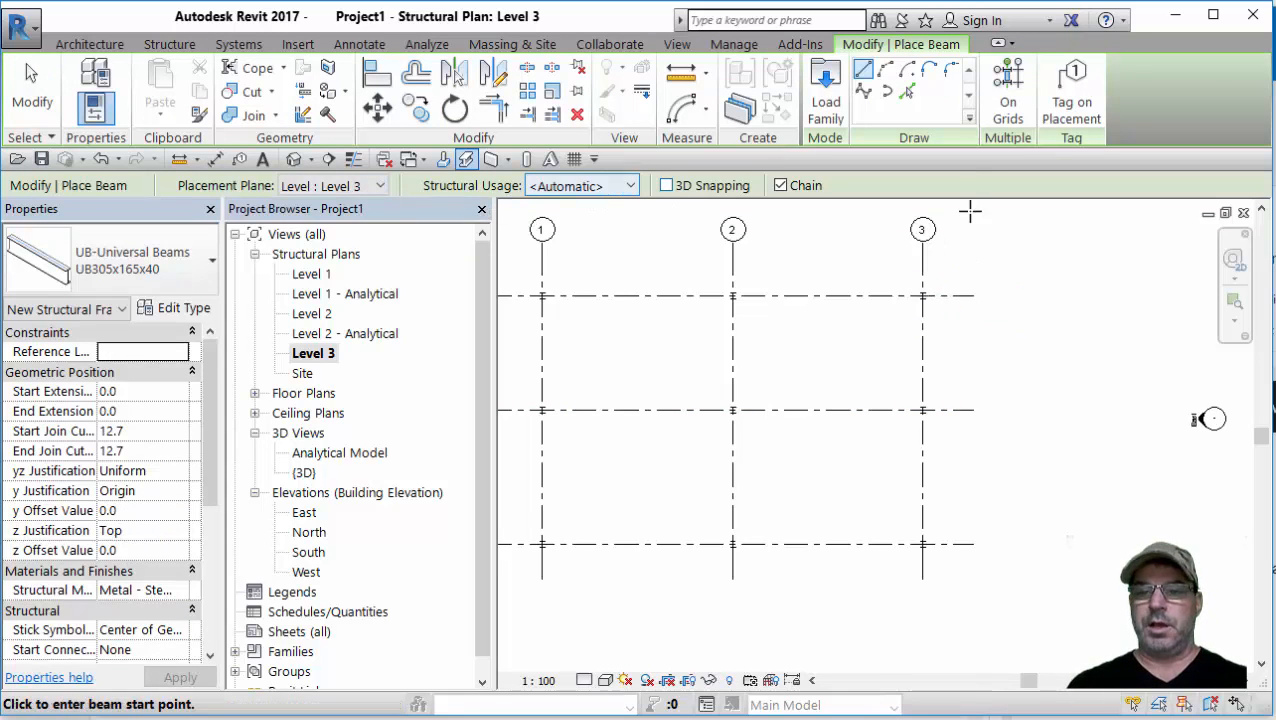
left_click(1008, 90)
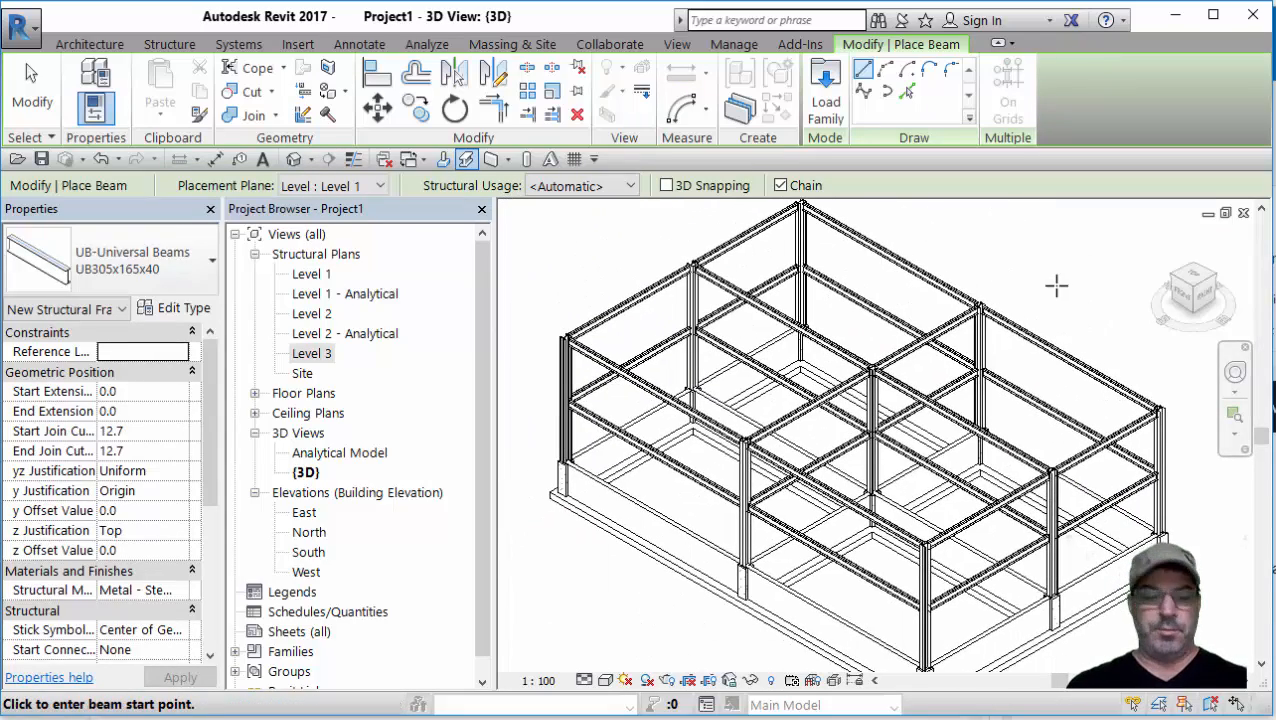
left_click(168, 44)
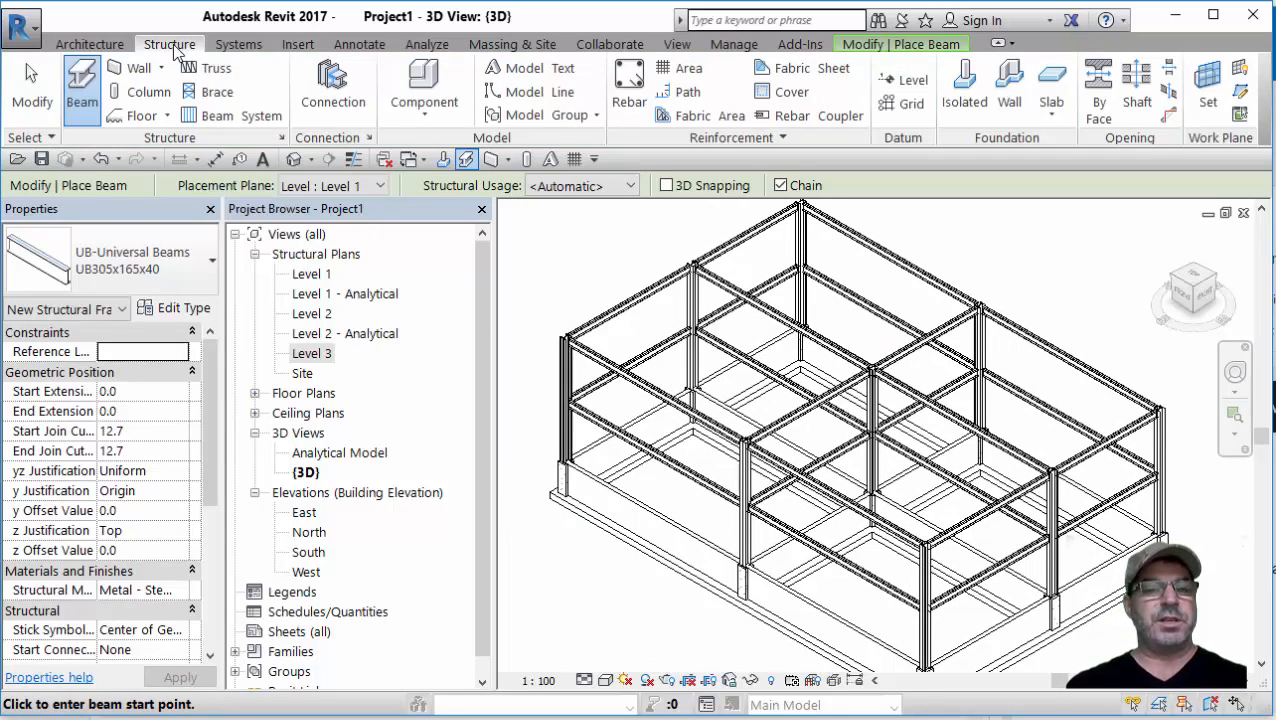
mouse_move(232, 114)
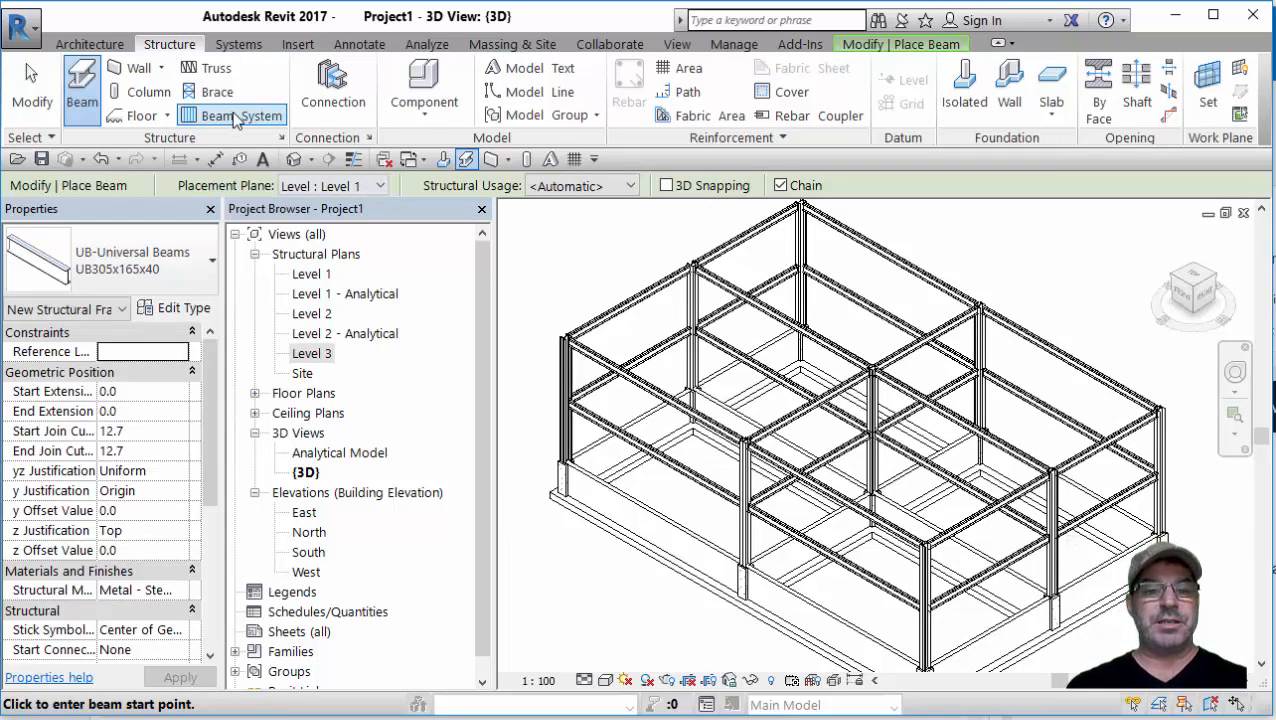
- Begin a beam system boundary sketch with beam type UB305x165x40 on the Level 3 plan
left_click(232, 114)
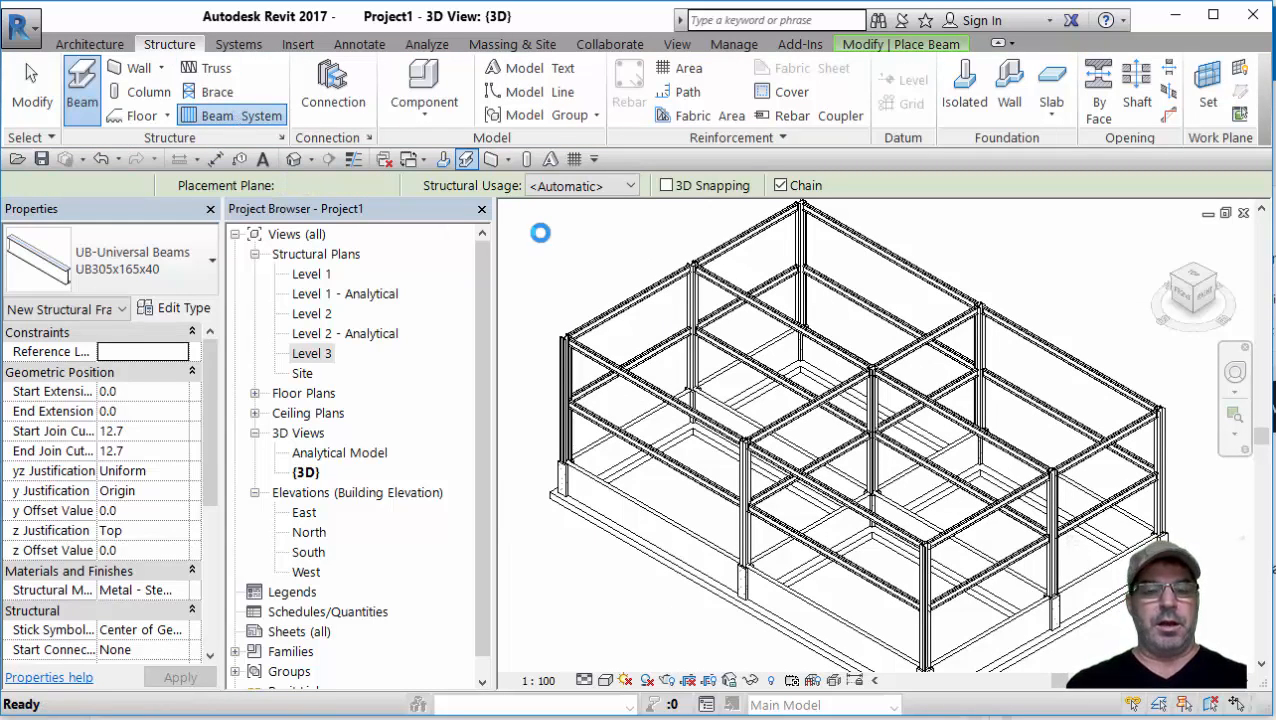
left_click(262, 114)
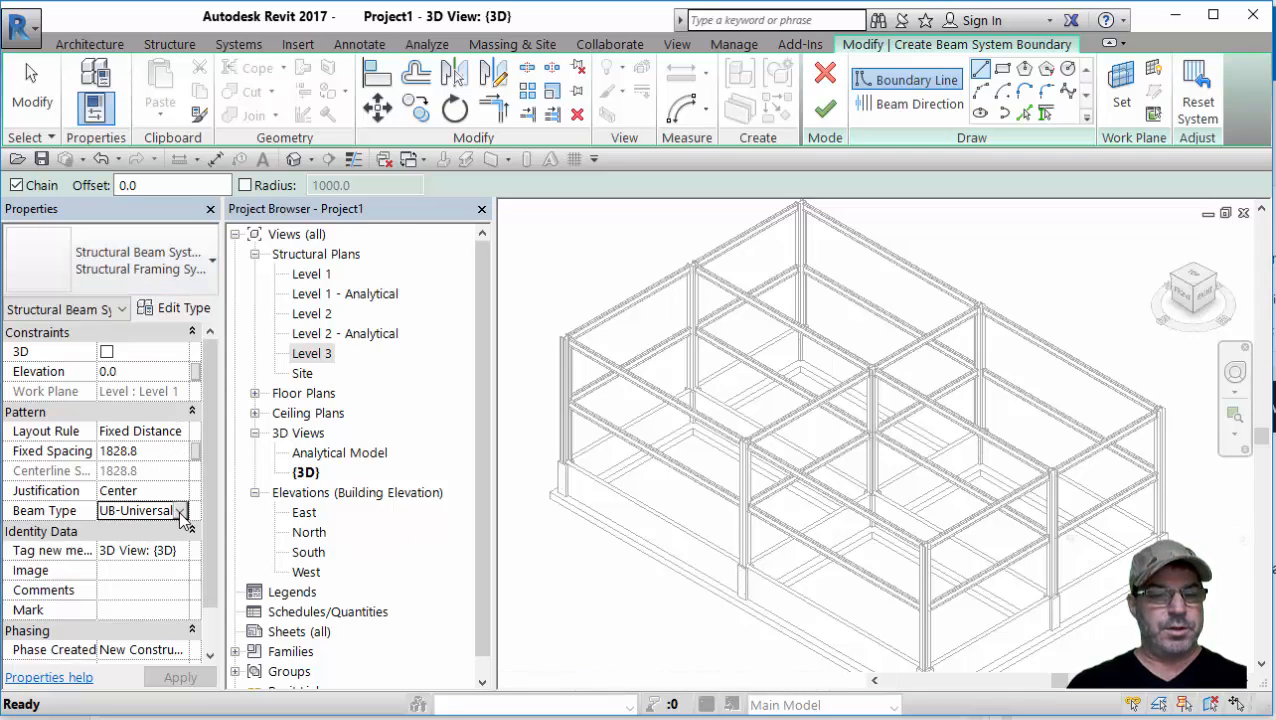
left_click(180, 510)
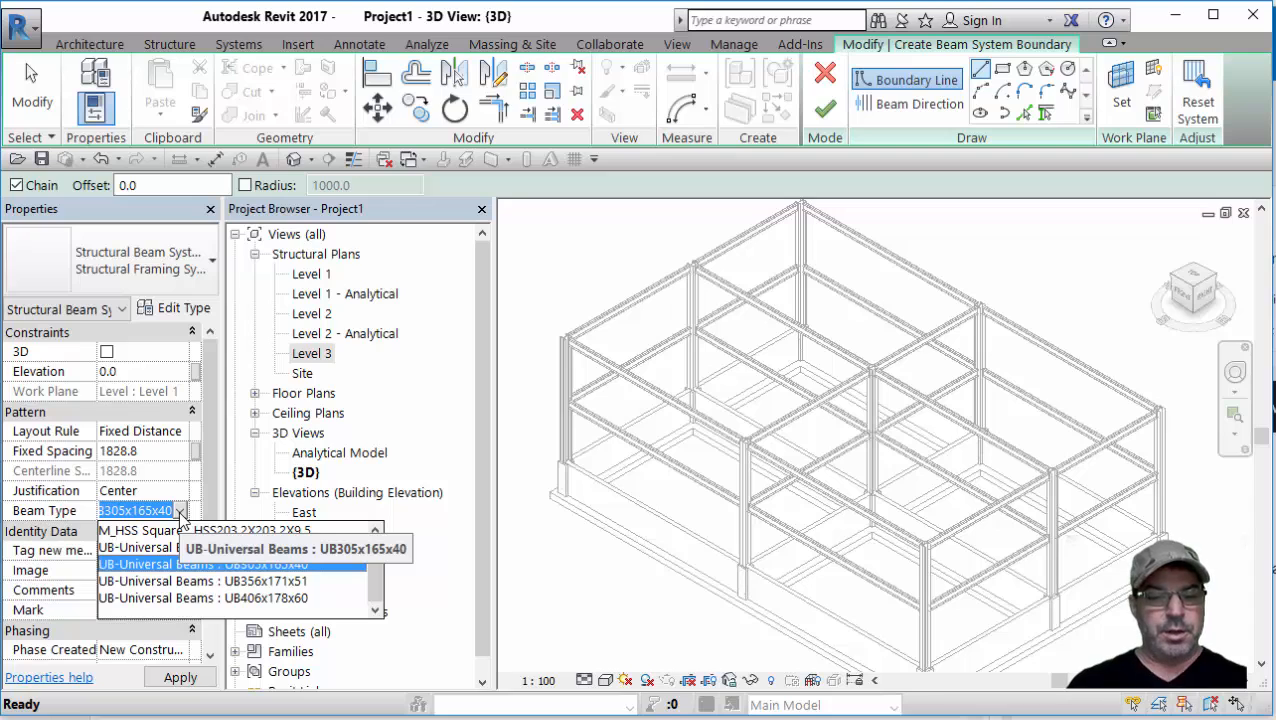
mouse_move(176, 562)
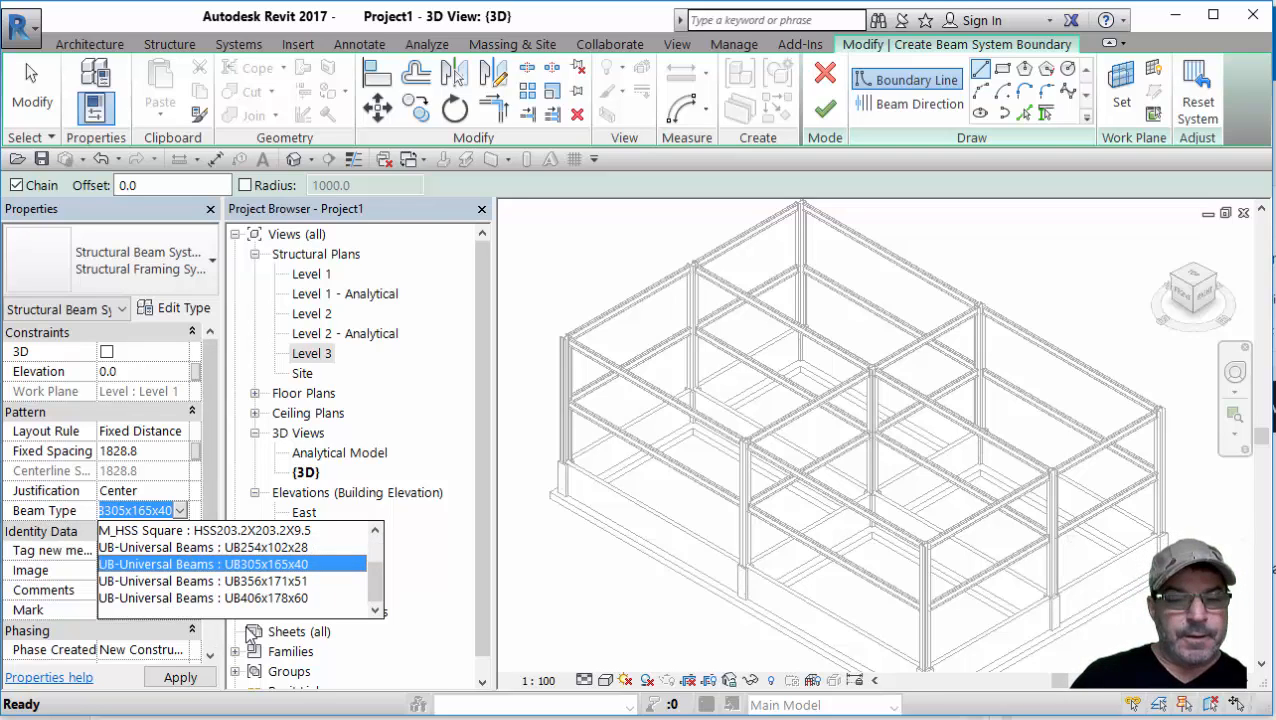
left_click(240, 564)
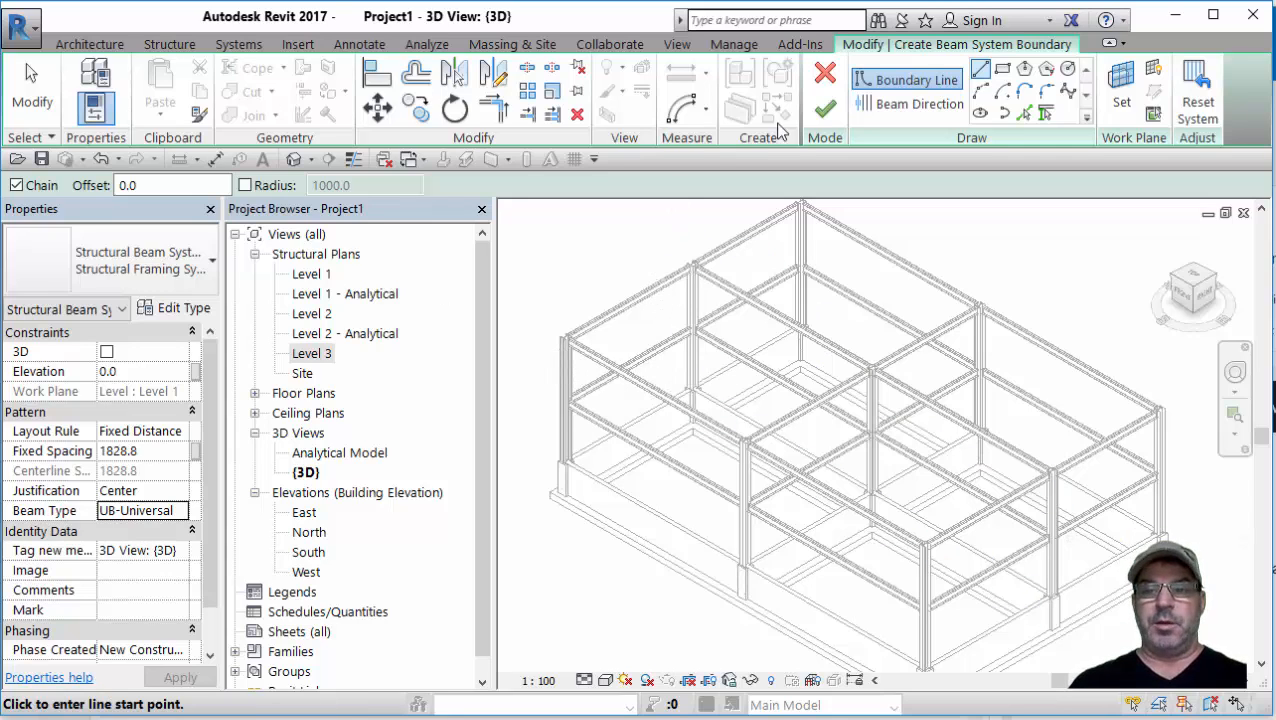
mouse_move(918, 104)
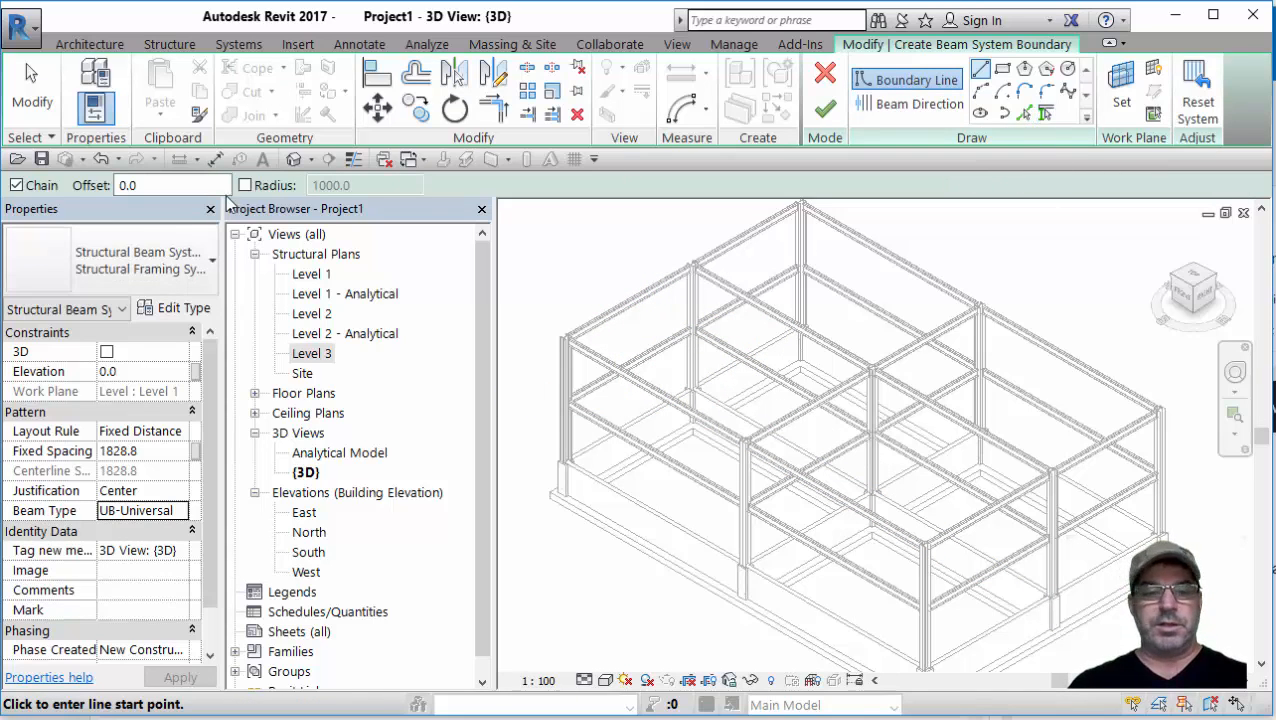
double_click(312, 352)
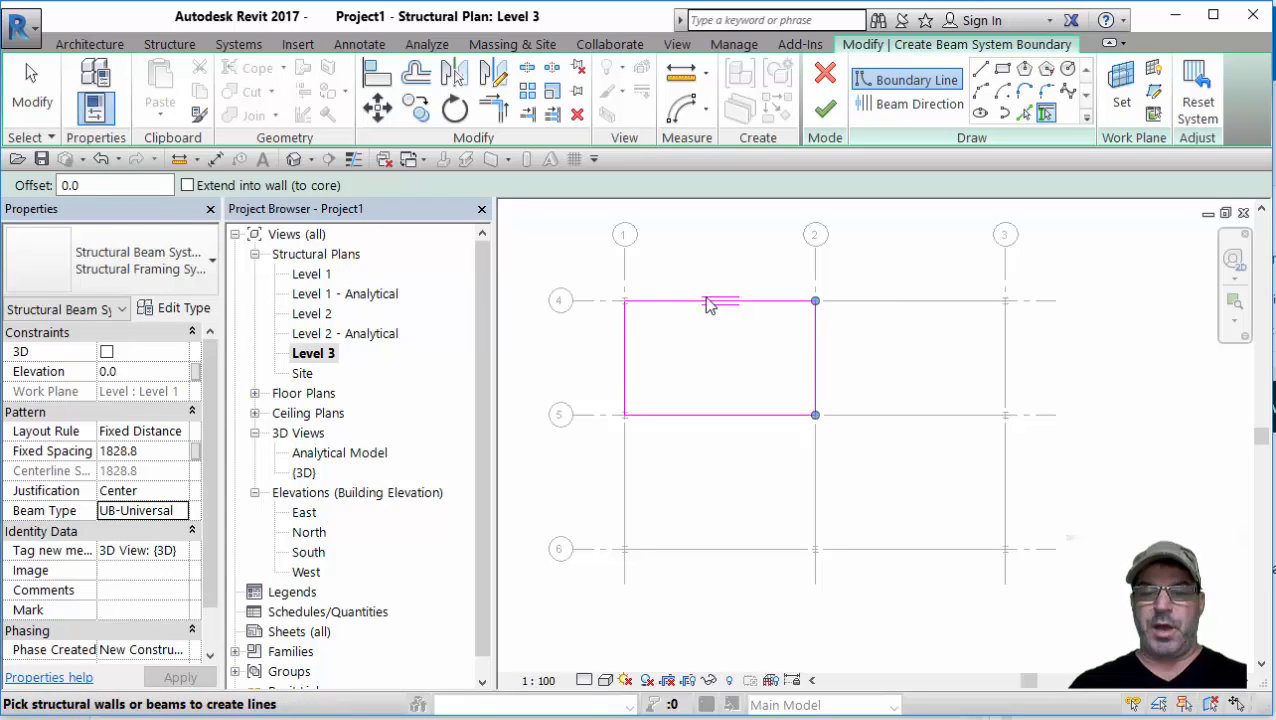
- Set the beam system direction parallel to the bay's bottom edge and view it in 3D
left_click(918, 104)
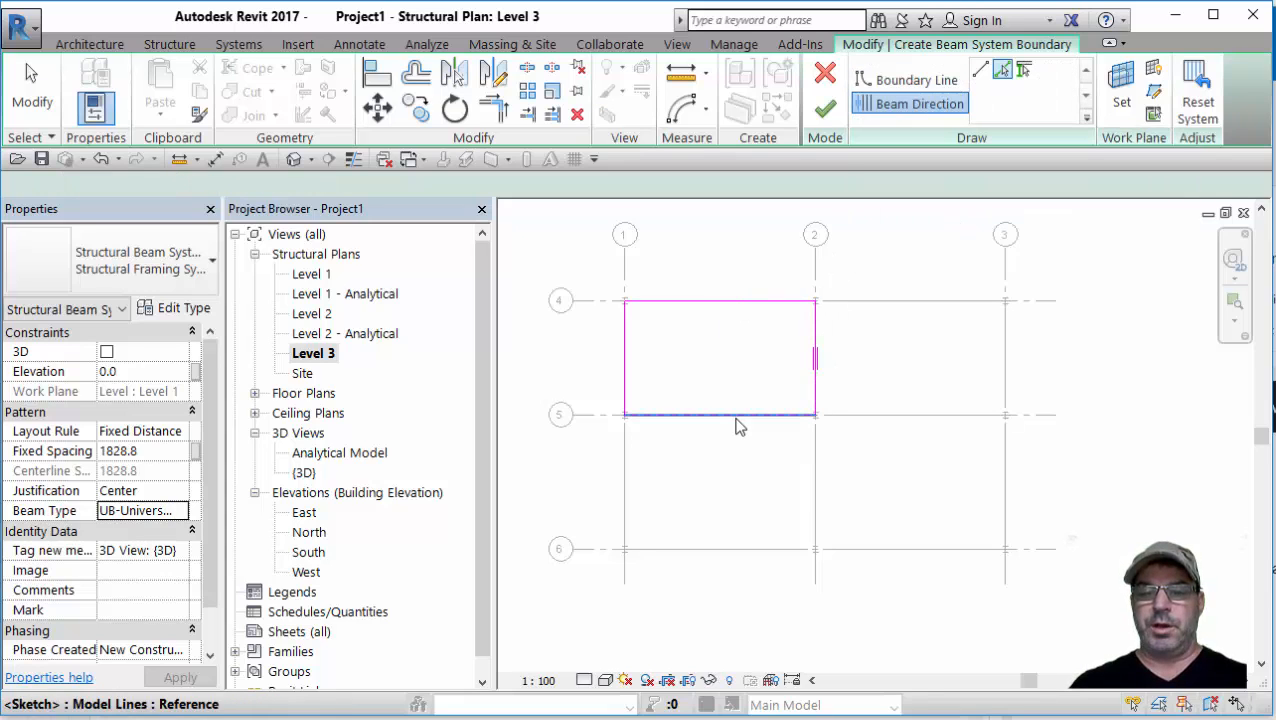
left_click(824, 104)
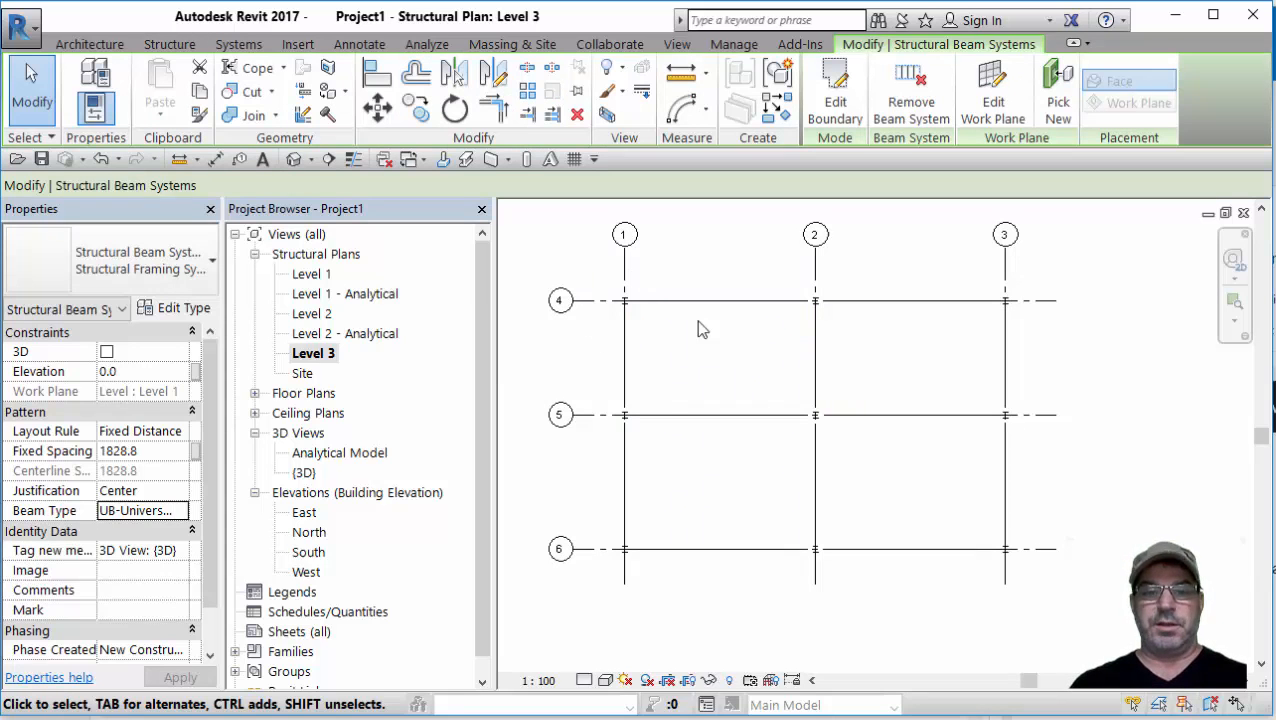
double_click(304, 472)
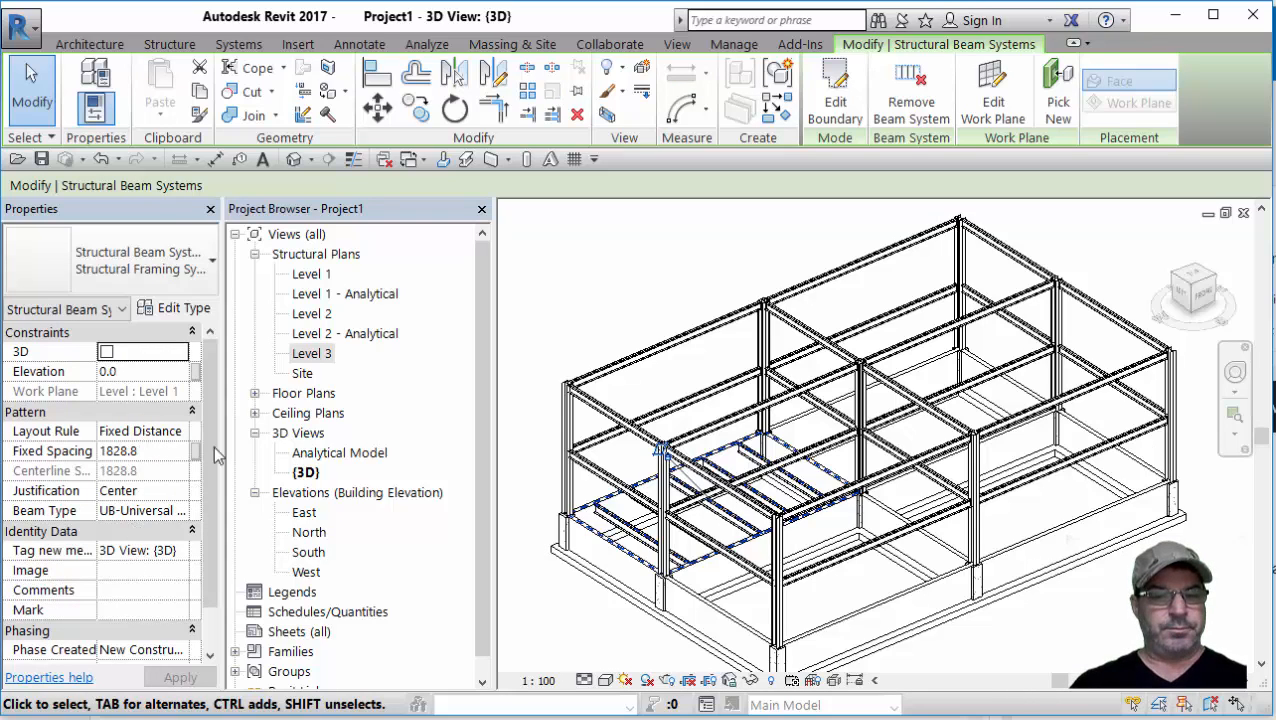
- Reset the beam system's work plane to Level : Level 3 so it fills the top-left bay there
scroll("down", 3)
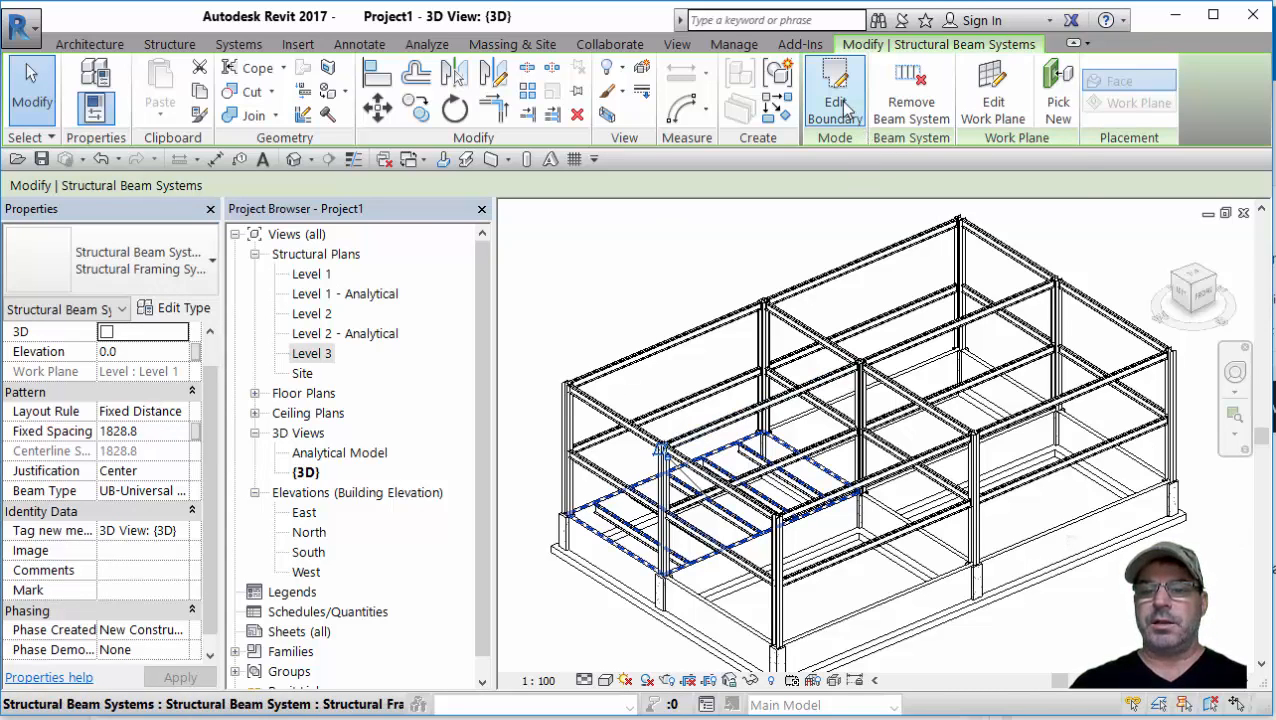
left_click(836, 96)
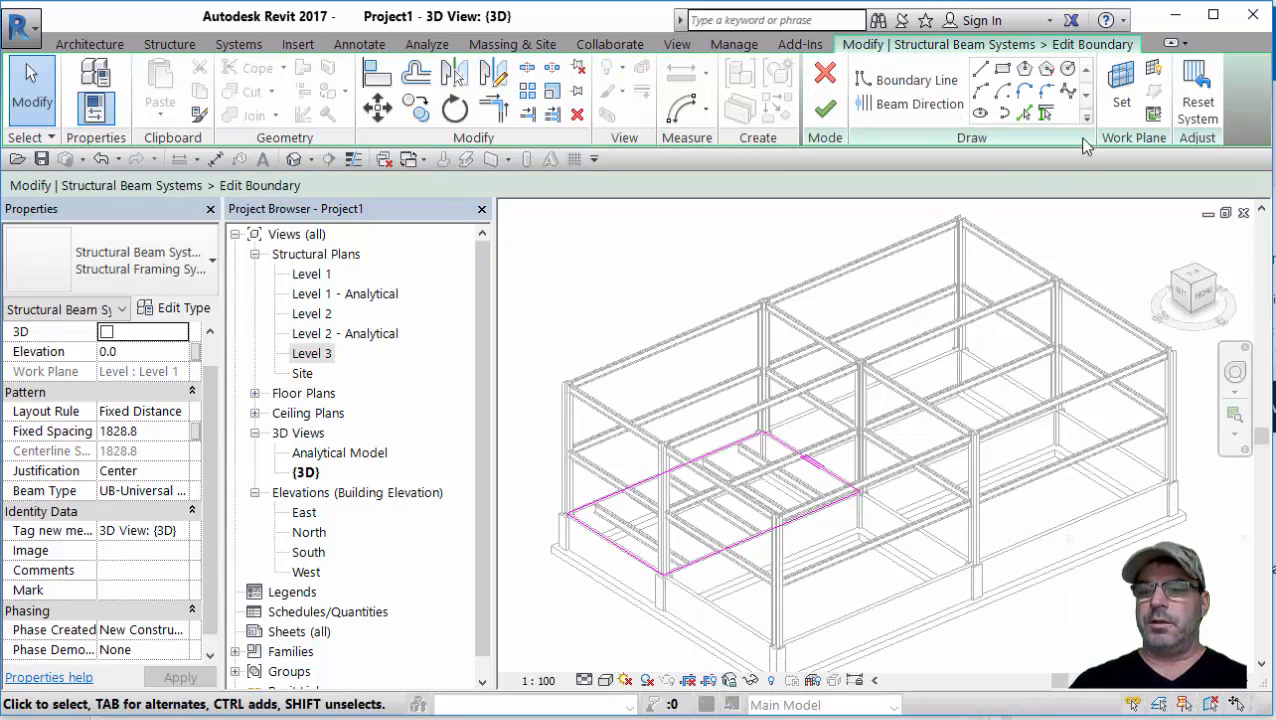
left_click(1120, 80)
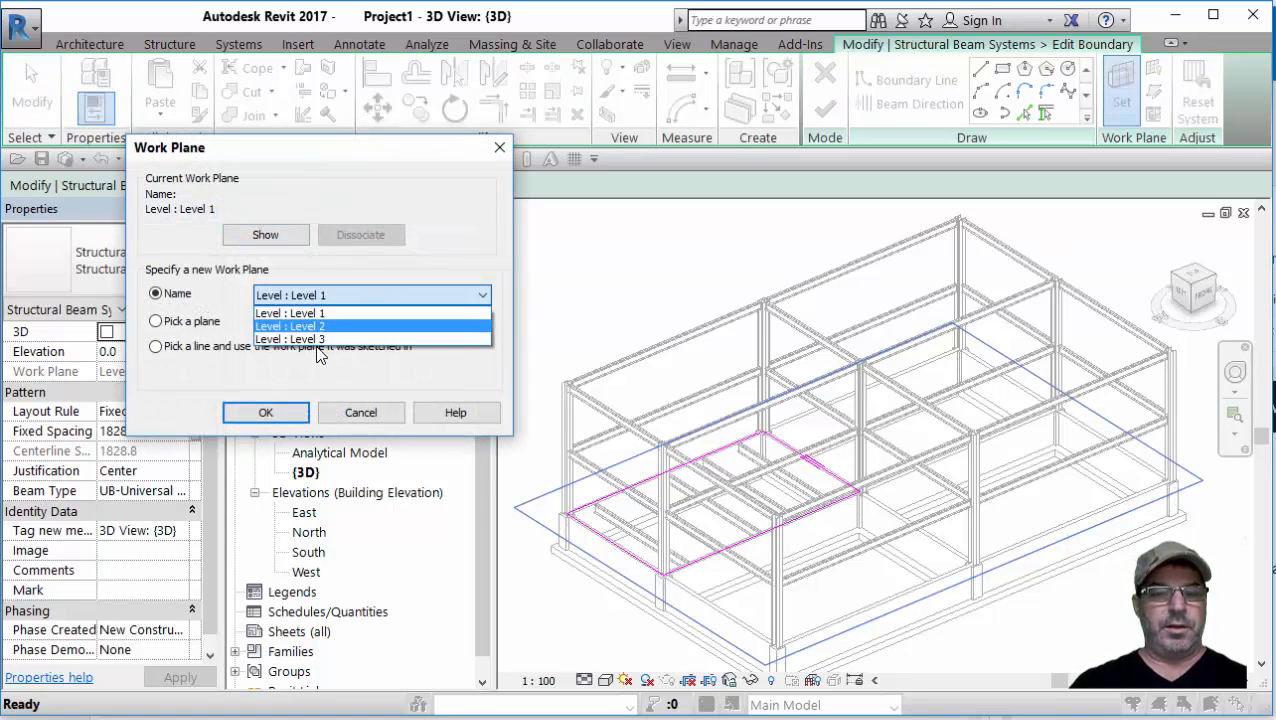
left_click(290, 312)
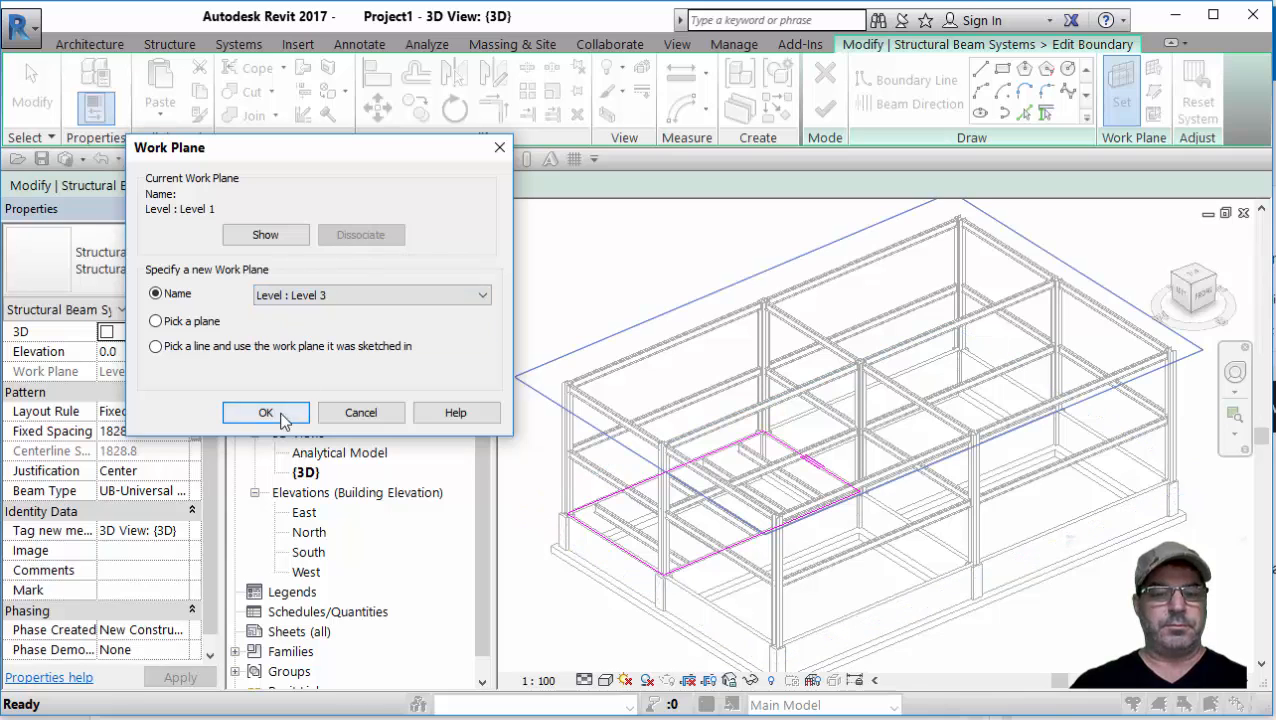
left_click(264, 412)
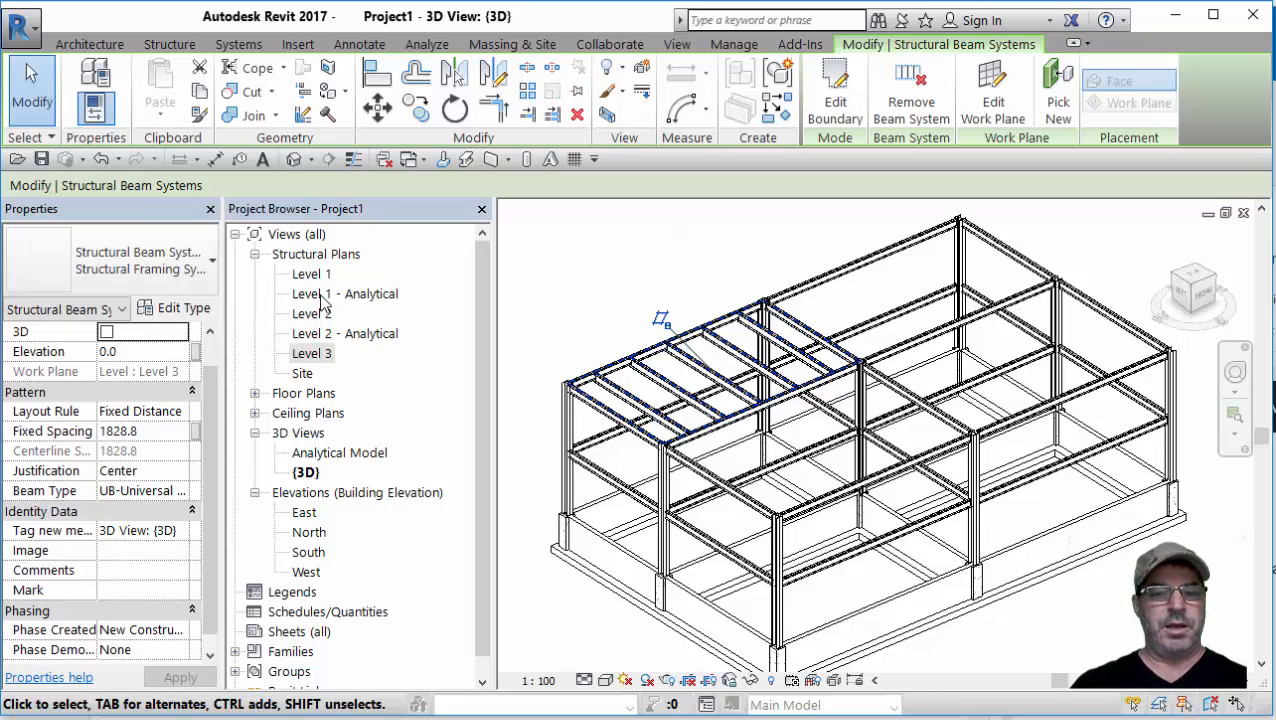
double_click(312, 352)
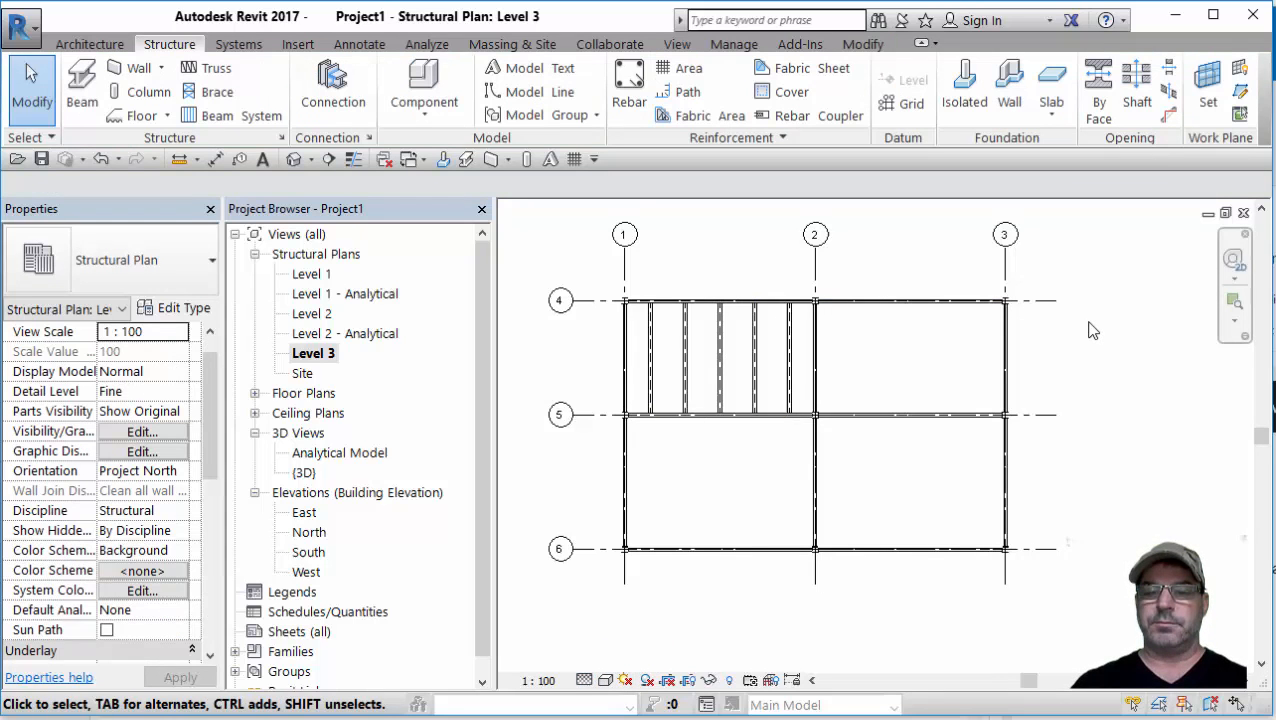
mouse_move(644, 138)
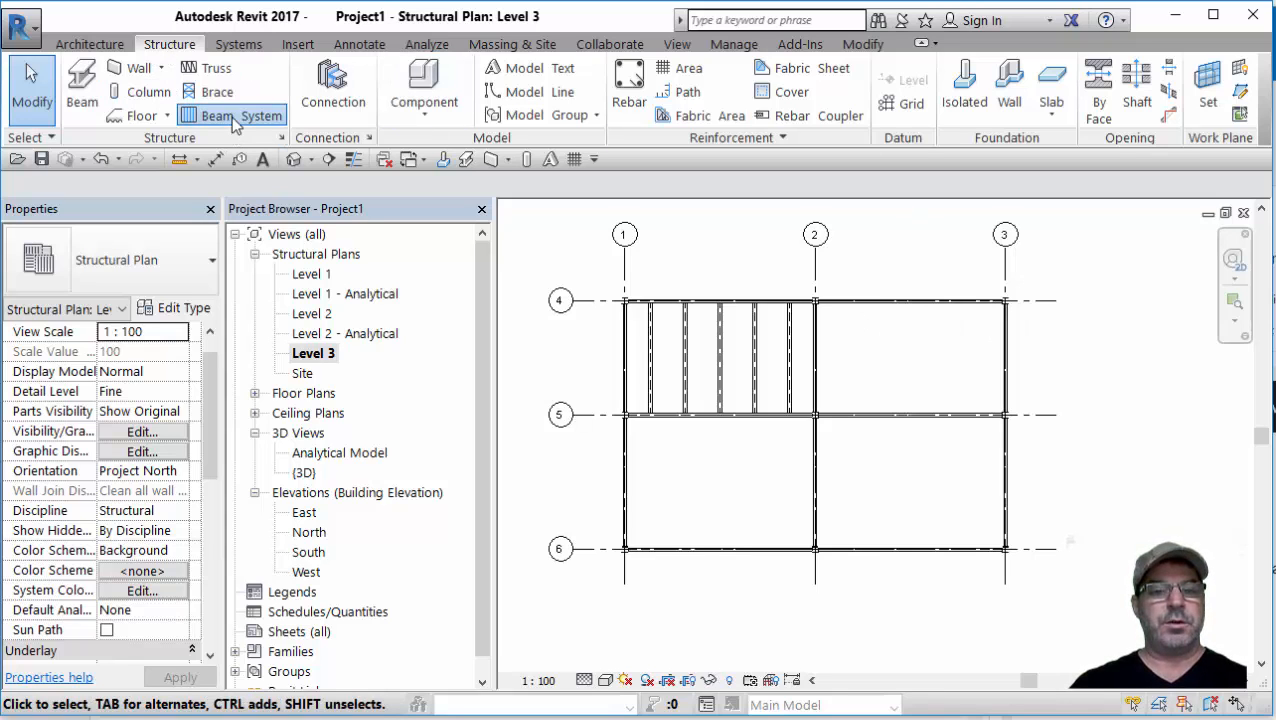
- Place UB beam systems in the last two remaining Level 3 bays
left_click(232, 114)
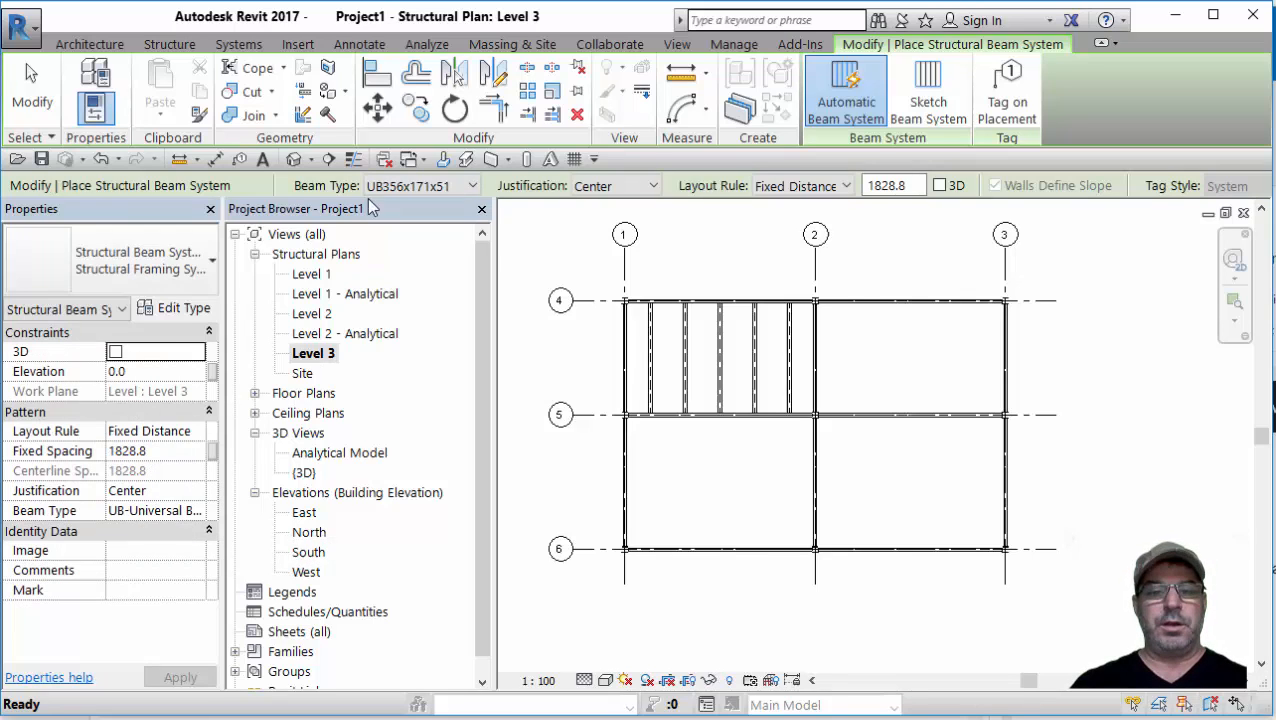
left_click(928, 90)
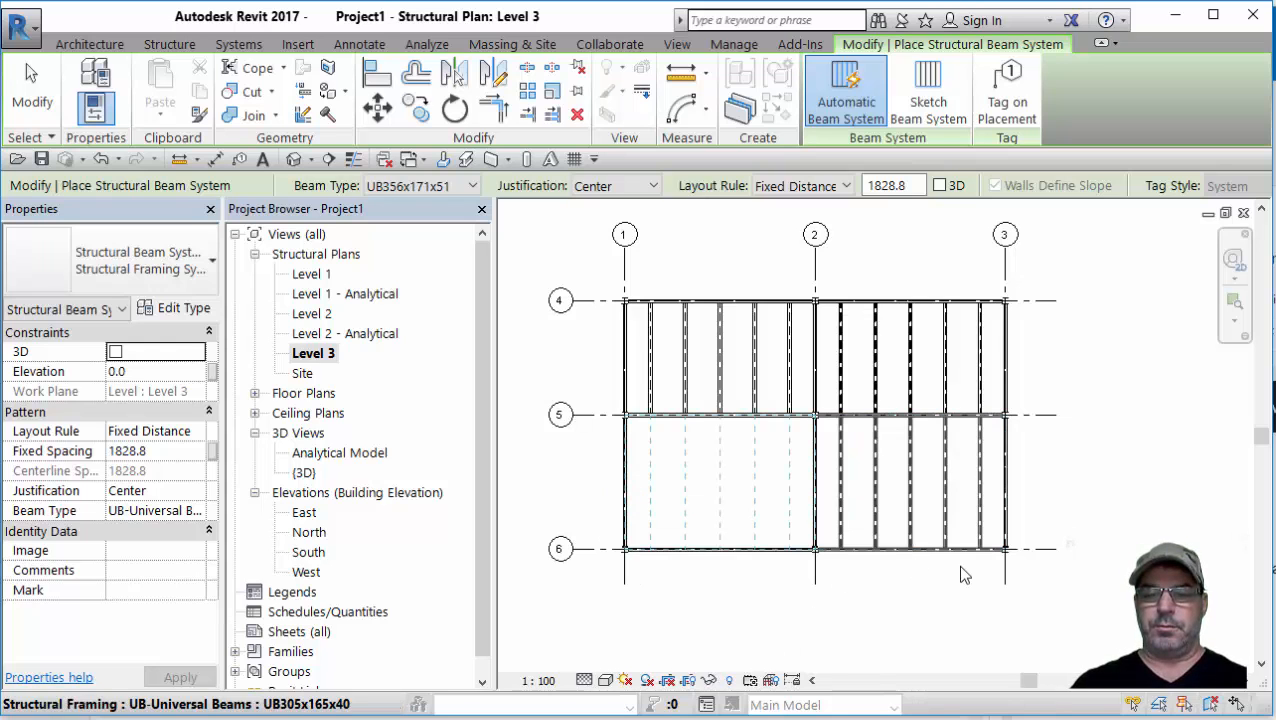
left_click(298, 160)
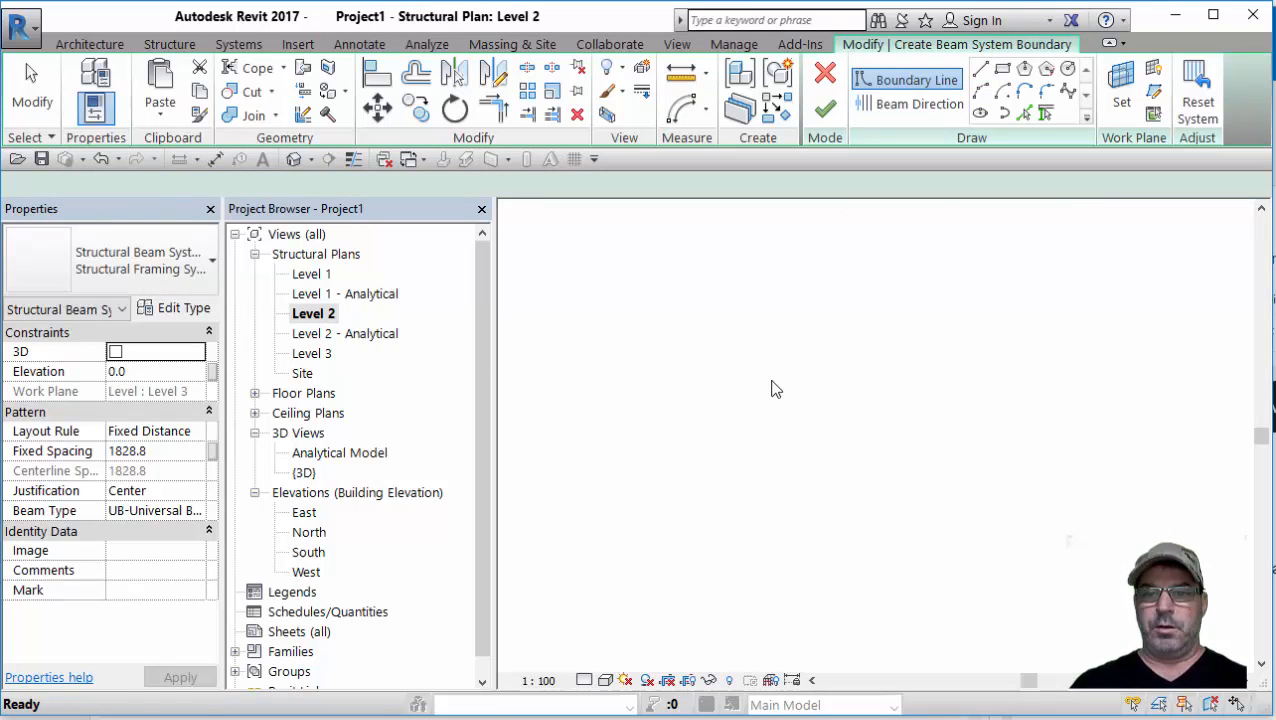
- Leave the boundary sketch and place beam systems in the Level 2 bays
left_click(824, 108)
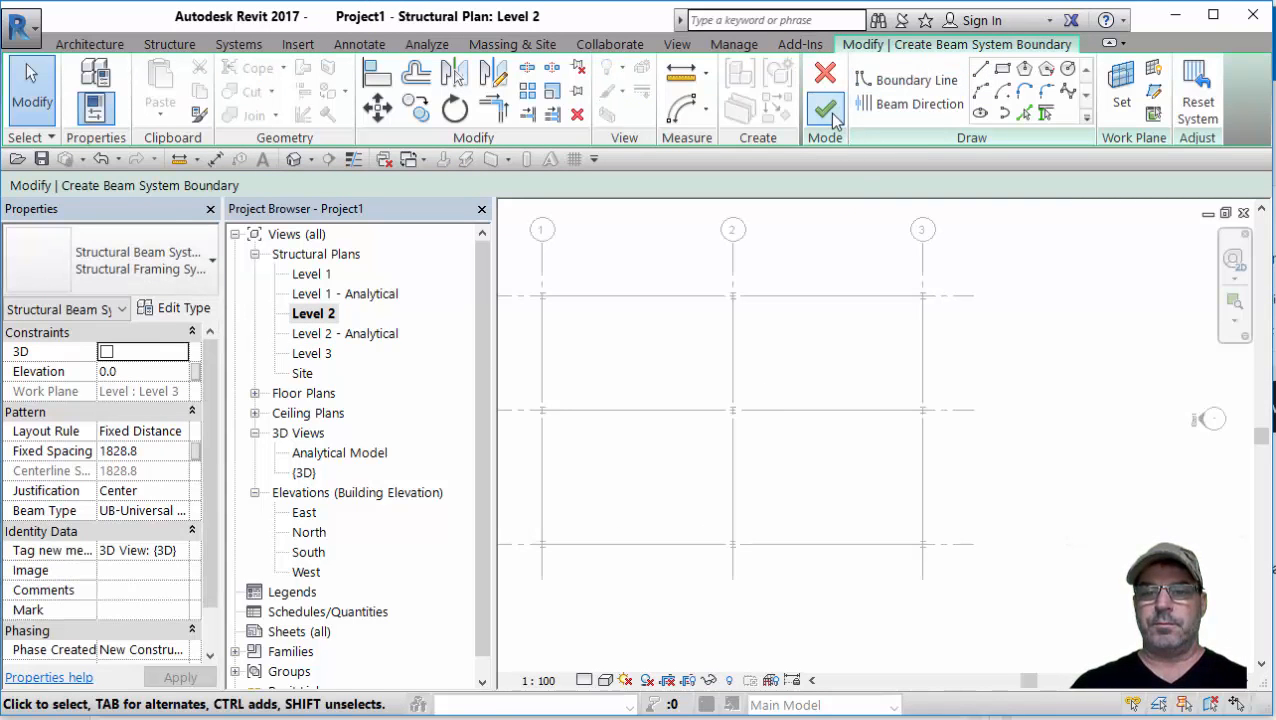
left_click(824, 108)
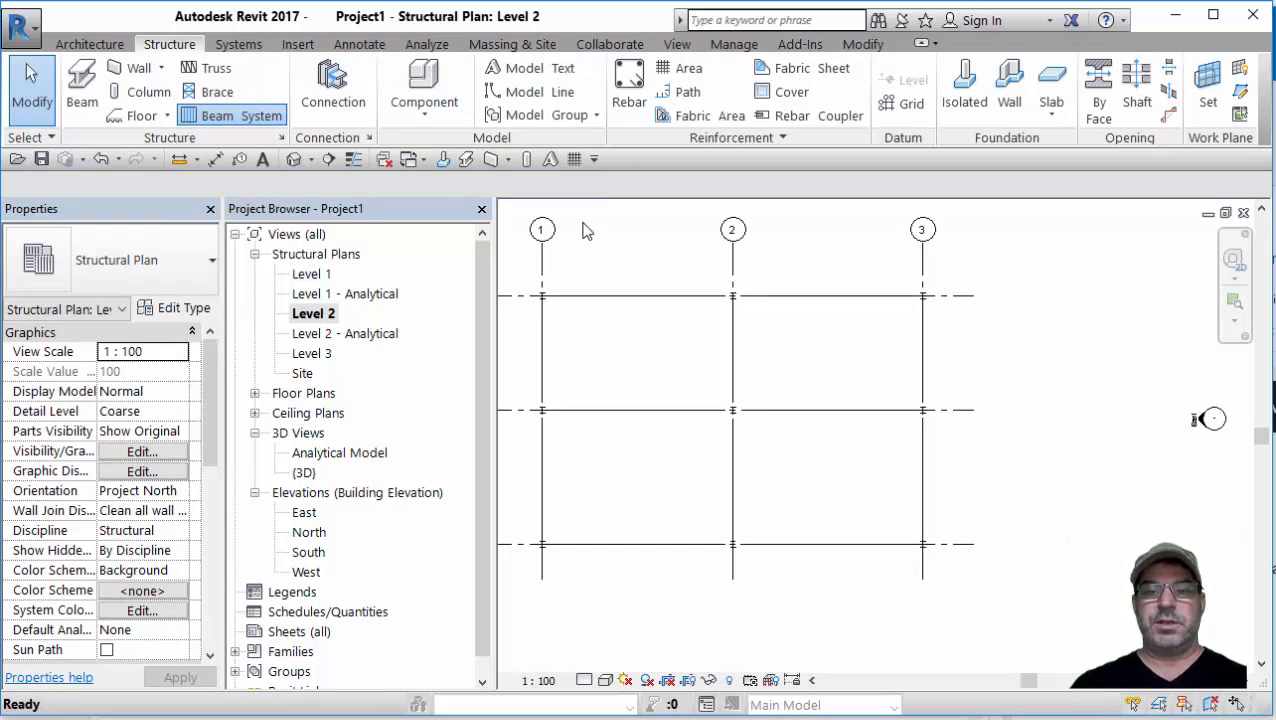
left_click(260, 114)
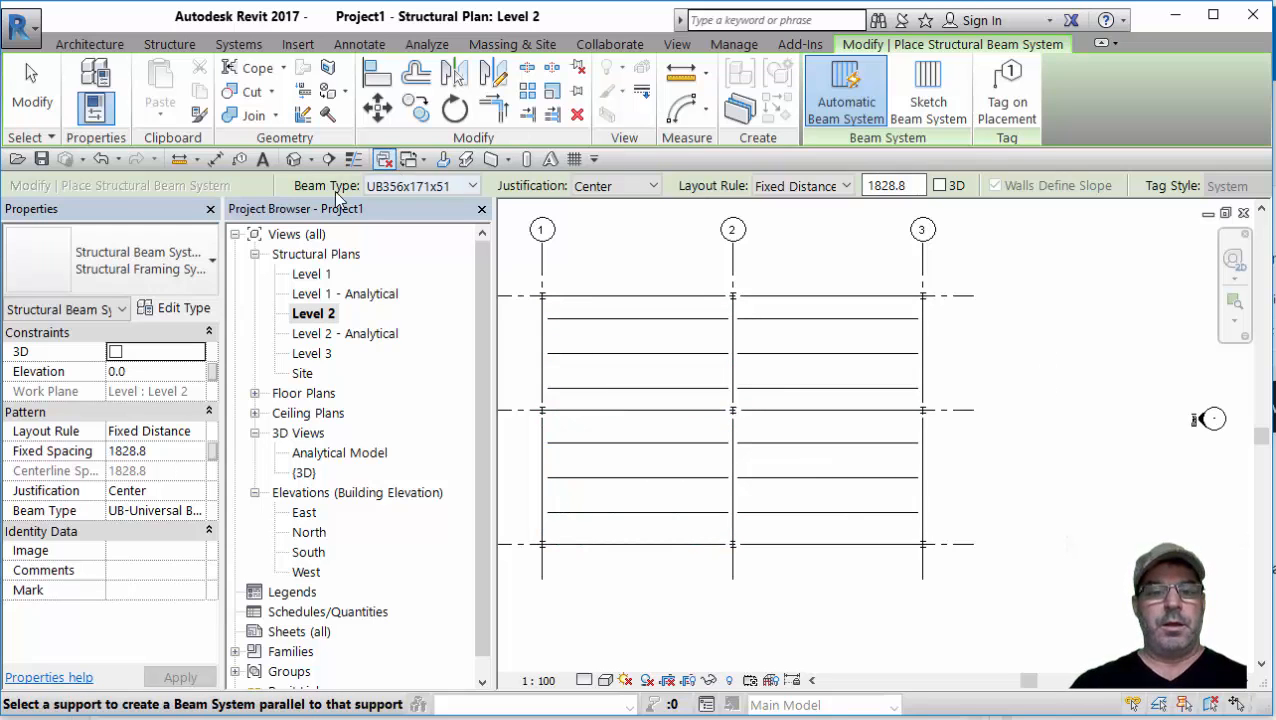
- Show the frame in the 3D view, discarding the accidental boundary sketch
double_click(304, 472)
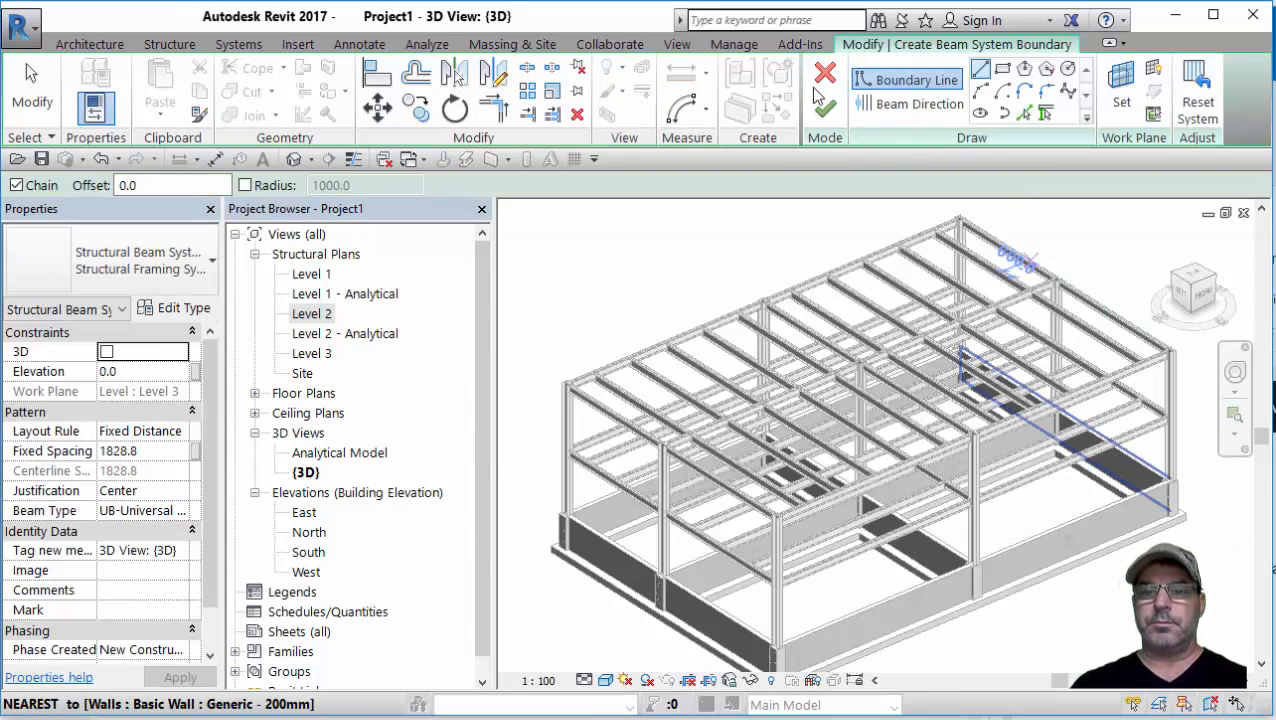
left_click(824, 72)
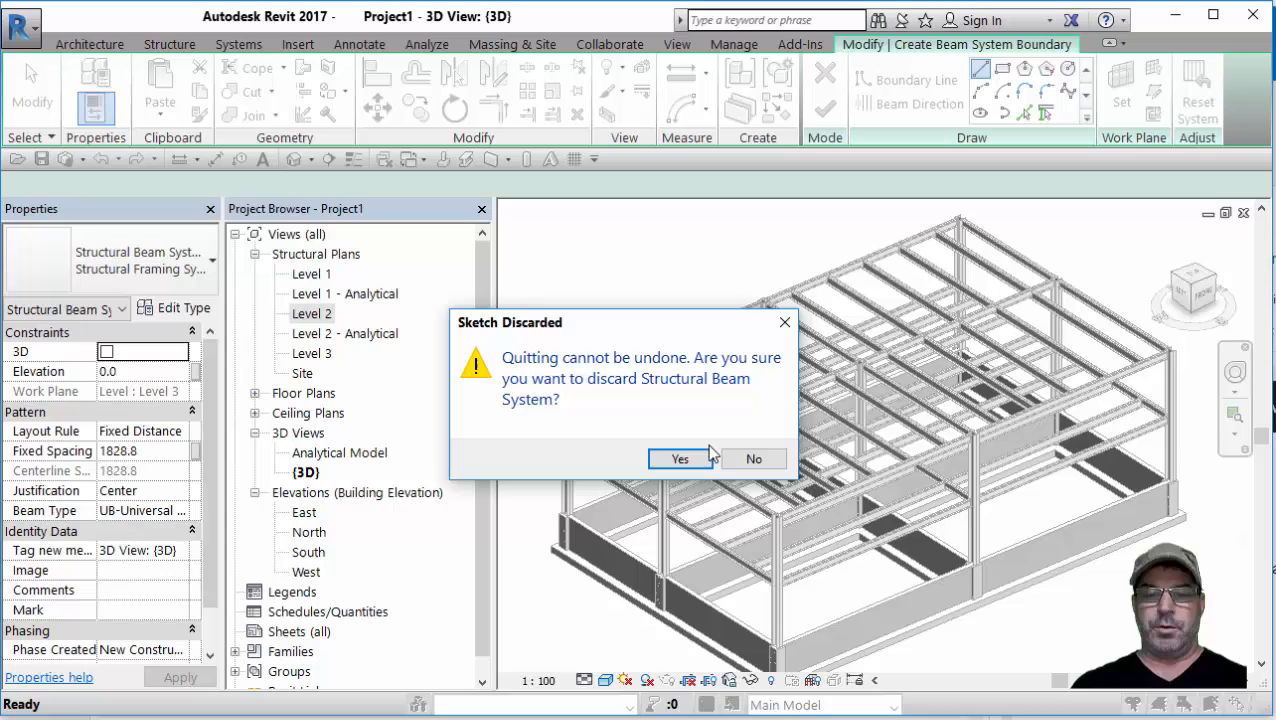
left_click(680, 458)
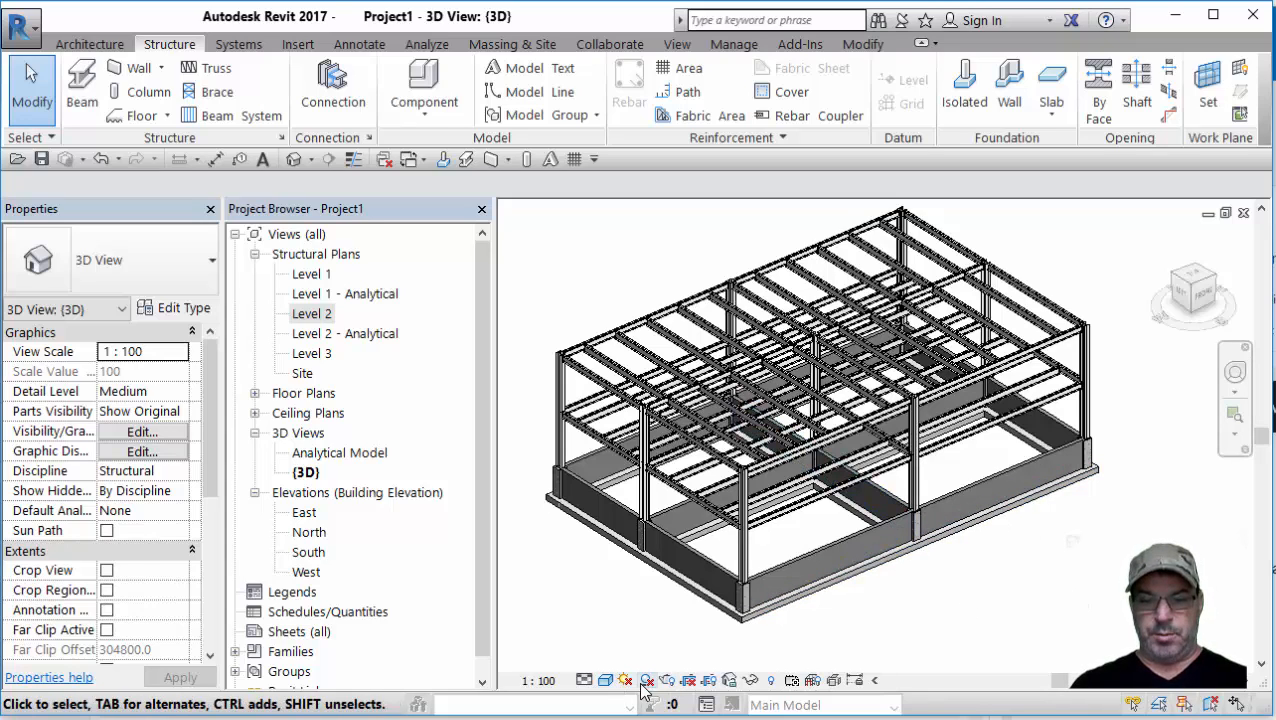
- Turn on Shadows from the view control bar so the 3D frame casts shadows
left_click(648, 680)
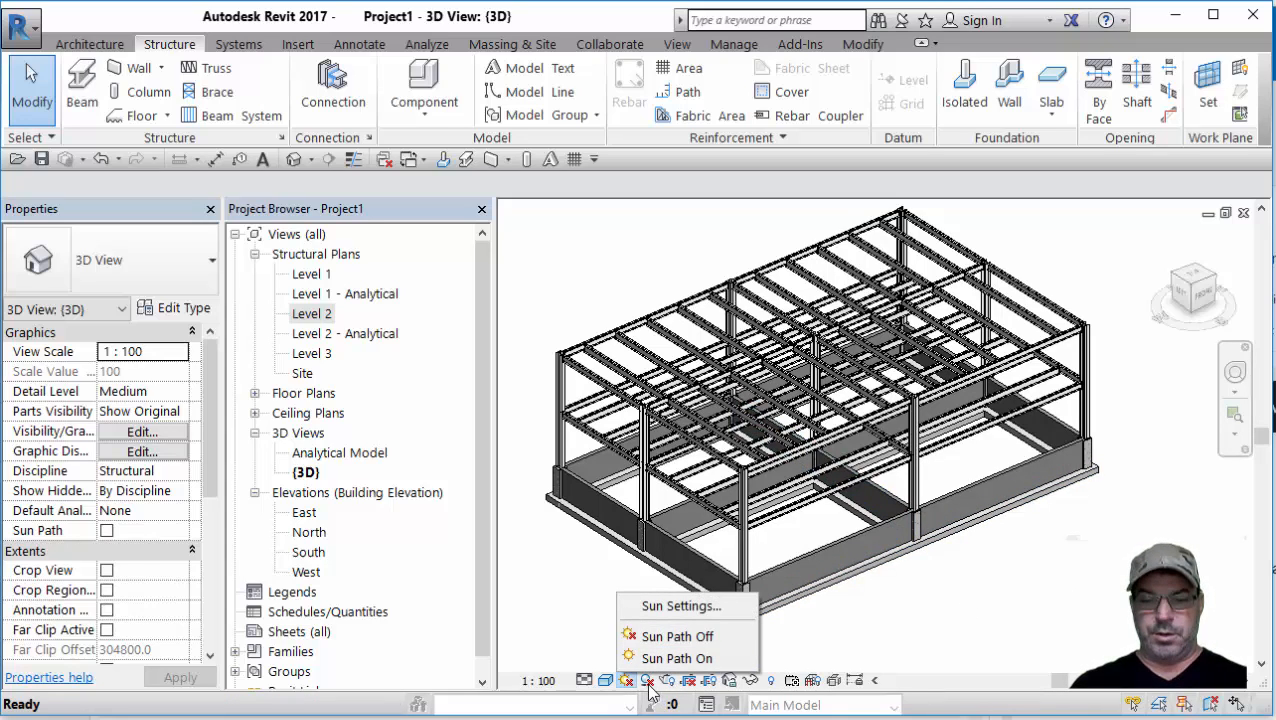
left_click(676, 658)
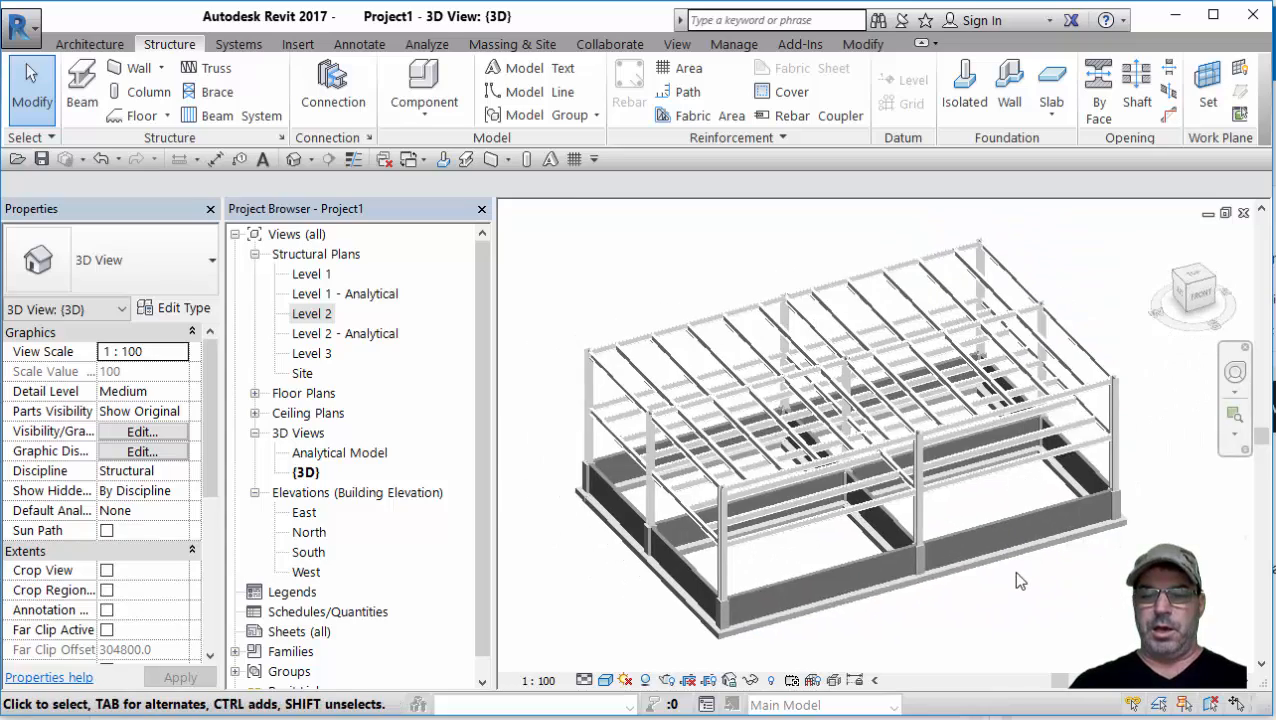
scroll("up", 3)
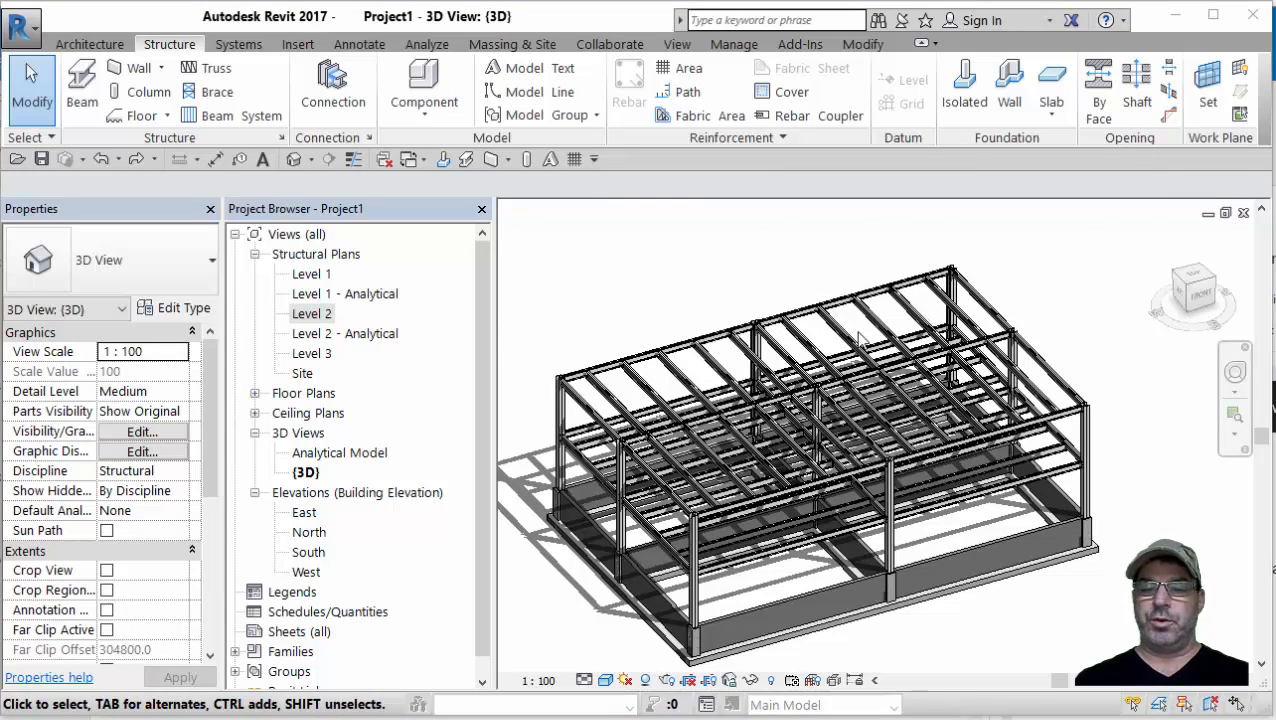
mouse_move(956, 310)
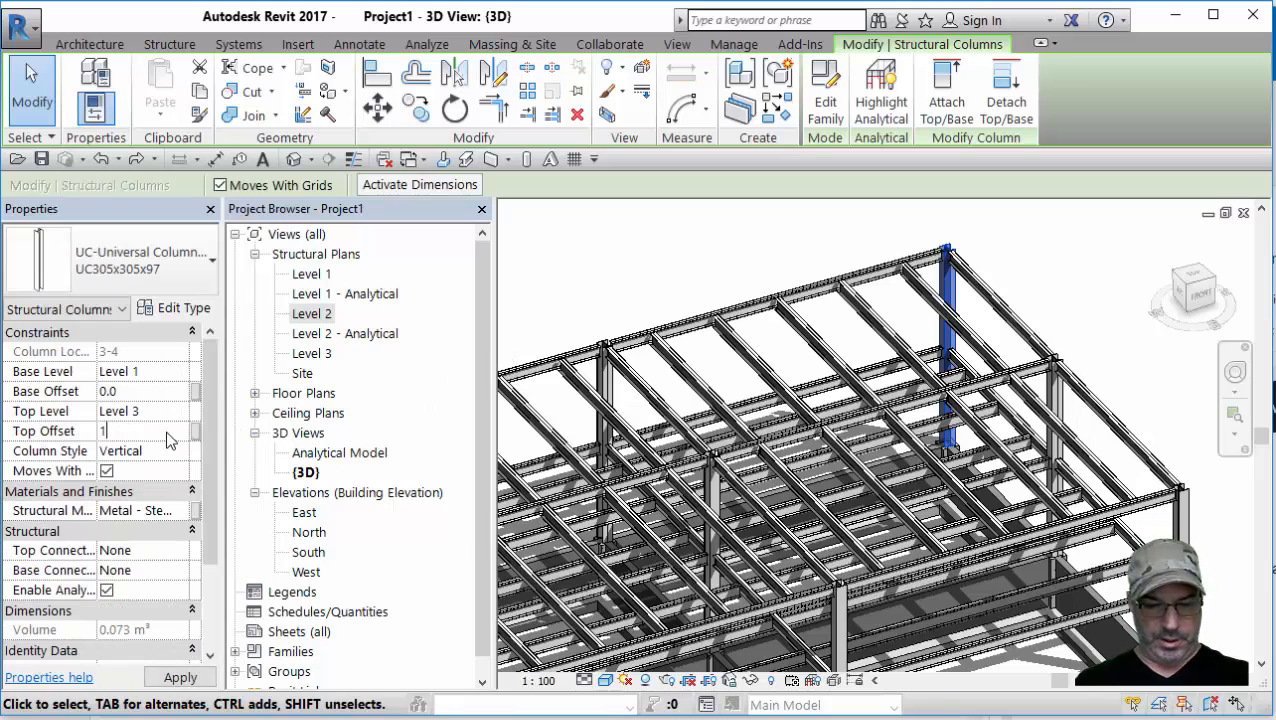
- Set the corner column Top Offset to 1500 and raise the roof edge beam end by 1500
type("1500.0")
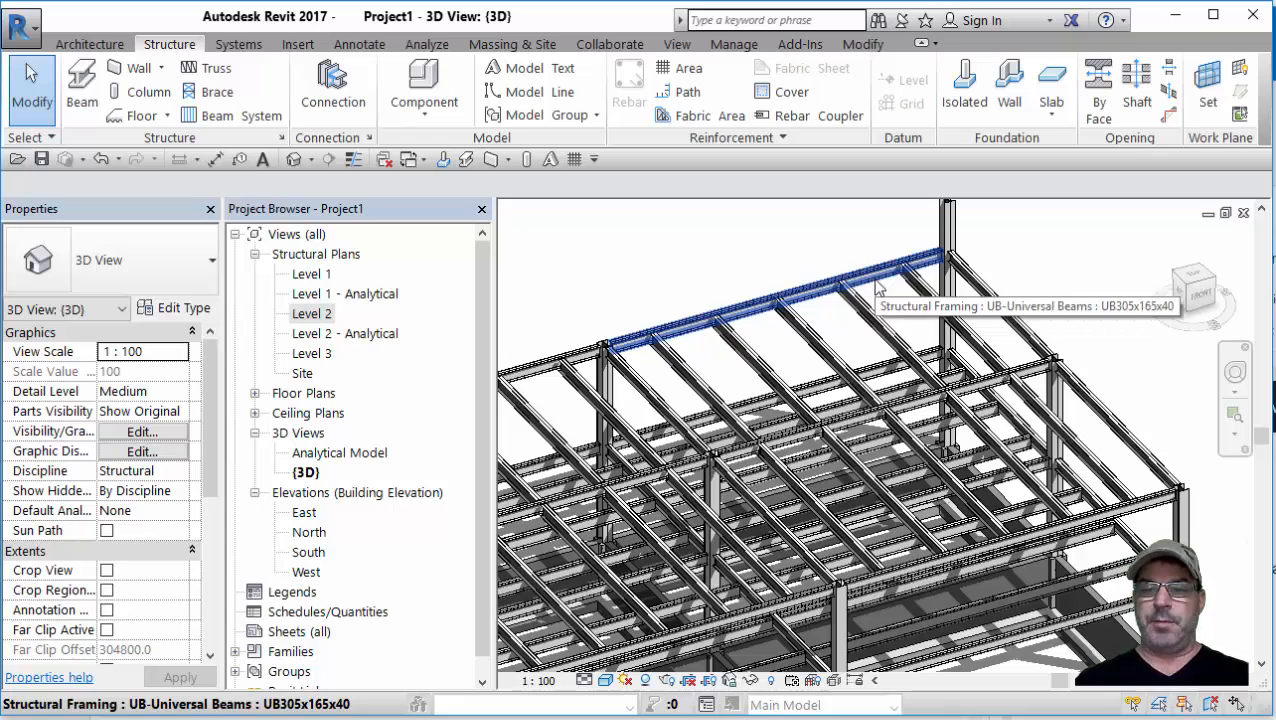
left_click(870, 280)
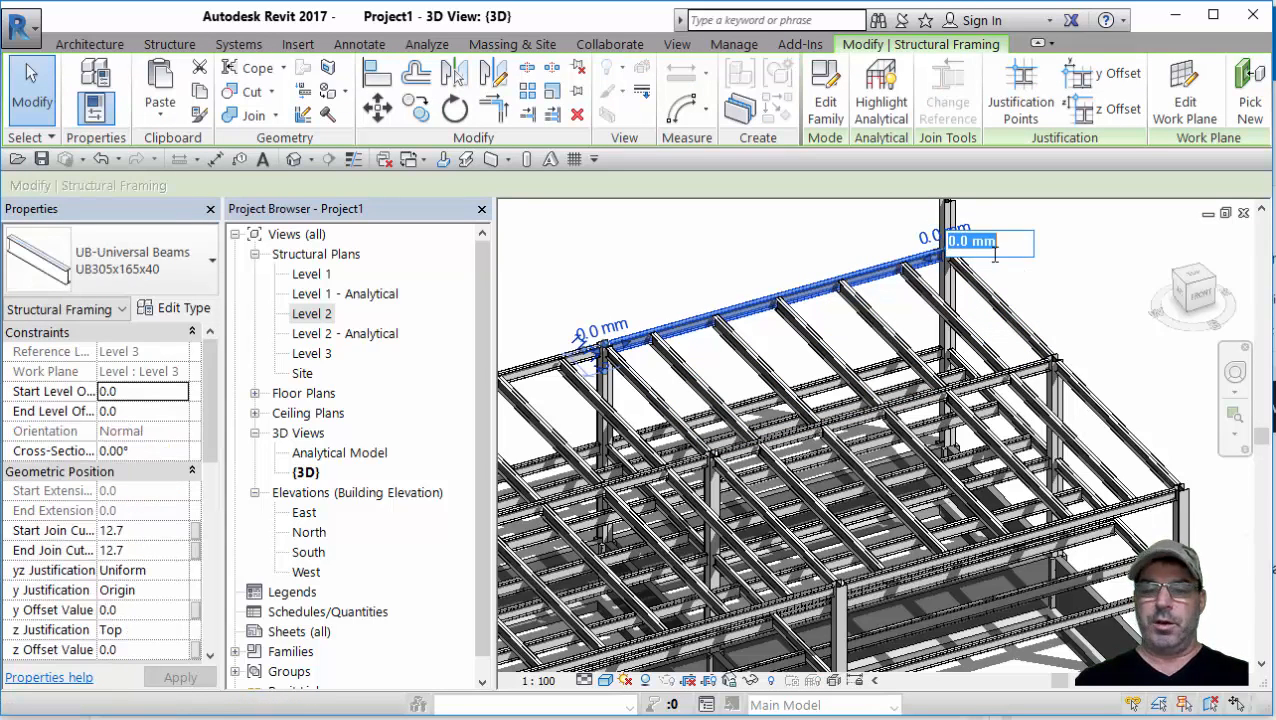
type("1500")
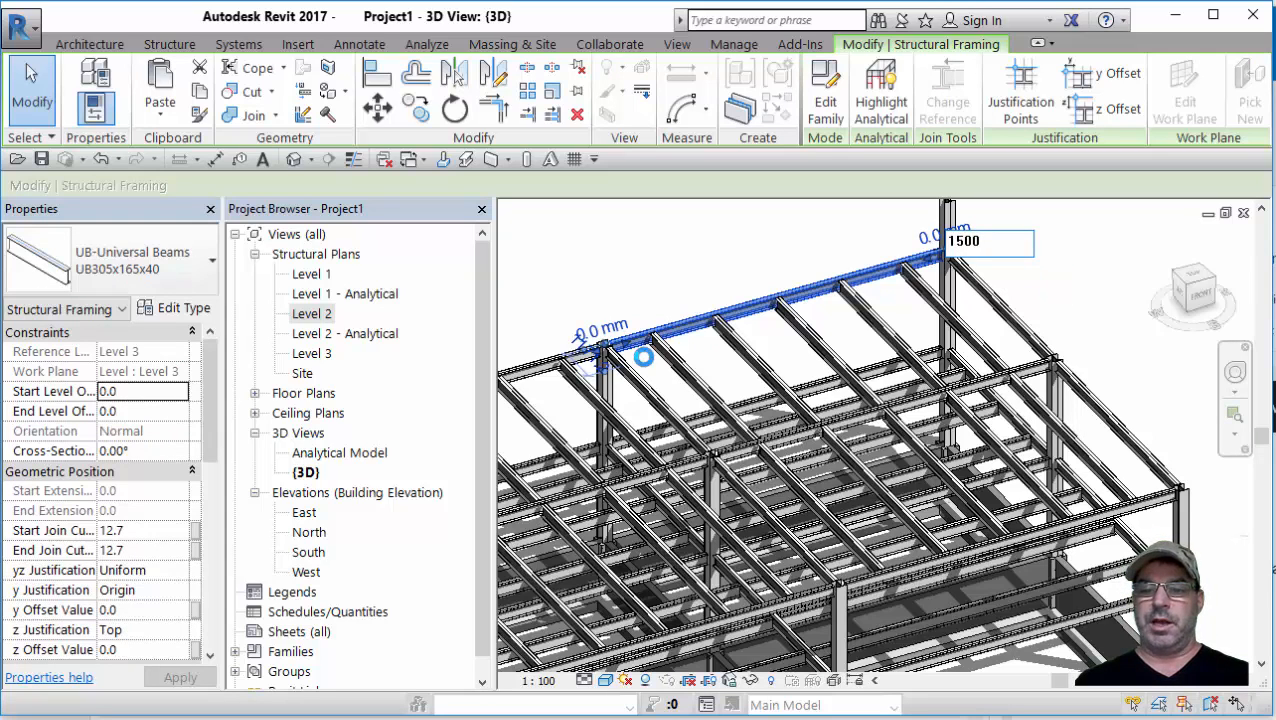
mouse_move(1080, 284)
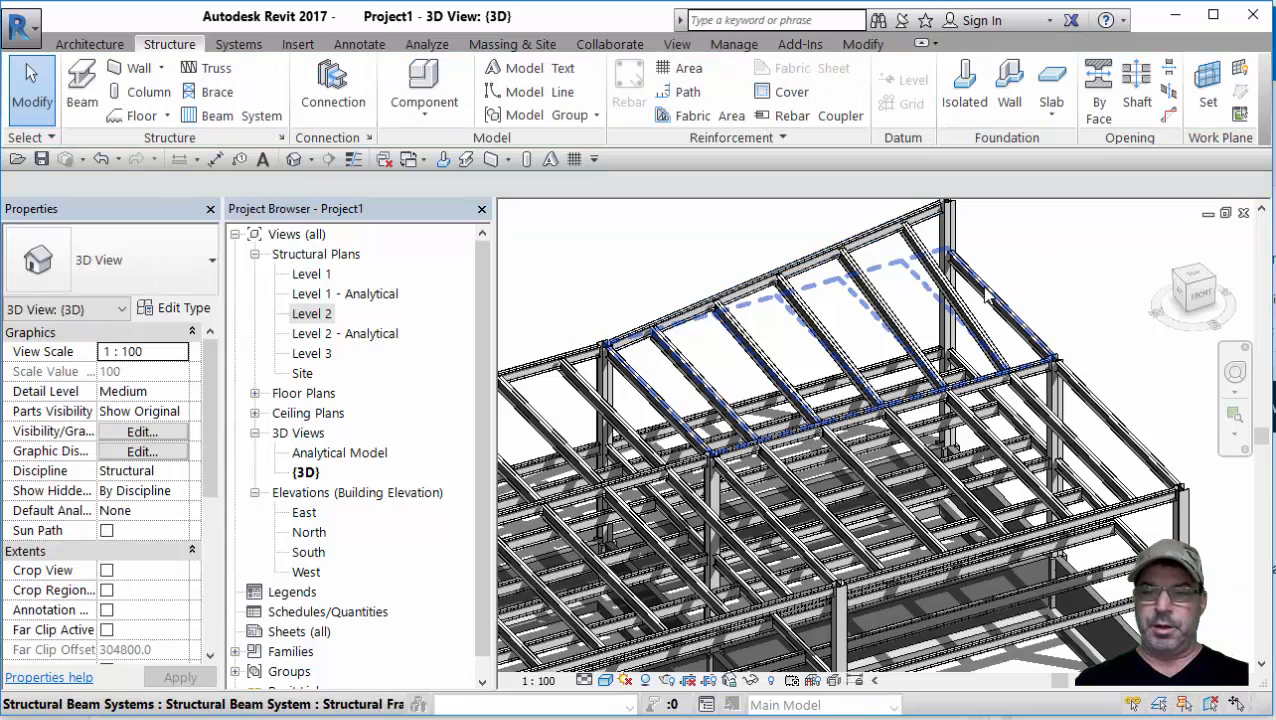
- Raise the other connecting beam's end by 1500 and reselect the raised corner column
left_click(1000, 310)
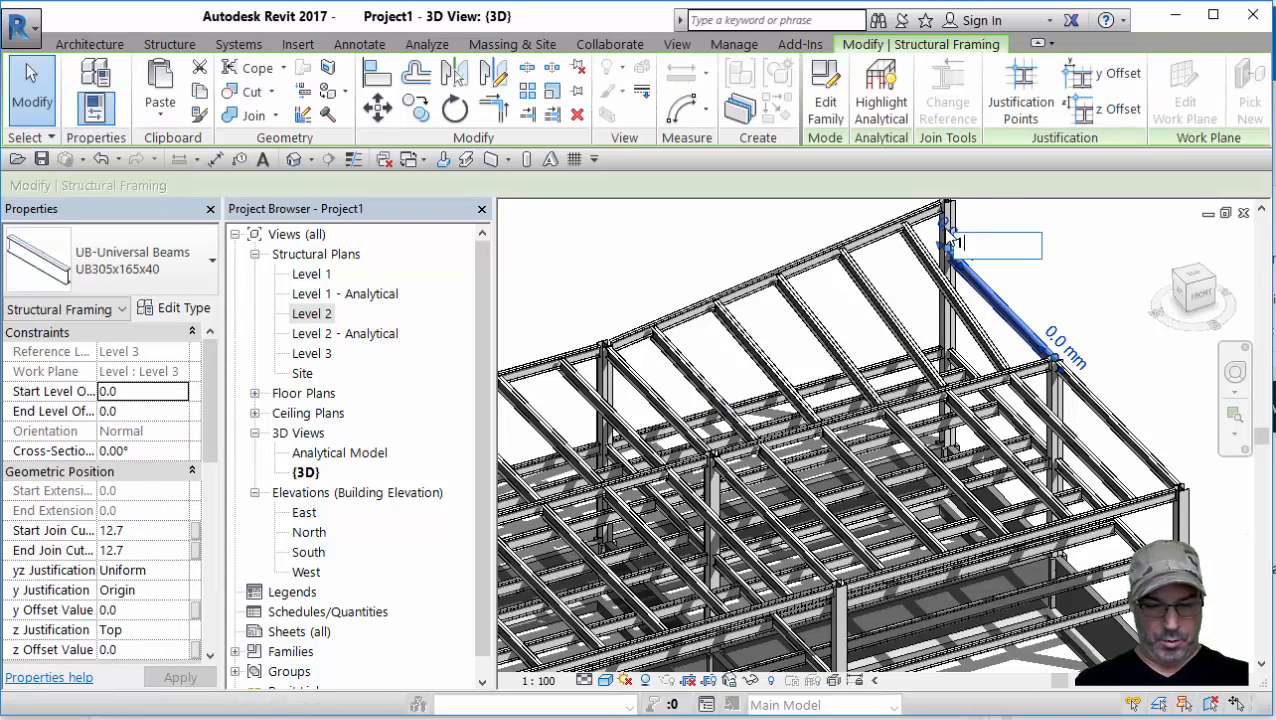
type("1500")
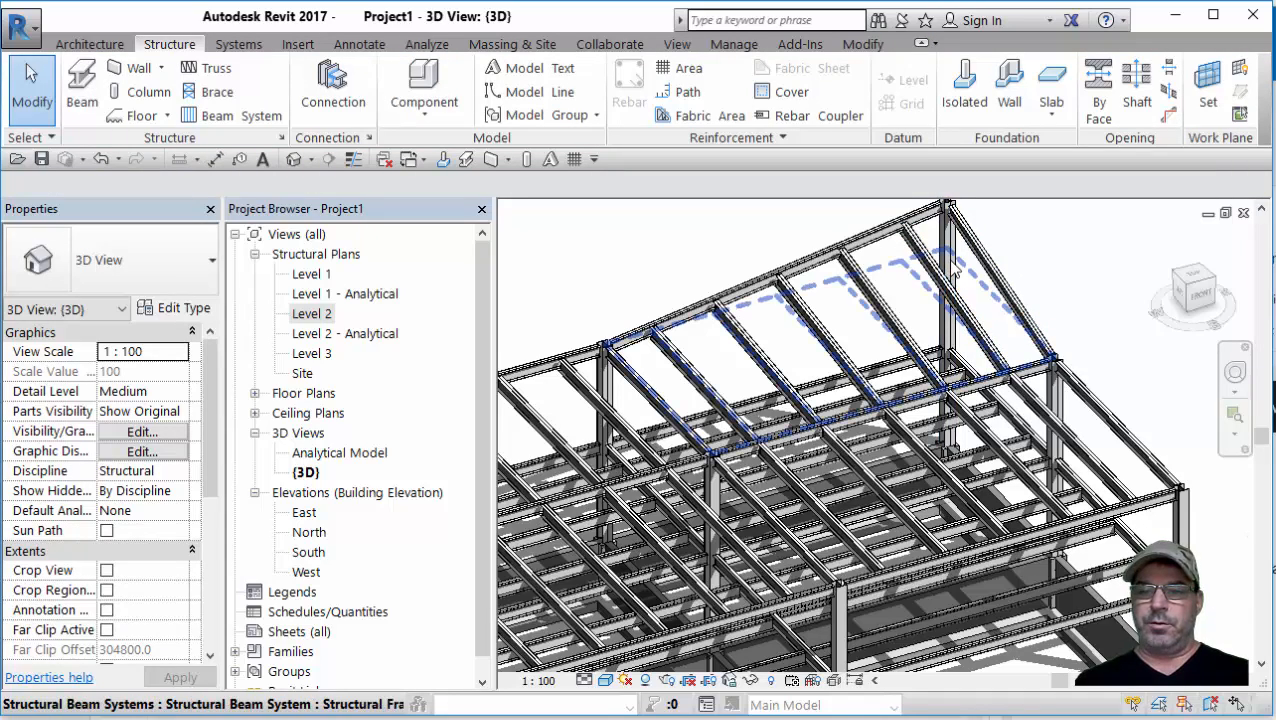
left_click(948, 270)
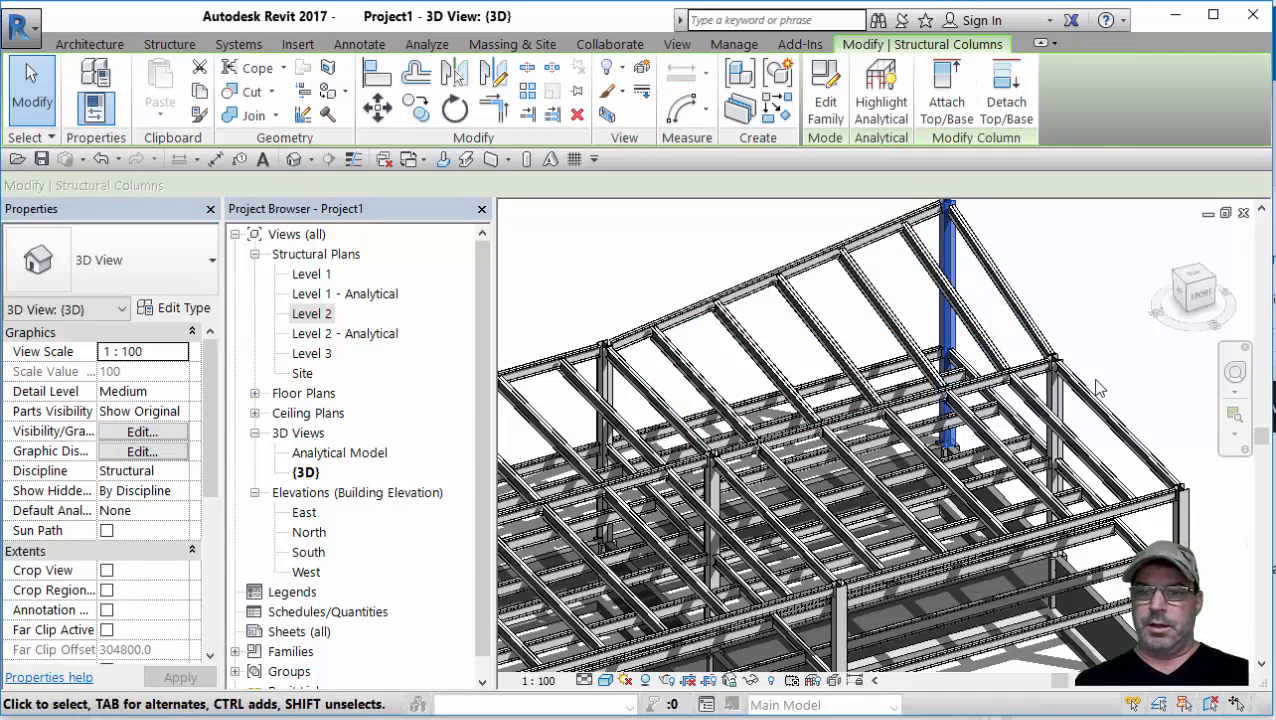